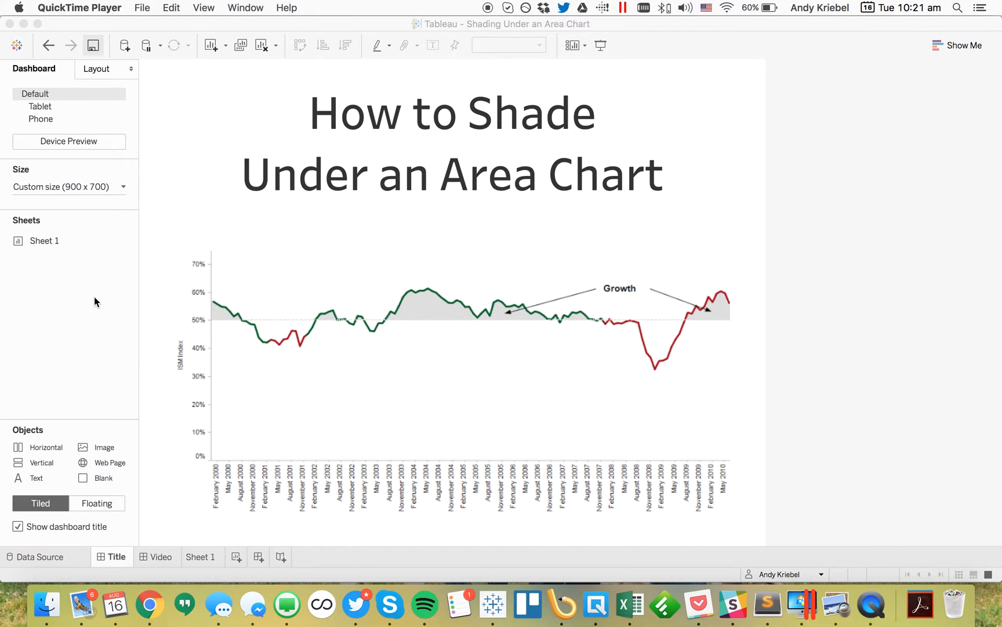
{"action": "mouse_move", "coordinate": [220, 317]}
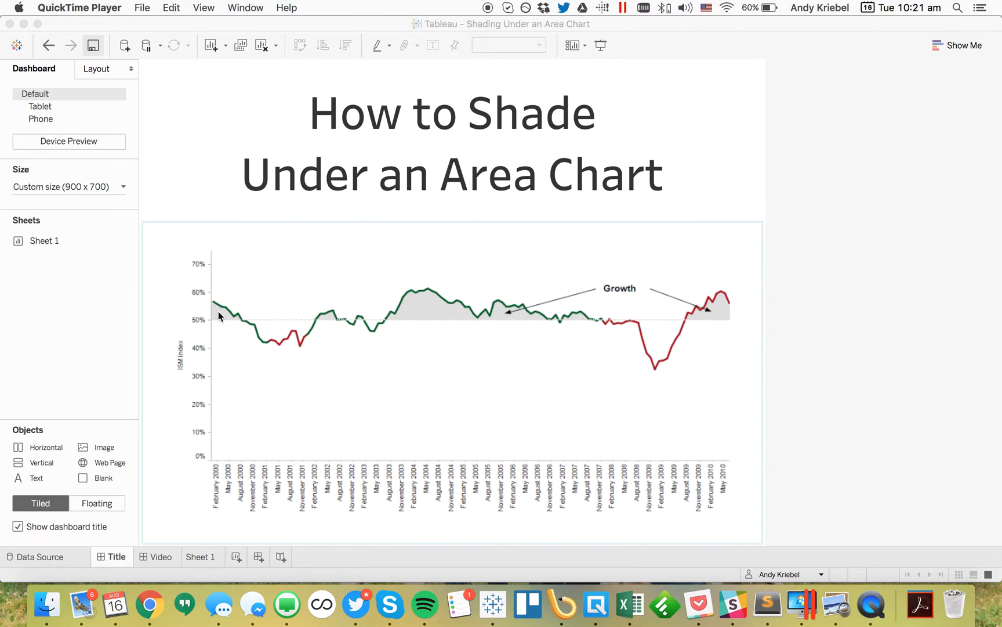
{"action": "mouse_move", "coordinate": [457, 458]}
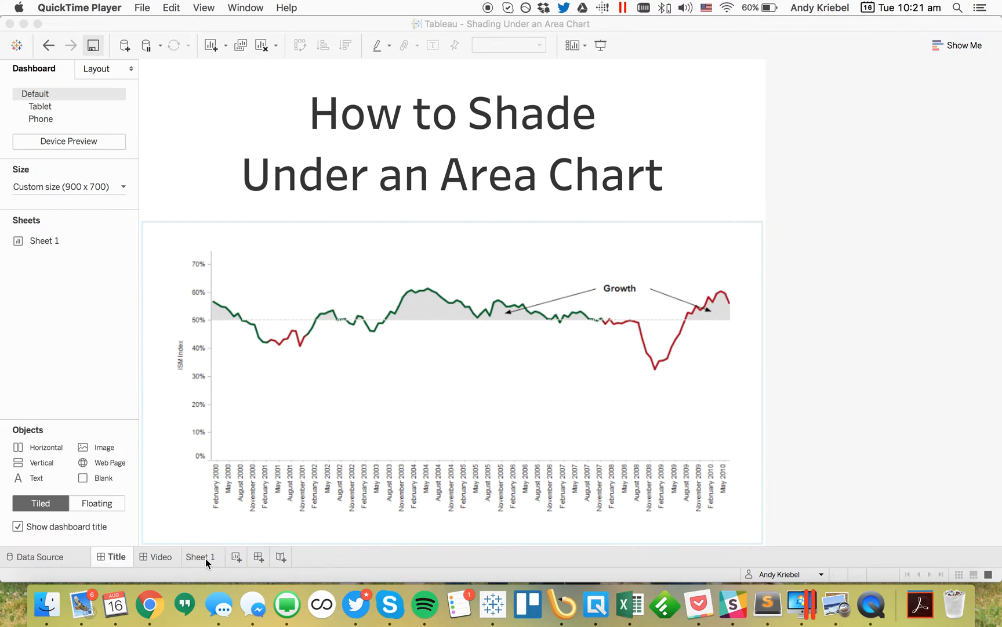
Switch to the empty Sheet 1 worksheet tab
{"action": "left_click", "coordinate": [201, 556]}
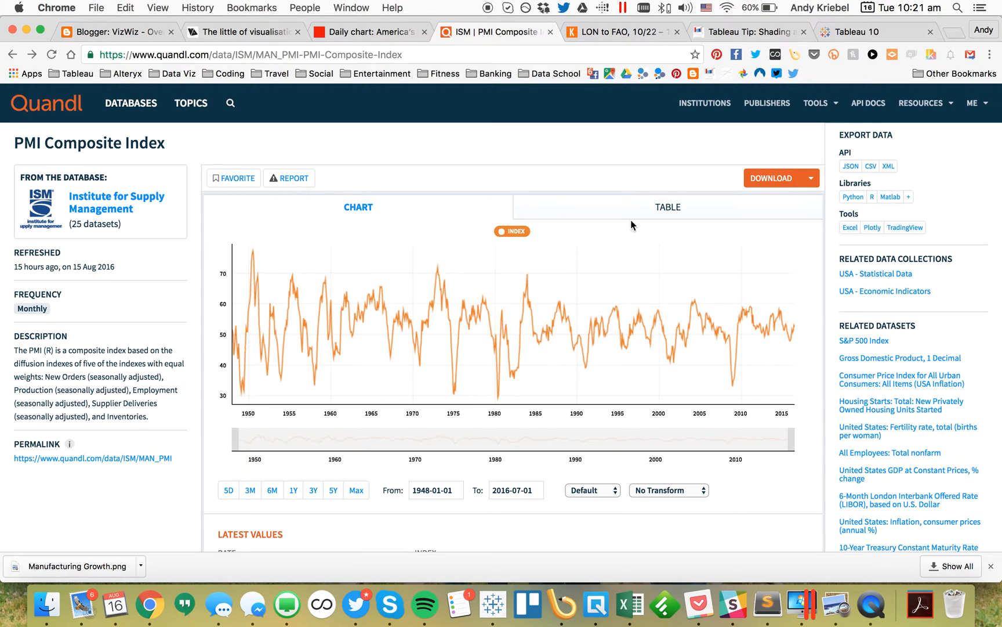
{"action": "mouse_move", "coordinate": [99, 168]}
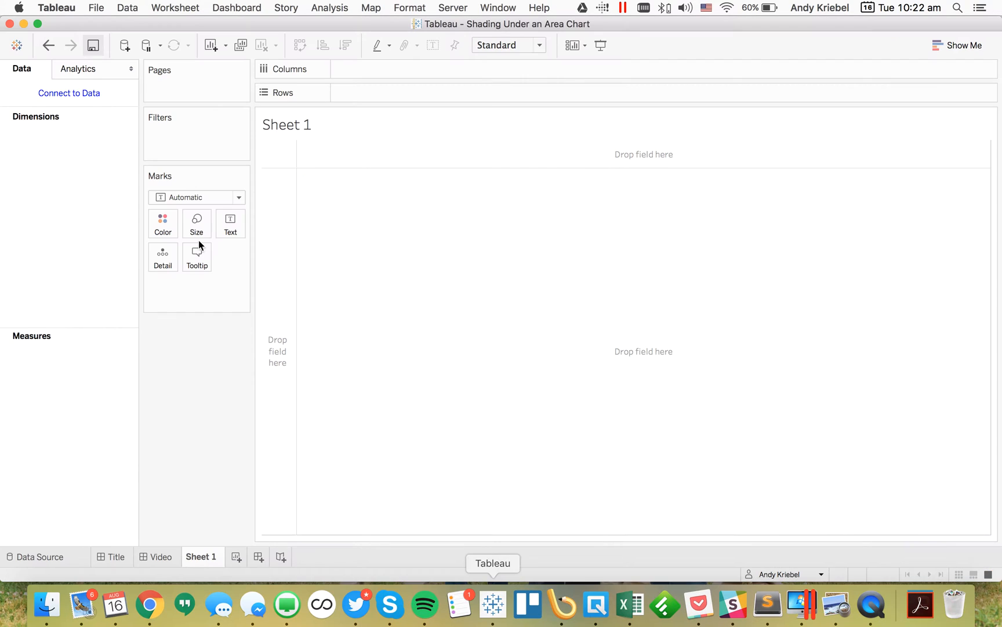
Load data.theinformationlab.co.uk in a Web Data Connector and choose its Quandl connector
{"action": "left_click", "coordinate": [123, 45]}
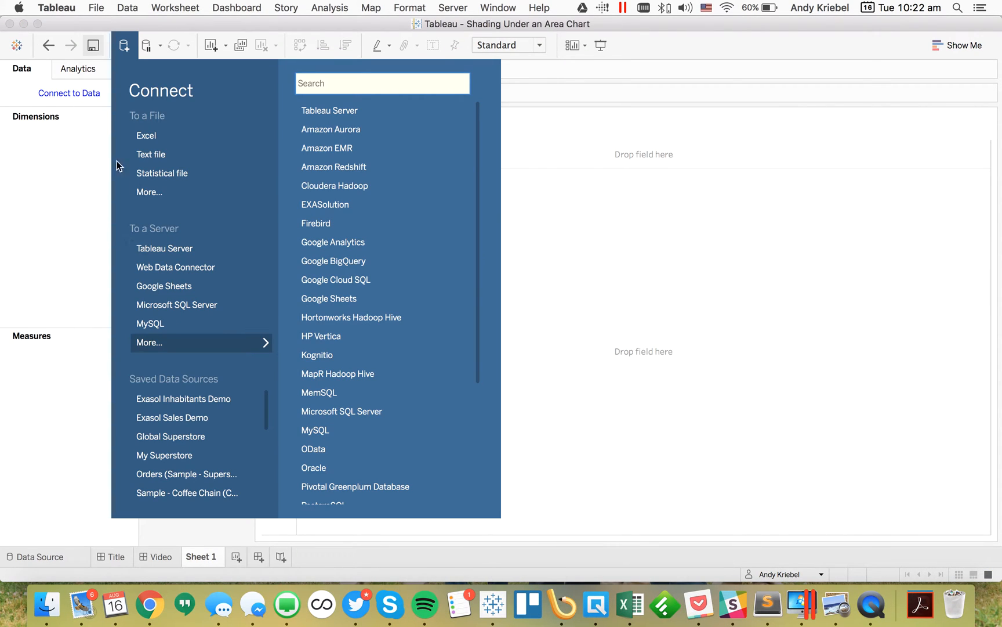
{"action": "left_click", "coordinate": [175, 267]}
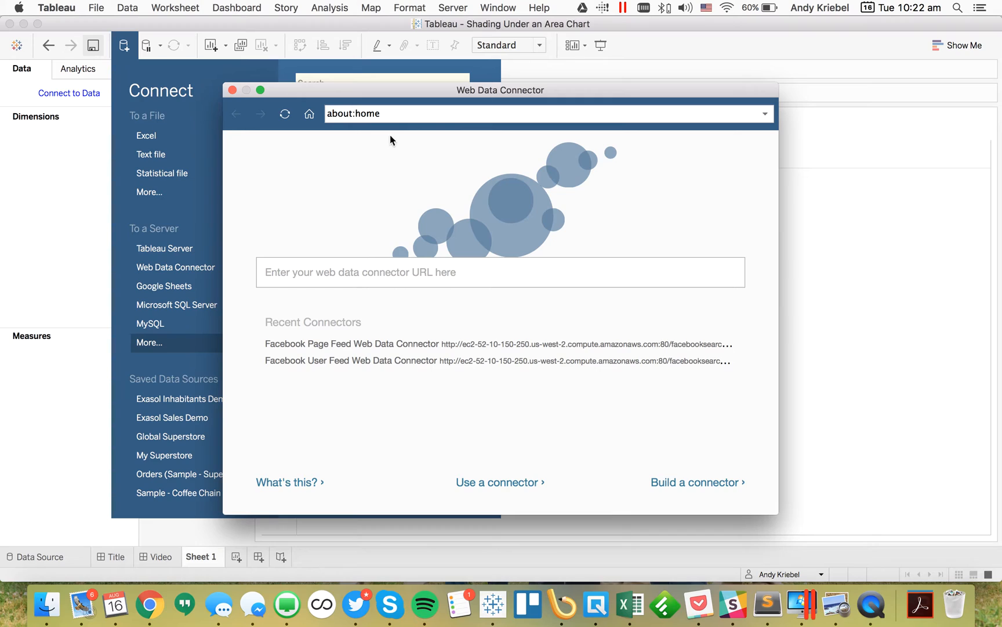
{"action": "type", "text": "d"}
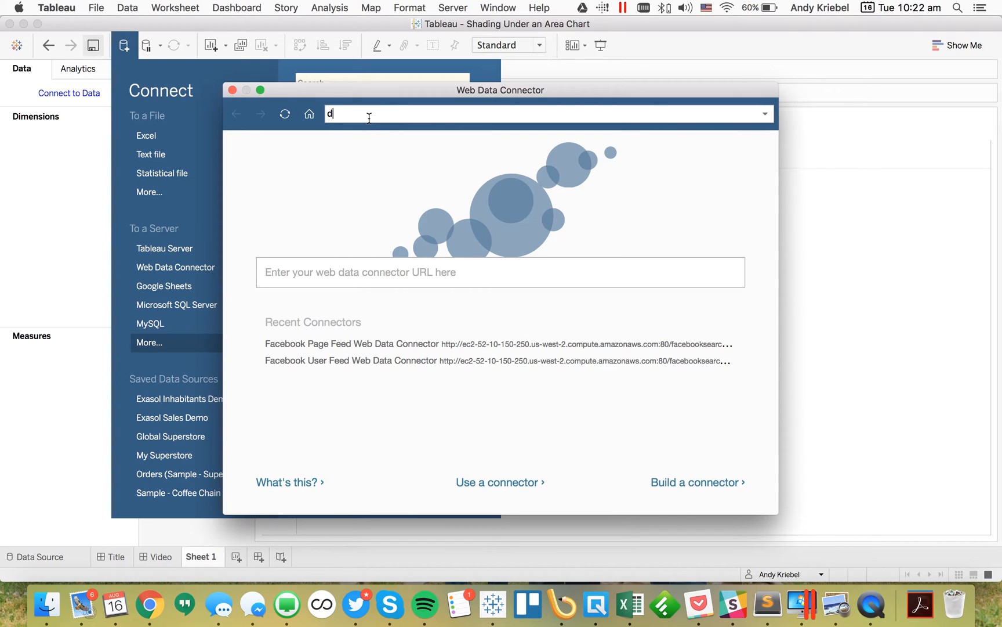
{"action": "type", "text": "ata.theinfor"}
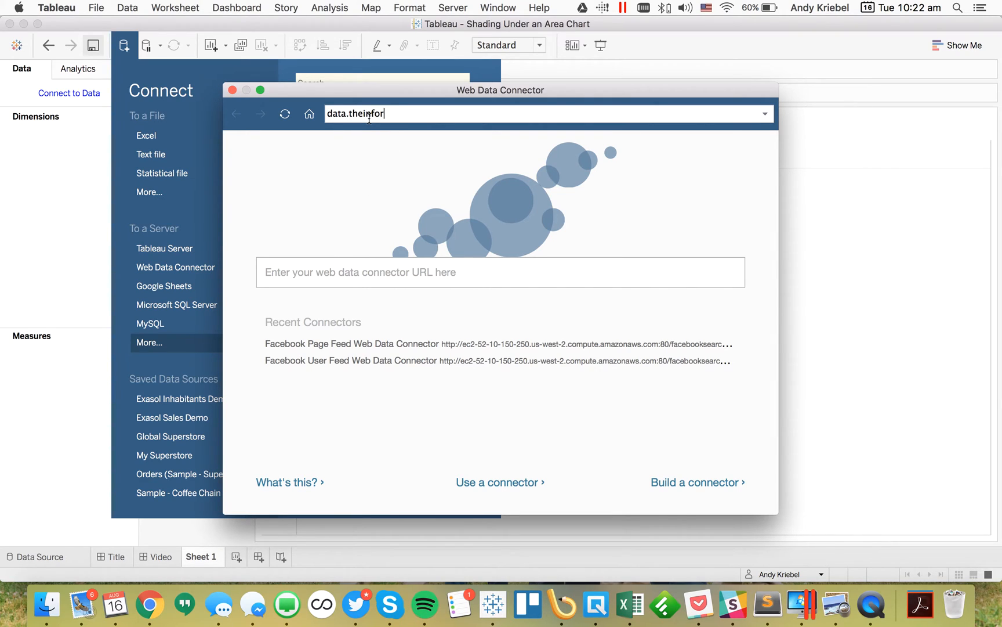
{"action": "type", "text": "mation"}
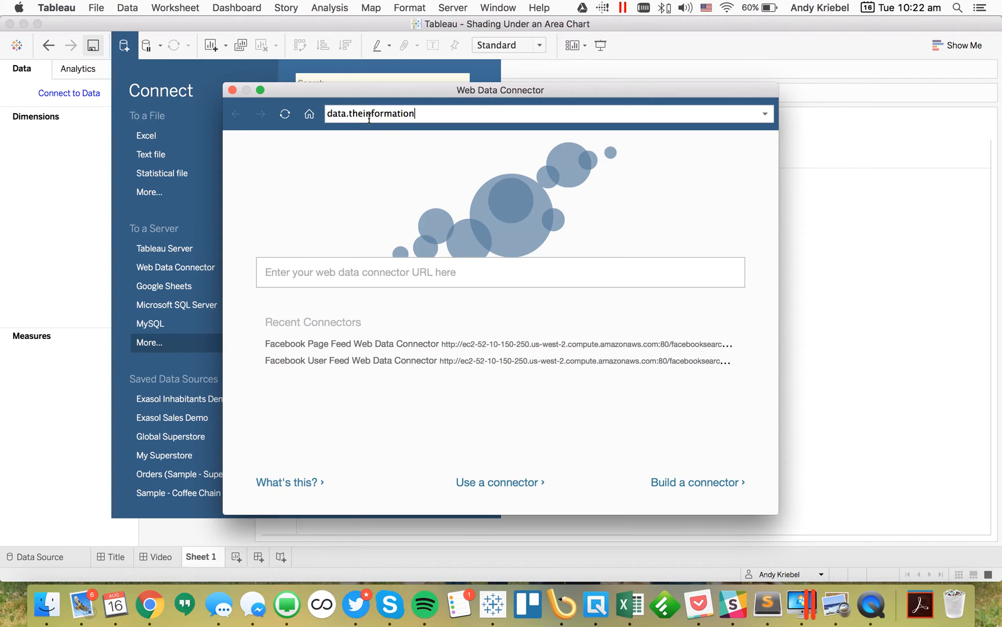
{"action": "type", "text": "lab.co.uk"}
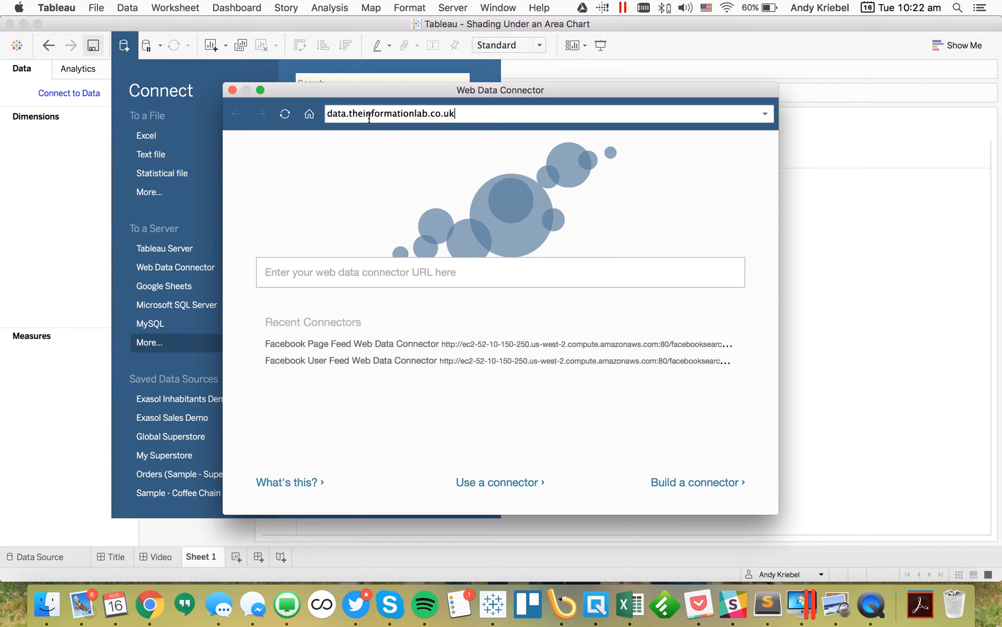
{"action": "key", "text": "Return"}
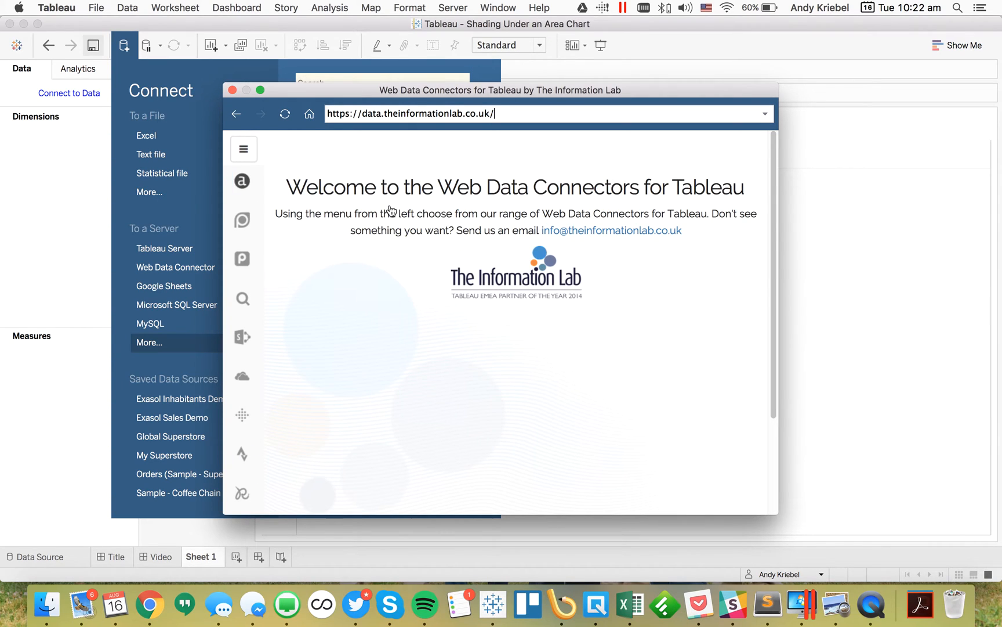
{"action": "mouse_move", "coordinate": [339, 226]}
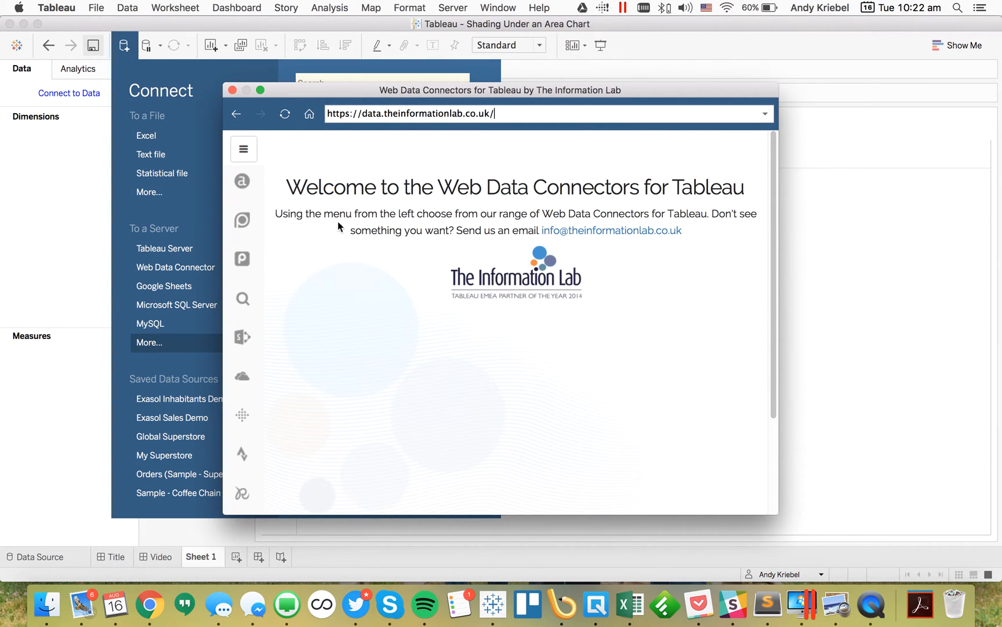
{"action": "mouse_move", "coordinate": [256, 243]}
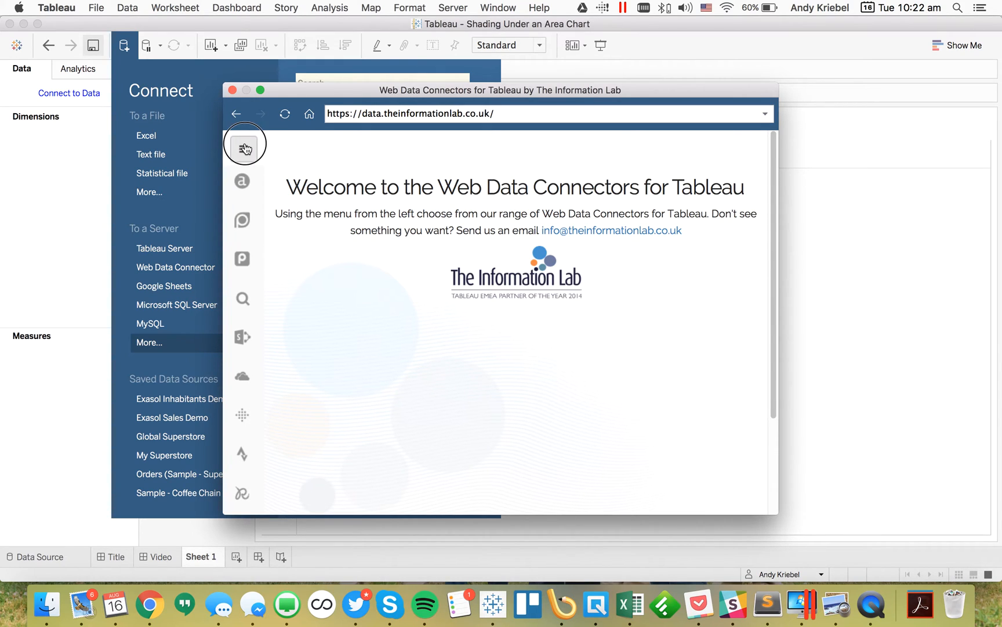
{"action": "left_click", "coordinate": [244, 149]}
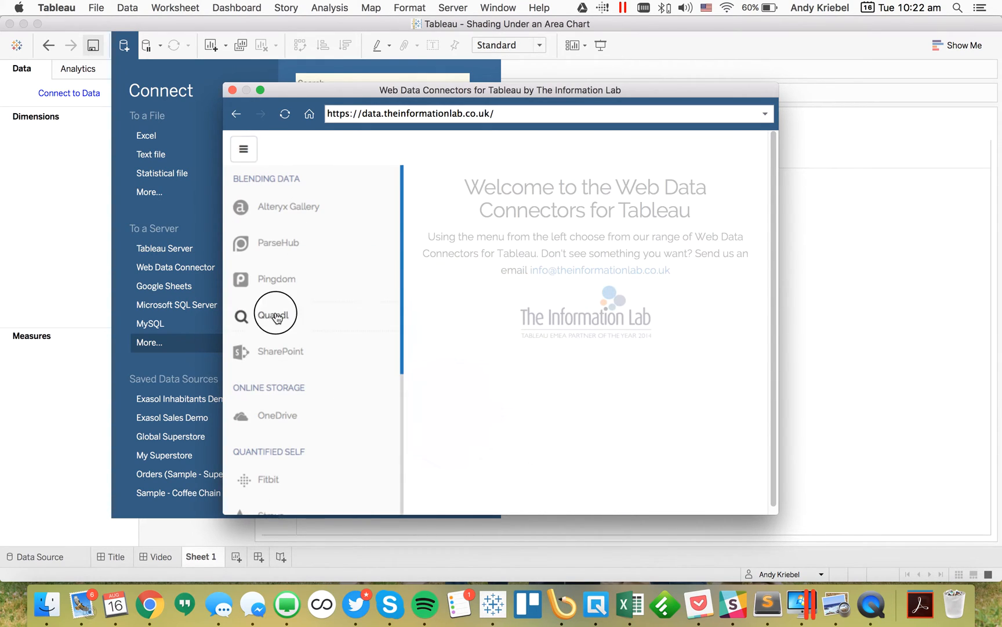
{"action": "left_click", "coordinate": [275, 315]}
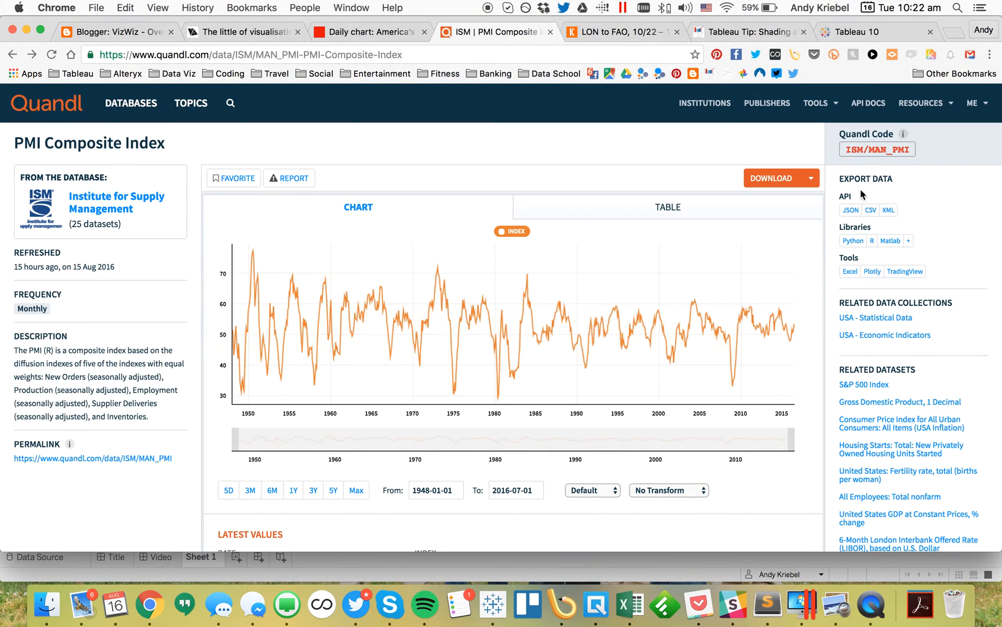
Copy the Quandl code ISM/MAN_PMI from the PMI Composite Index page
{"action": "double_click", "coordinate": [877, 149]}
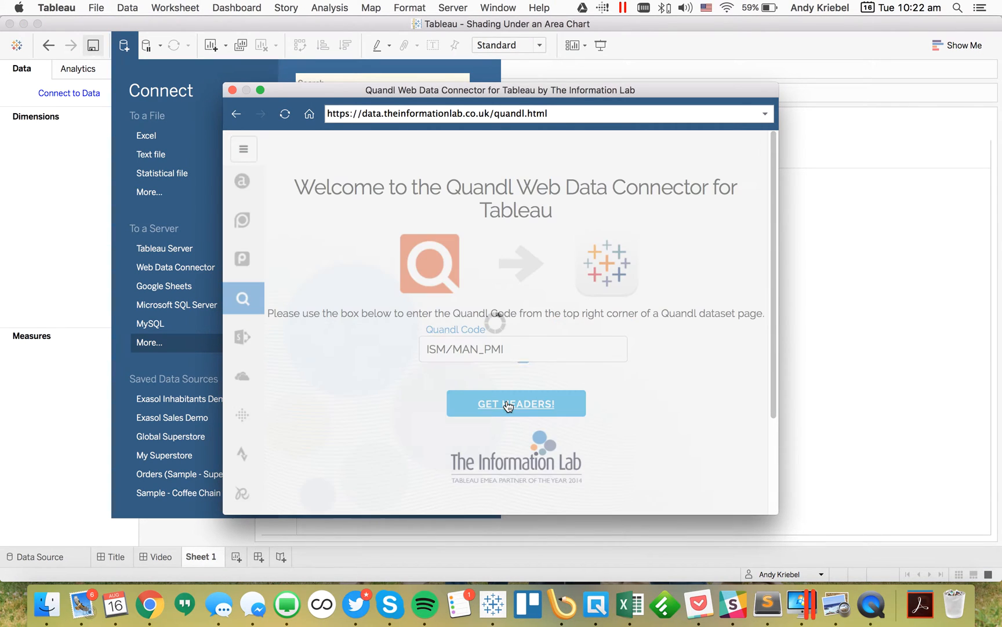
Get headers for ISM/MAN_PMI to load the Date and Index fields
{"action": "left_click", "coordinate": [515, 403]}
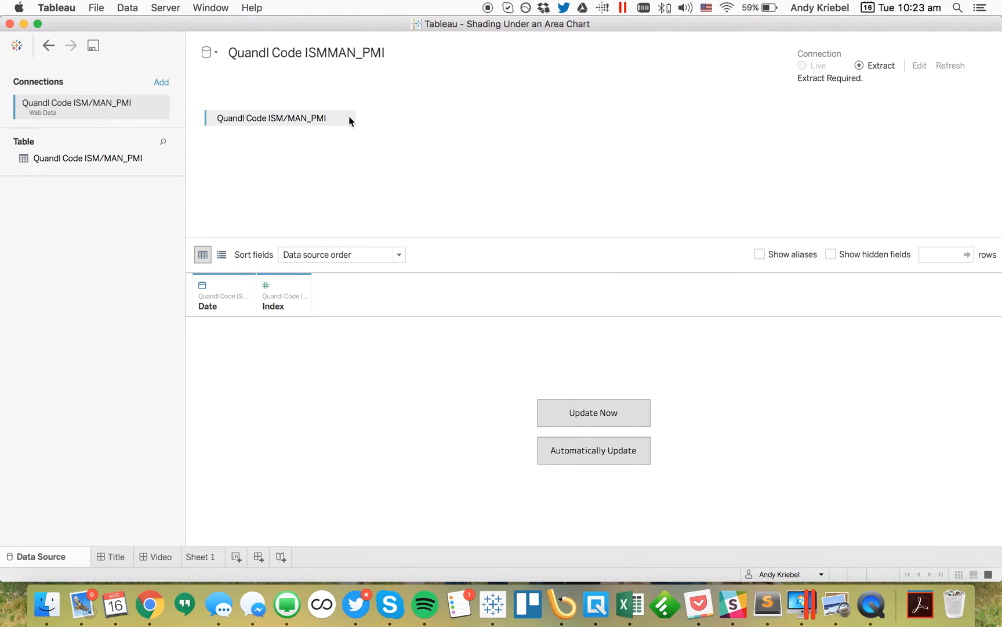
Rename the data source to 'ISM PMI Index'
{"action": "left_click", "coordinate": [306, 52]}
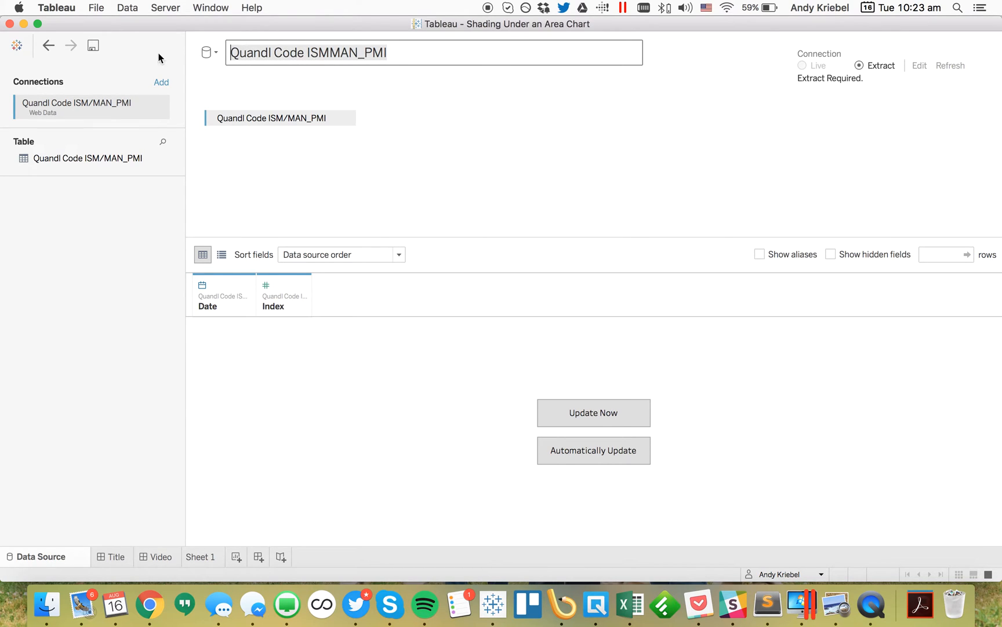
{"action": "type", "text": "ISM PMI Index"}
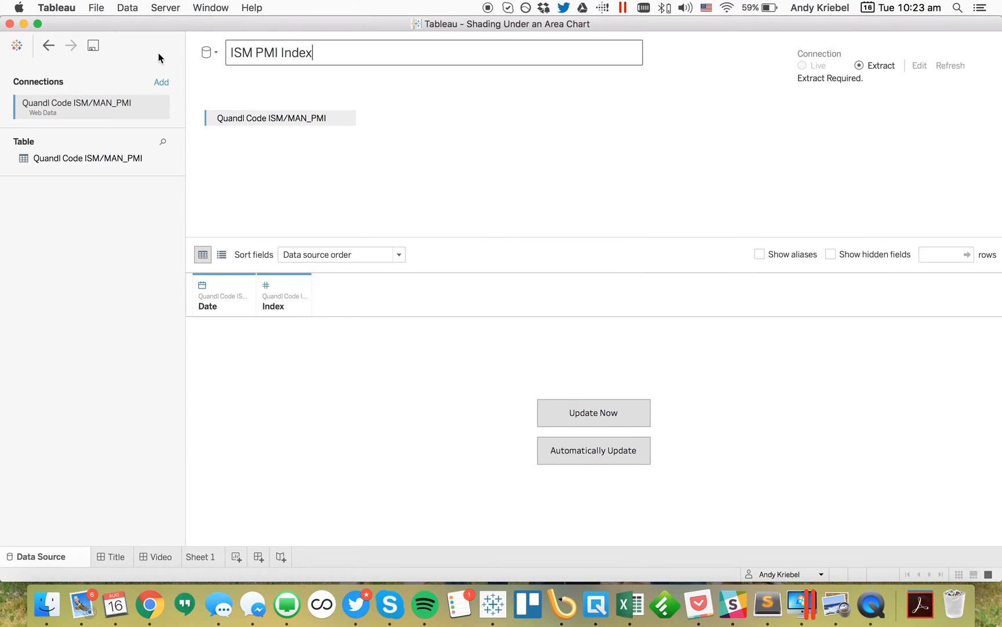
{"action": "mouse_move", "coordinate": [314, 483]}
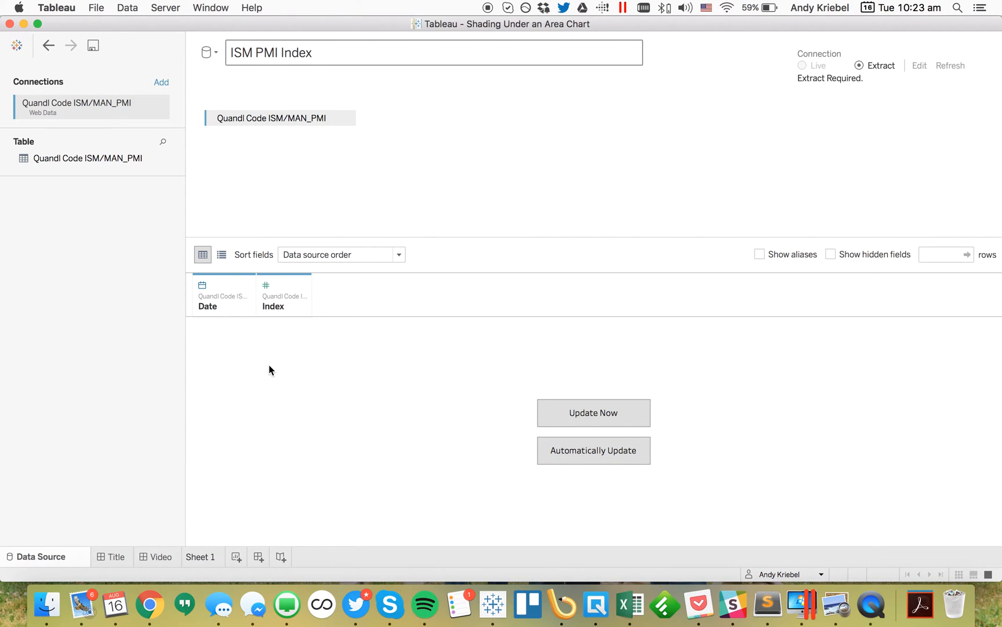
{"action": "left_click", "coordinate": [201, 557]}
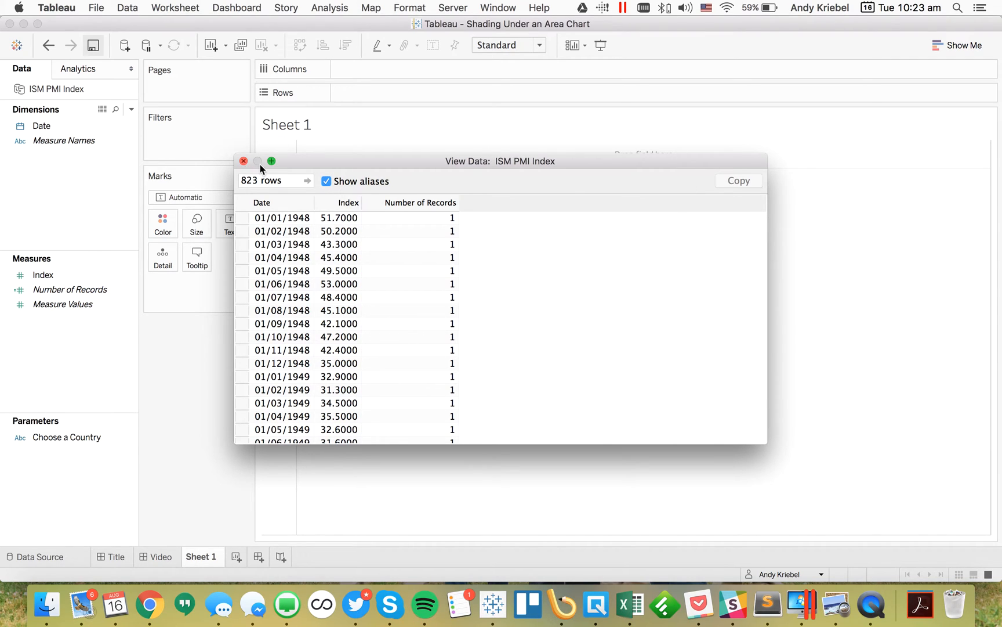
Close the data preview and plot SUM(Index) against continuous MONTH(Date) as a line
{"action": "left_click", "coordinate": [243, 161]}
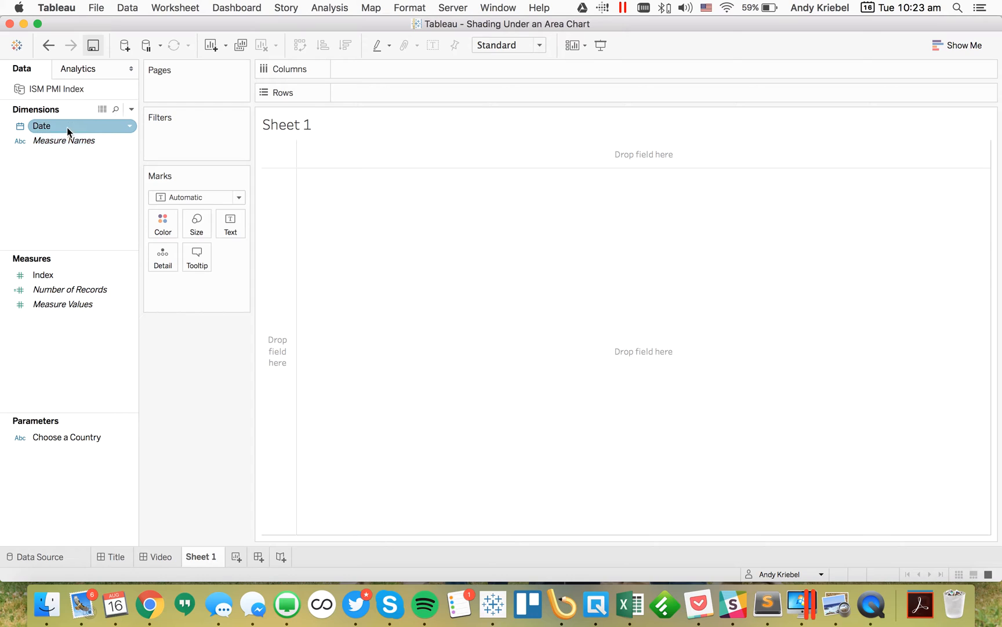
{"action": "left_click_drag", "start_coordinate": [68, 126], "coordinate": [400, 69]}
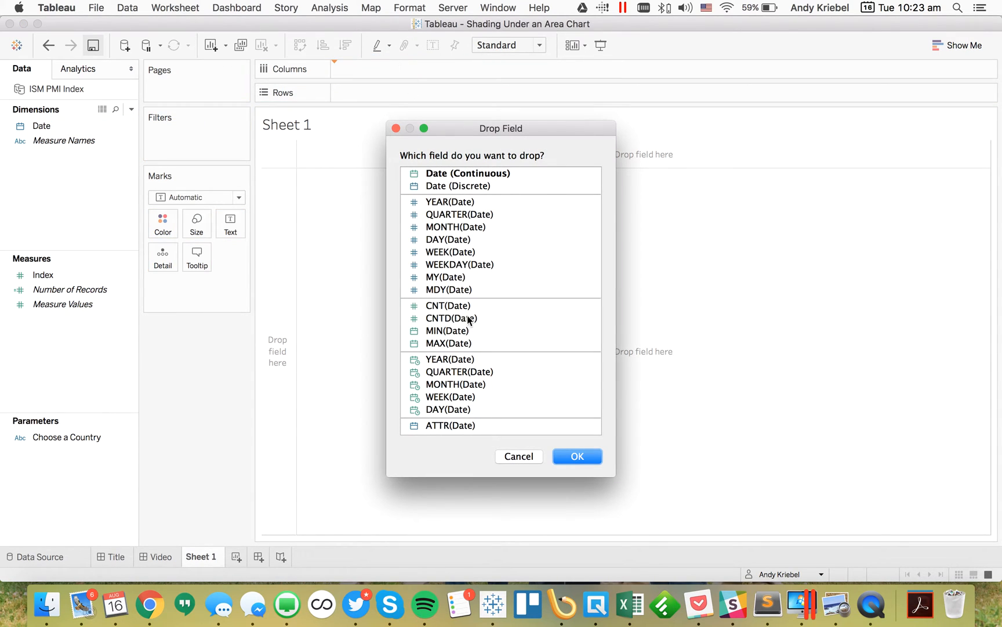
{"action": "left_click", "coordinate": [518, 456]}
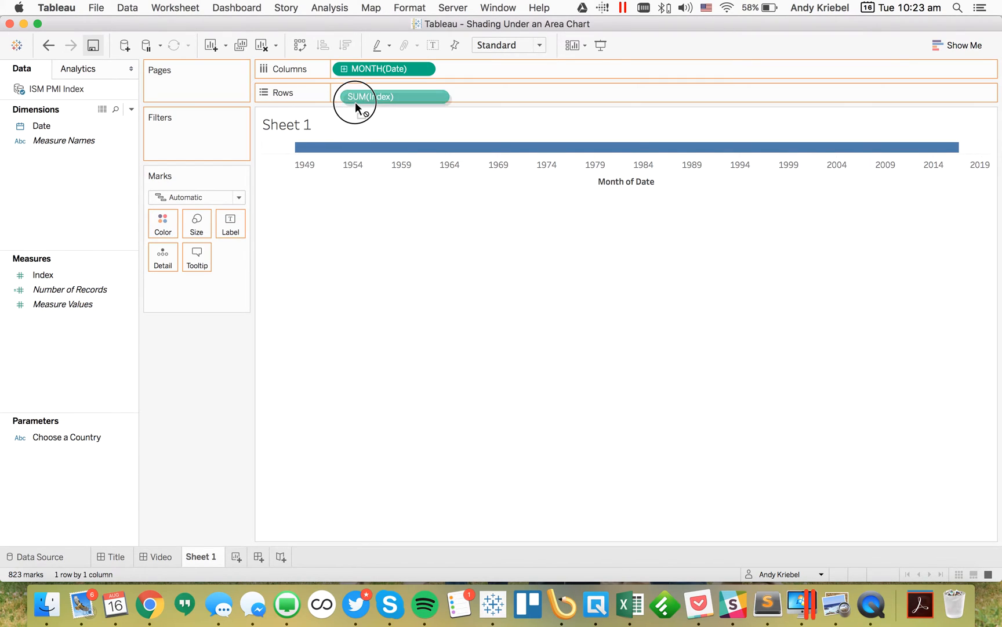
{"action": "left_click_drag", "start_coordinate": [370, 96], "coordinate": [383, 92]}
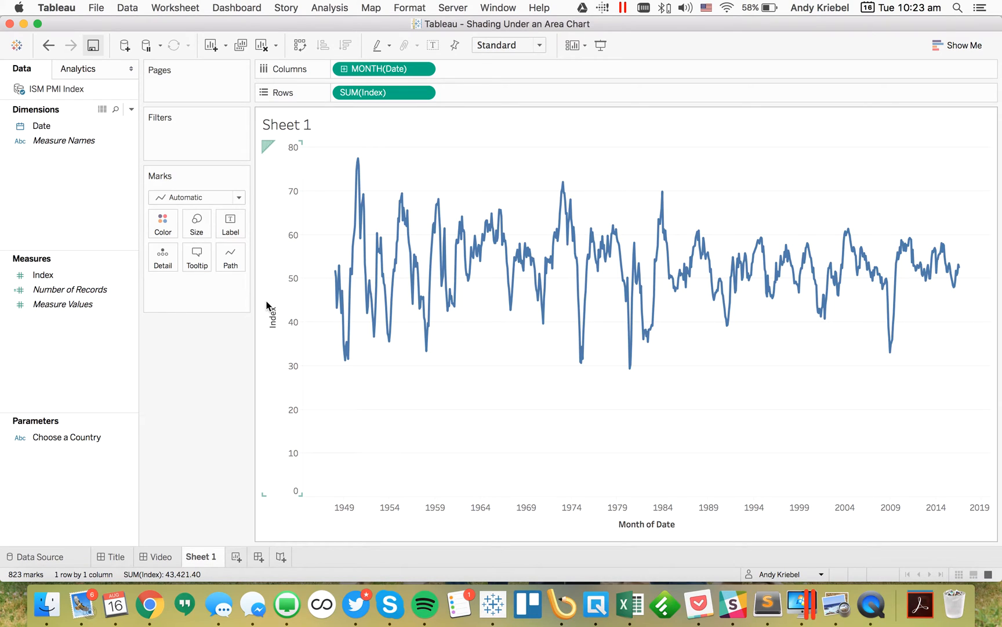
{"action": "left_click", "coordinate": [67, 437]}
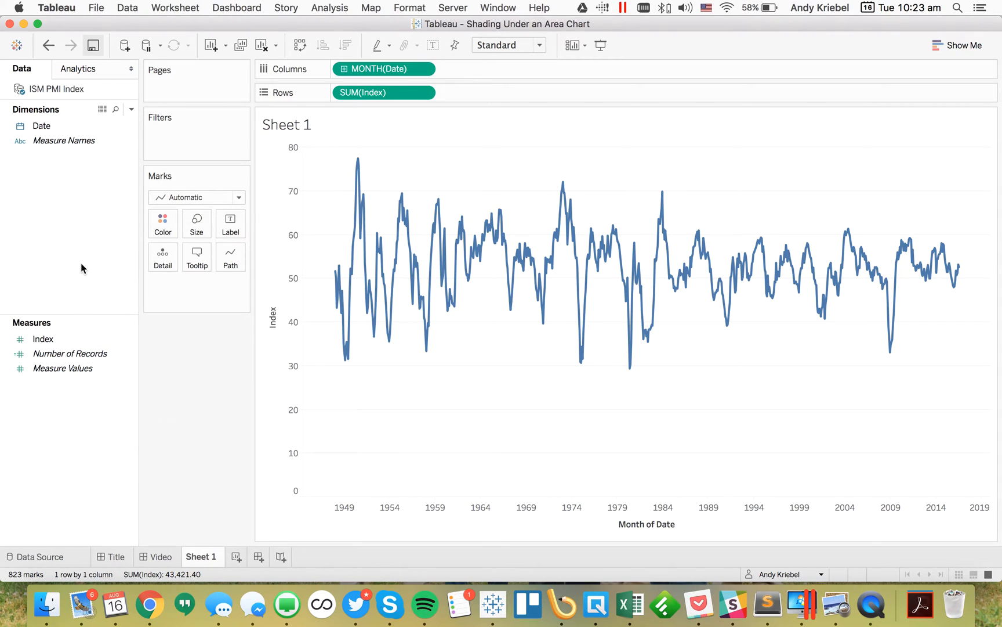
{"action": "mouse_move", "coordinate": [307, 285]}
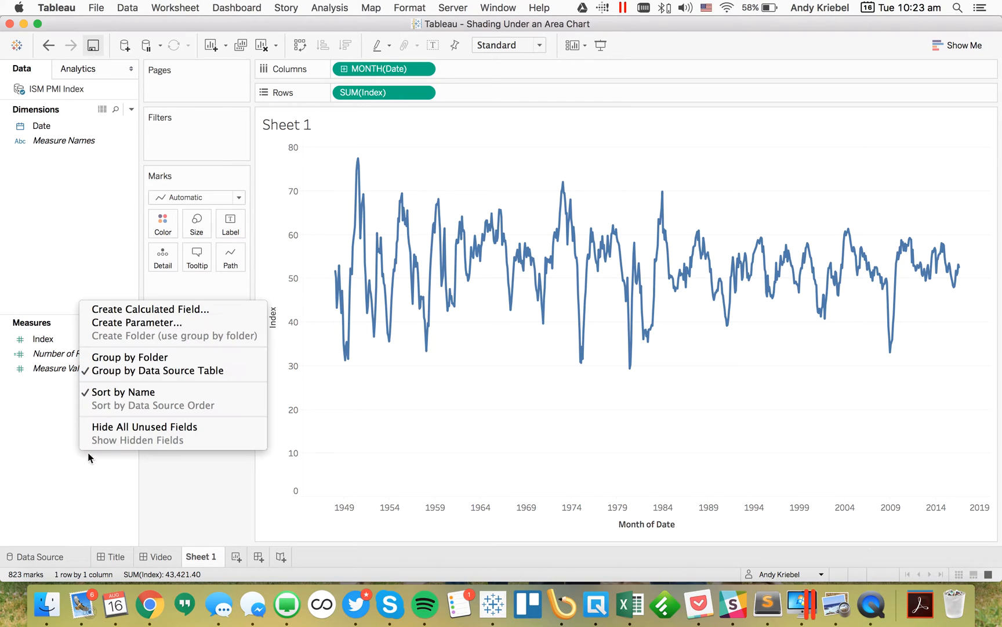
Create the calculated field 'Index vs 50' with formula [Index]-50
{"action": "left_click", "coordinate": [151, 308]}
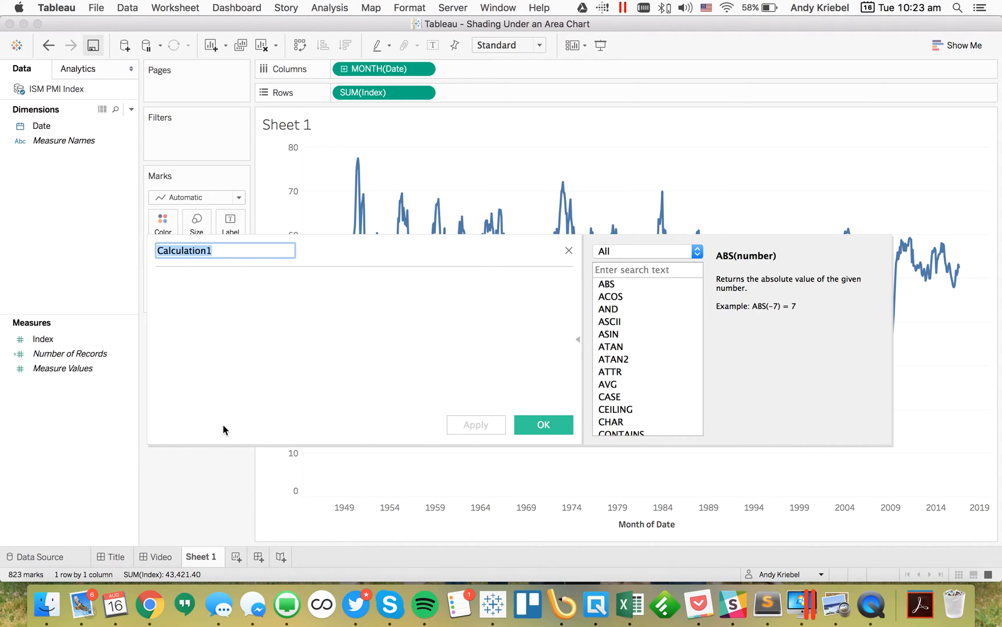
{"action": "type", "text": "Ind"}
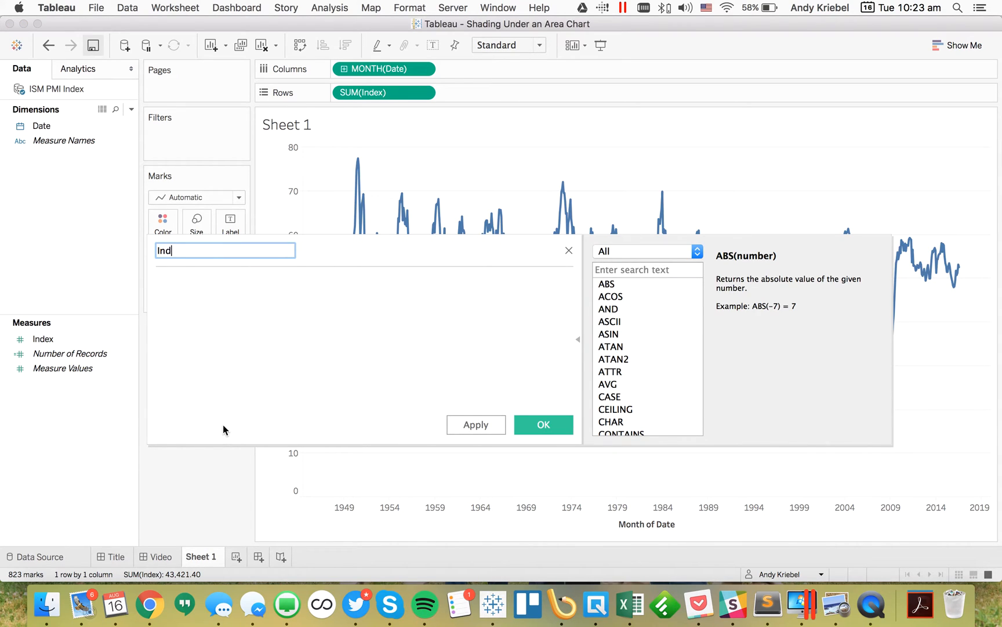
{"action": "type", "text": "Index vs 50"}
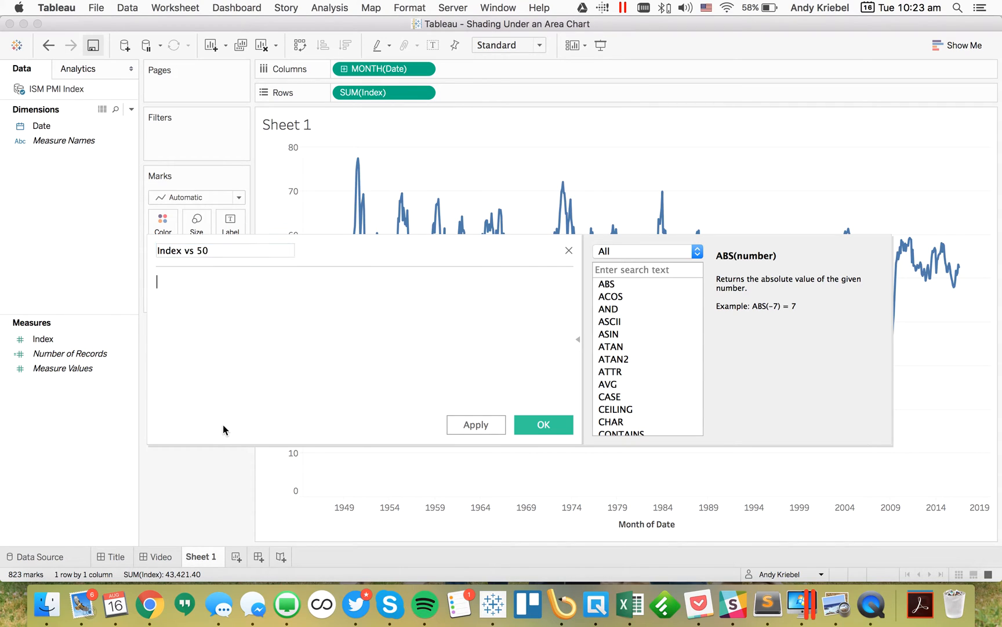
{"action": "type", "text": "inde"}
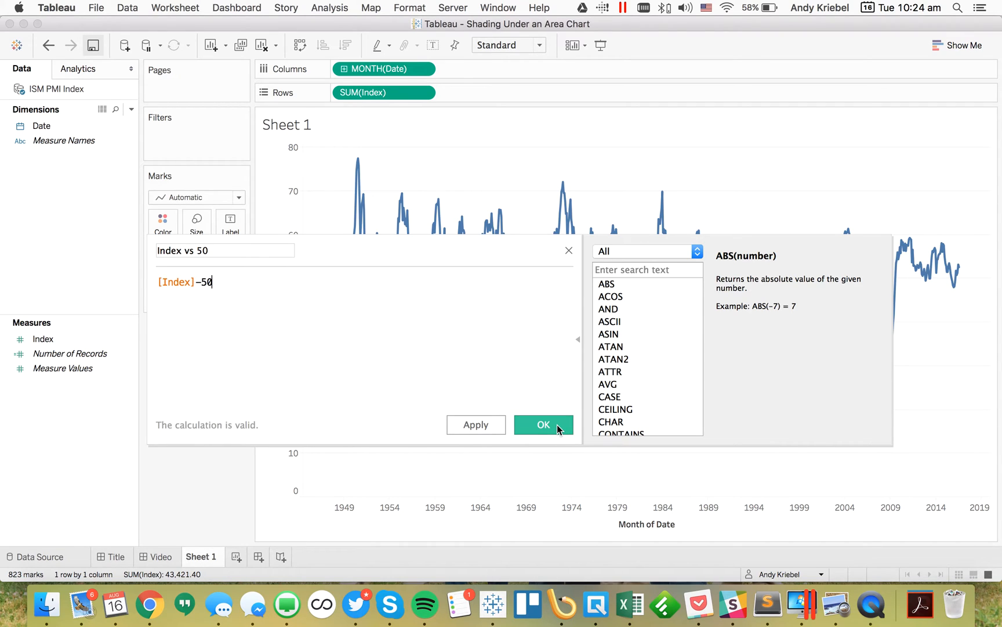
{"action": "left_click", "coordinate": [543, 424]}
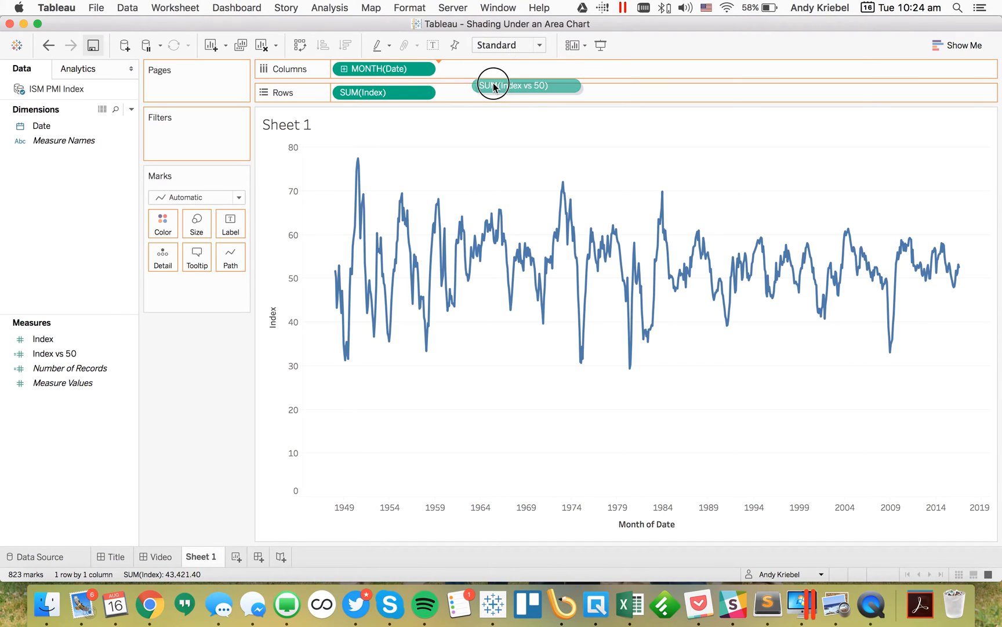
Add Index vs 50 as a second row and set its mark type to Area
{"action": "left_click_drag", "start_coordinate": [515, 85], "coordinate": [489, 92]}
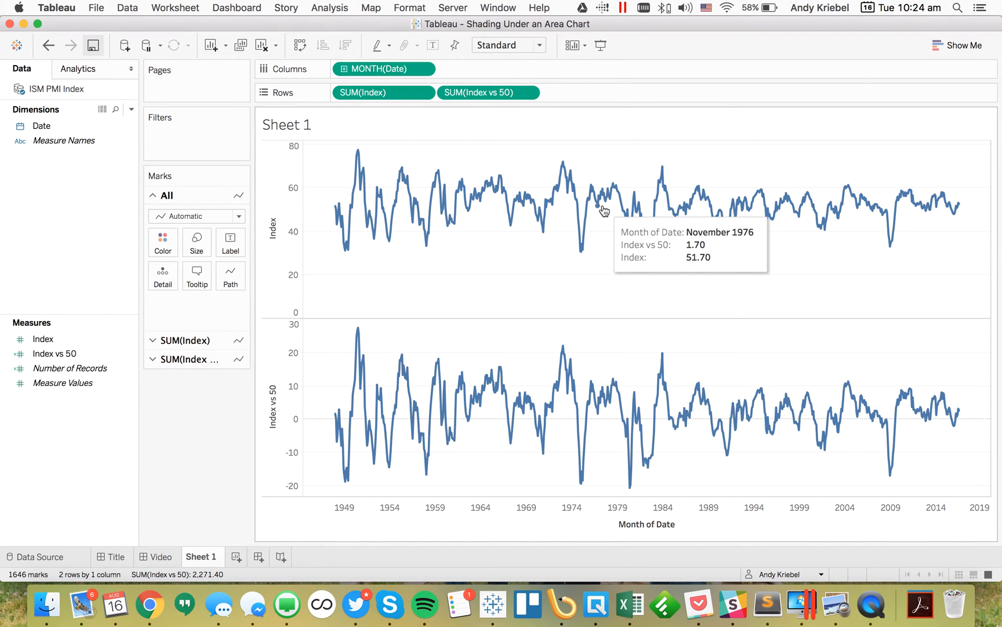
{"action": "left_click", "coordinate": [192, 359]}
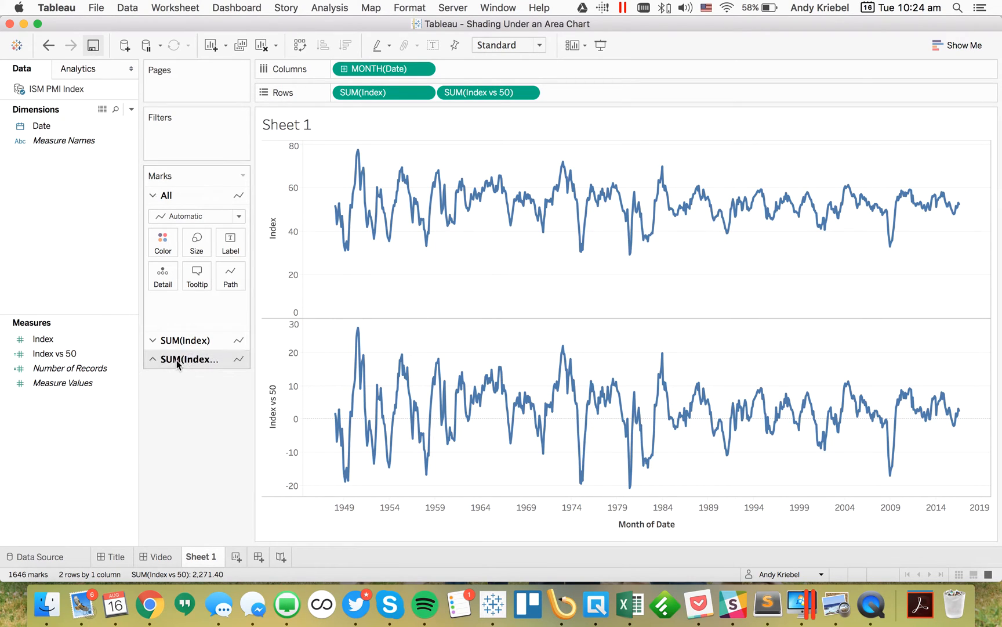
{"action": "left_click", "coordinate": [196, 252]}
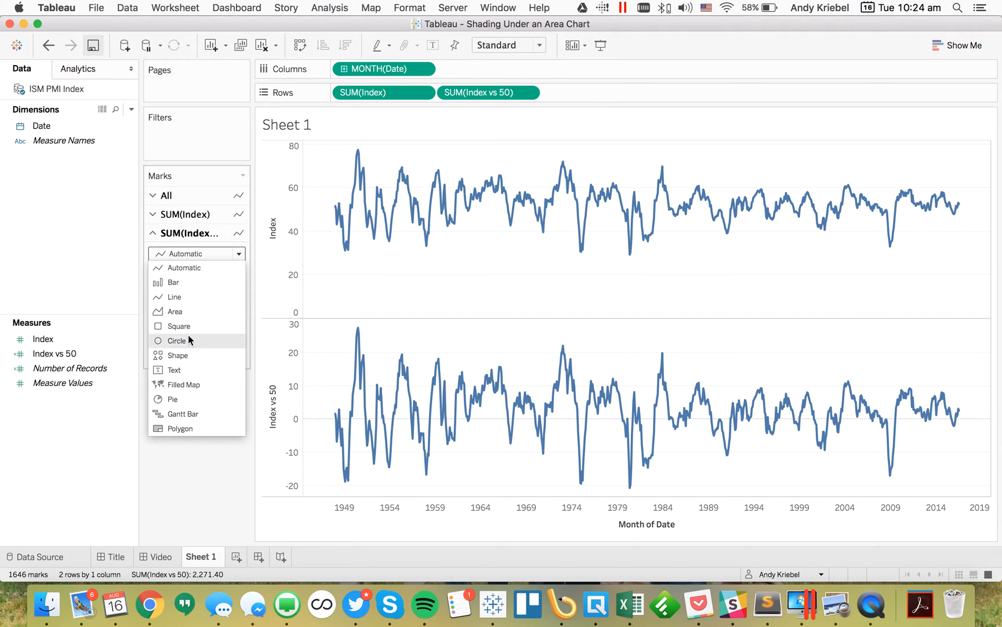
{"action": "mouse_move", "coordinate": [174, 311]}
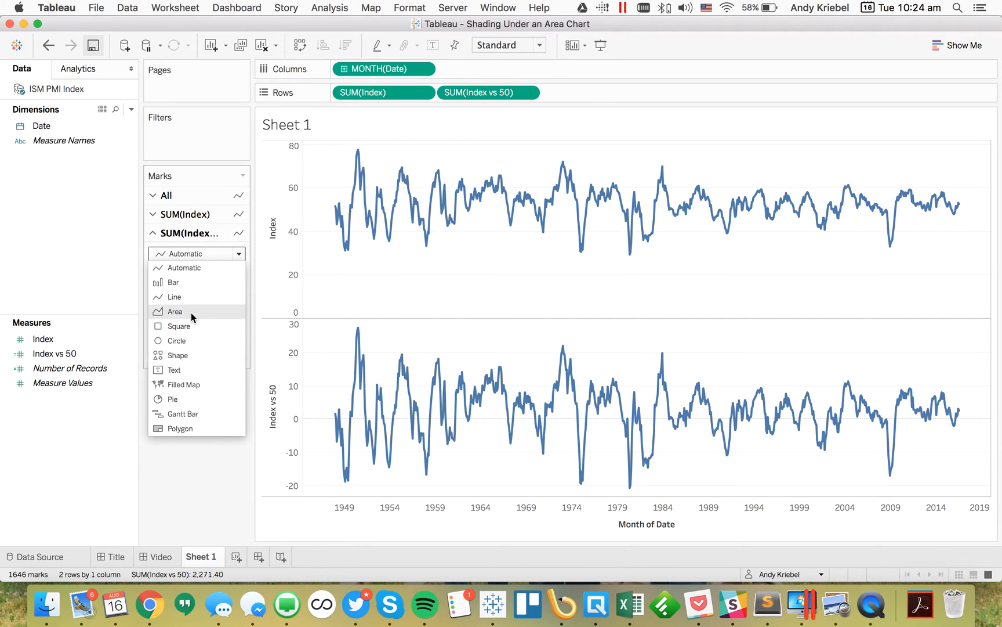
{"action": "left_click", "coordinate": [174, 311]}
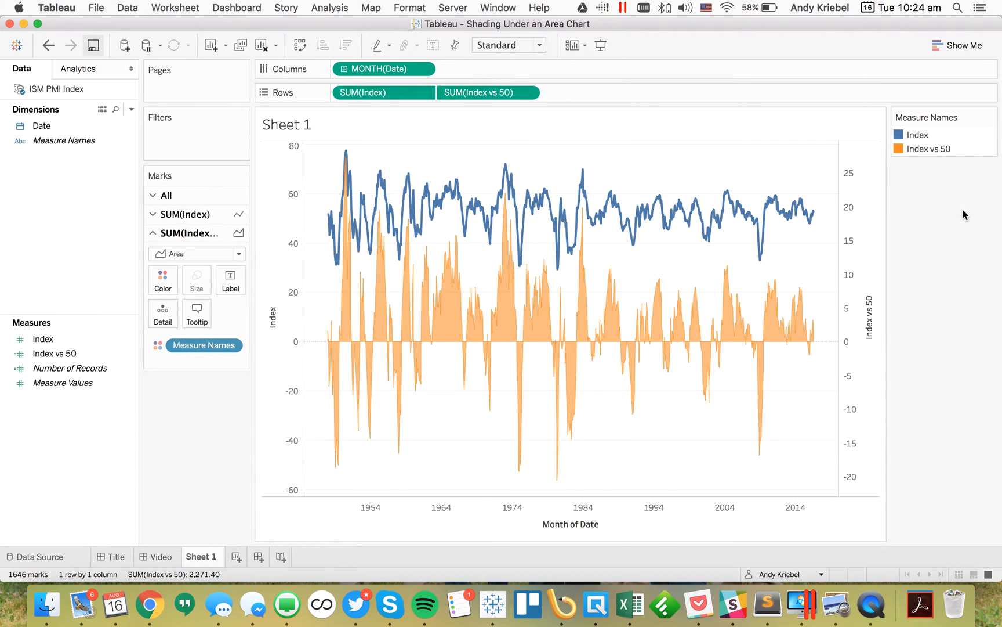
{"action": "mouse_move", "coordinate": [941, 117]}
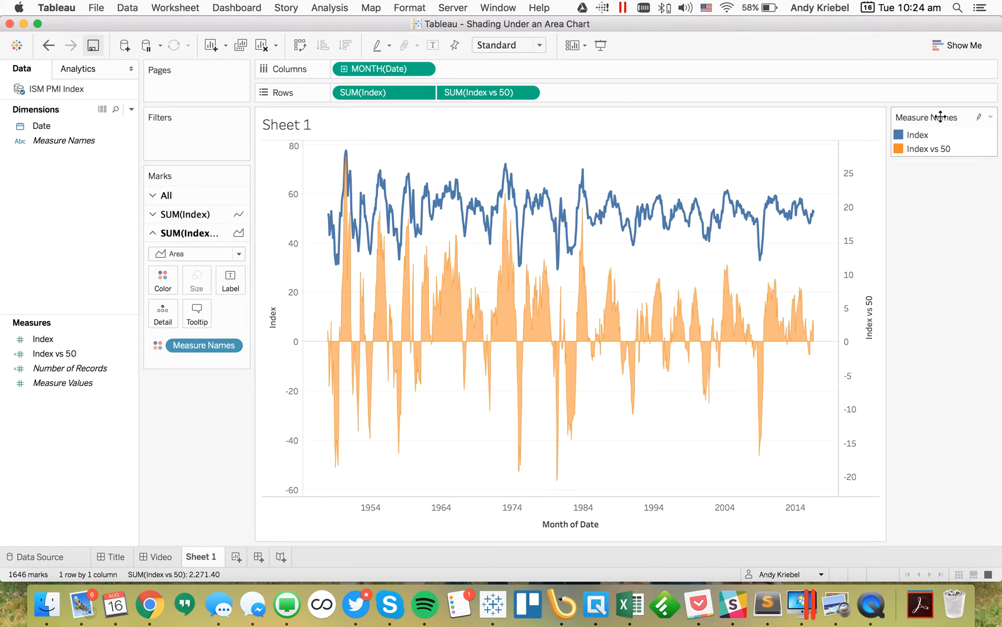
{"action": "mouse_move", "coordinate": [167, 195]}
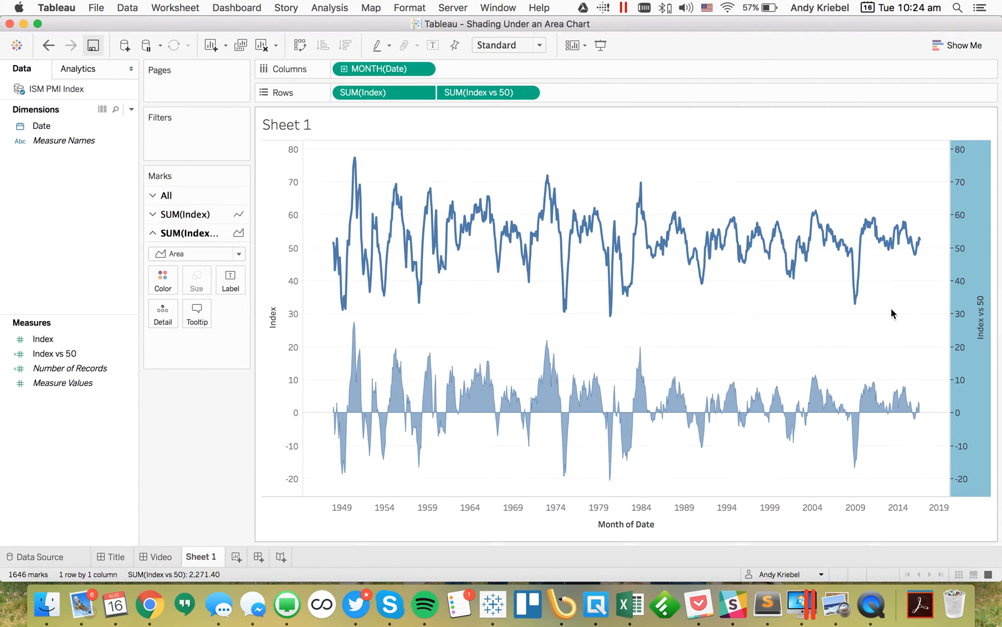
{"action": "mouse_move", "coordinate": [860, 318]}
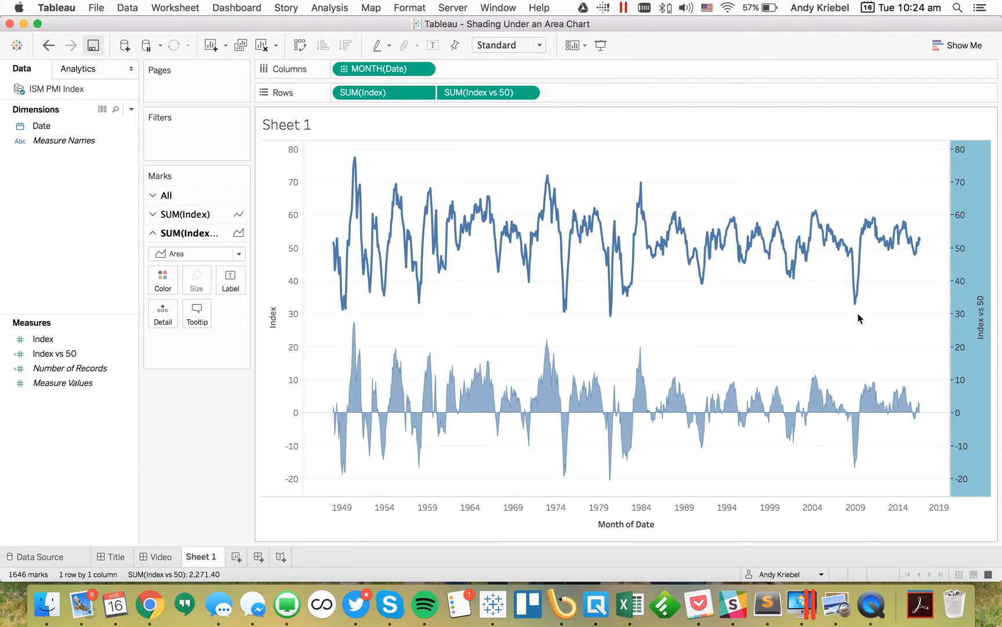
Undo the last two changes and adjust the Index axis range in Edit Axis
{"action": "left_click", "coordinate": [48, 45]}
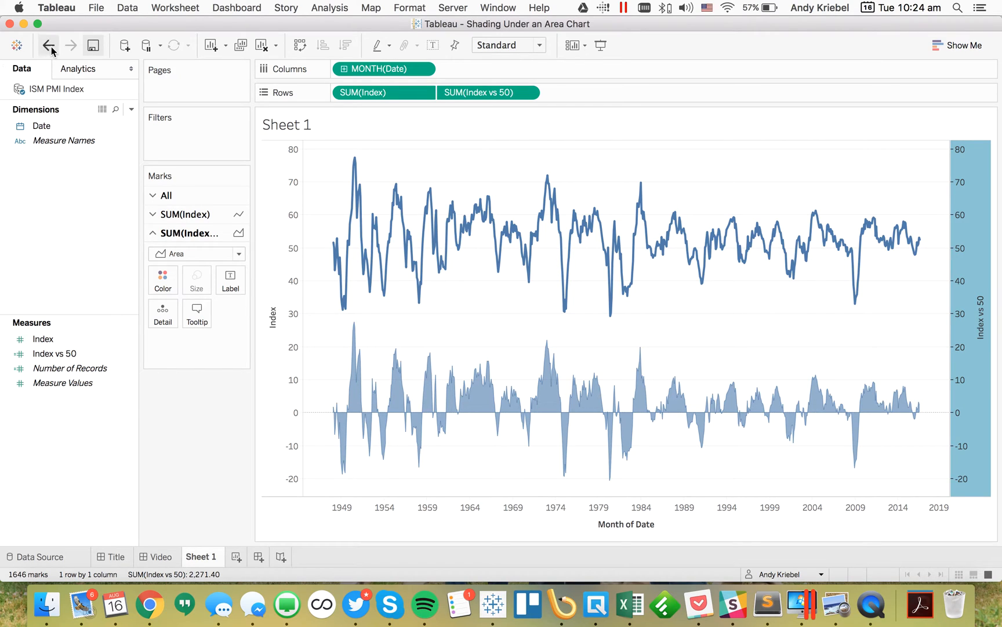
{"action": "left_click", "coordinate": [49, 44]}
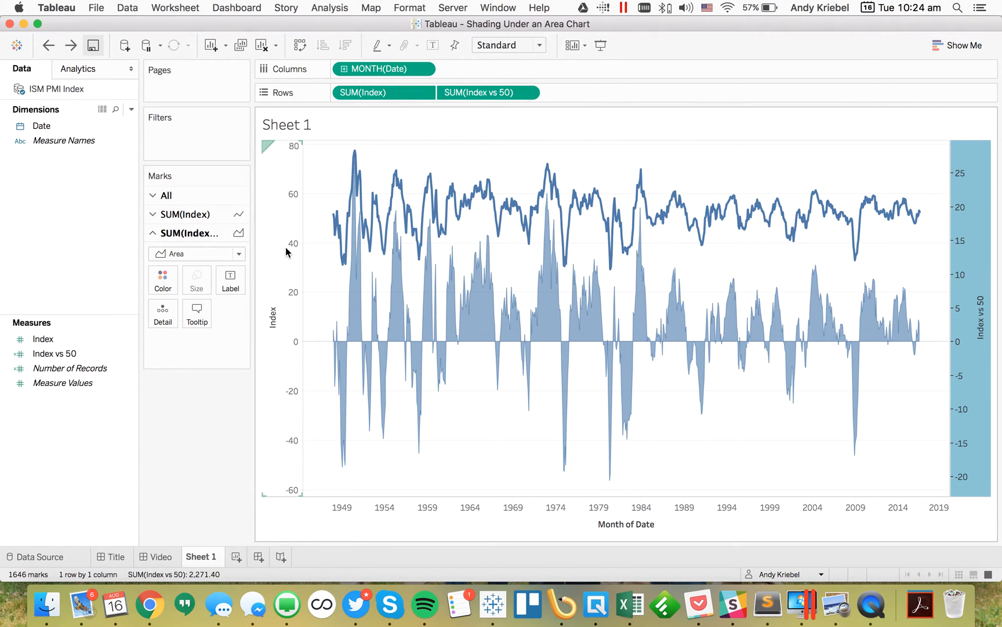
{"action": "double_click", "coordinate": [272, 319]}
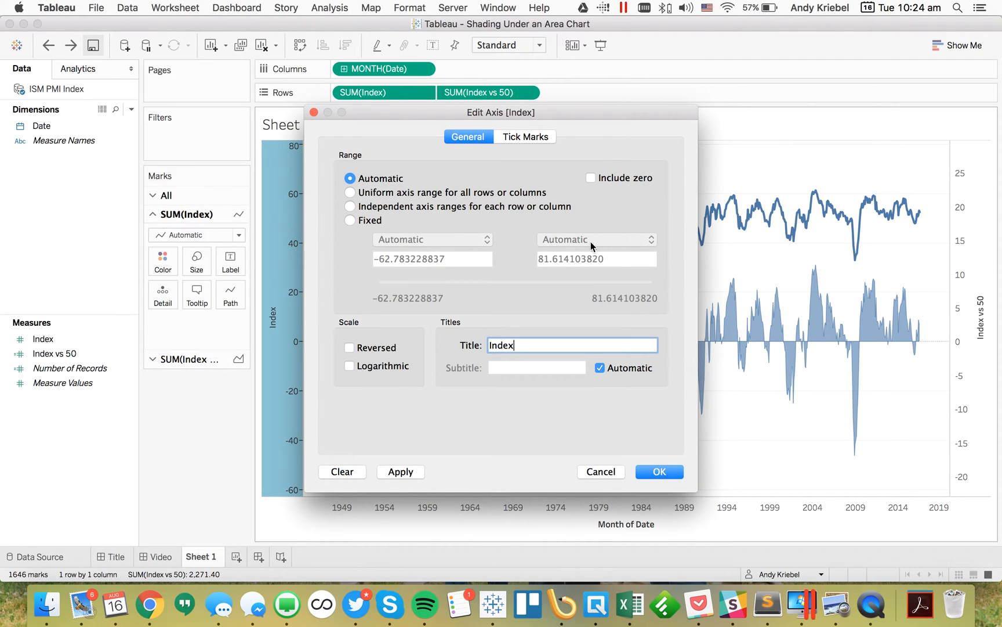
{"action": "left_click", "coordinate": [659, 471]}
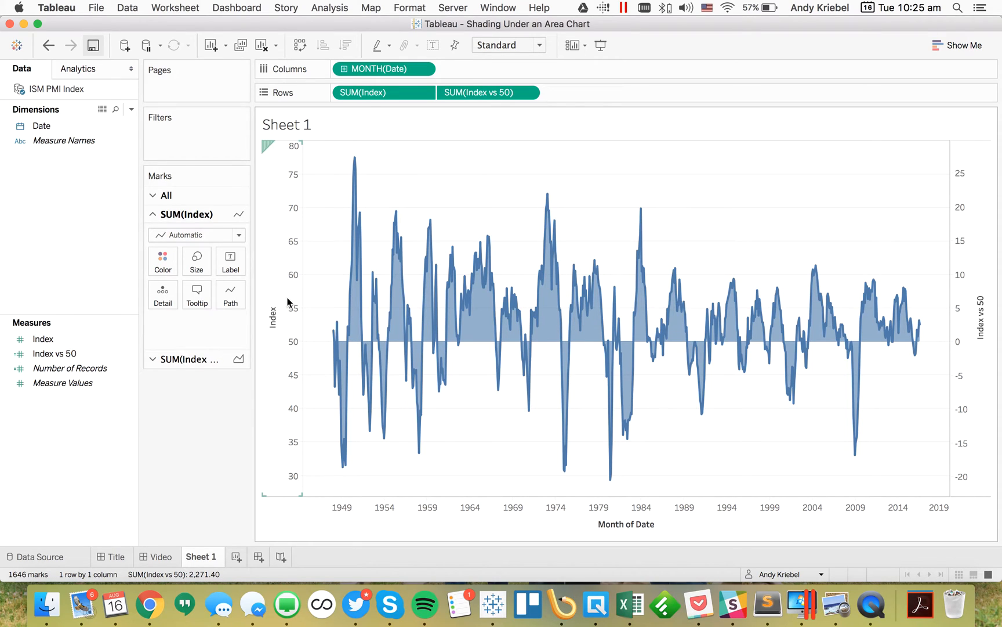
Fix the Index axis range from 20 to 80
{"action": "right_click", "coordinate": [276, 313]}
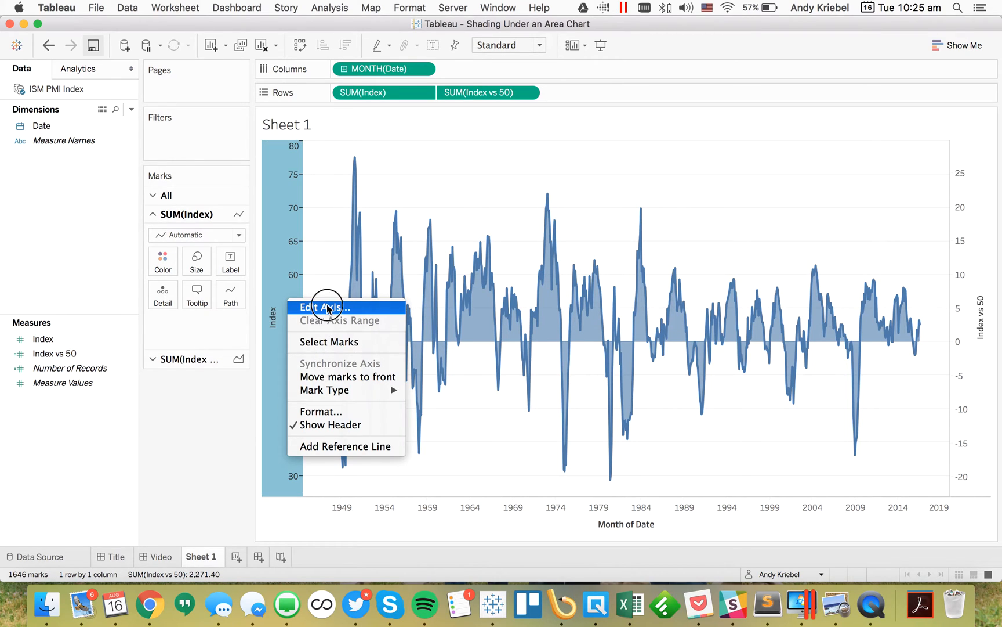
{"action": "left_click", "coordinate": [324, 307]}
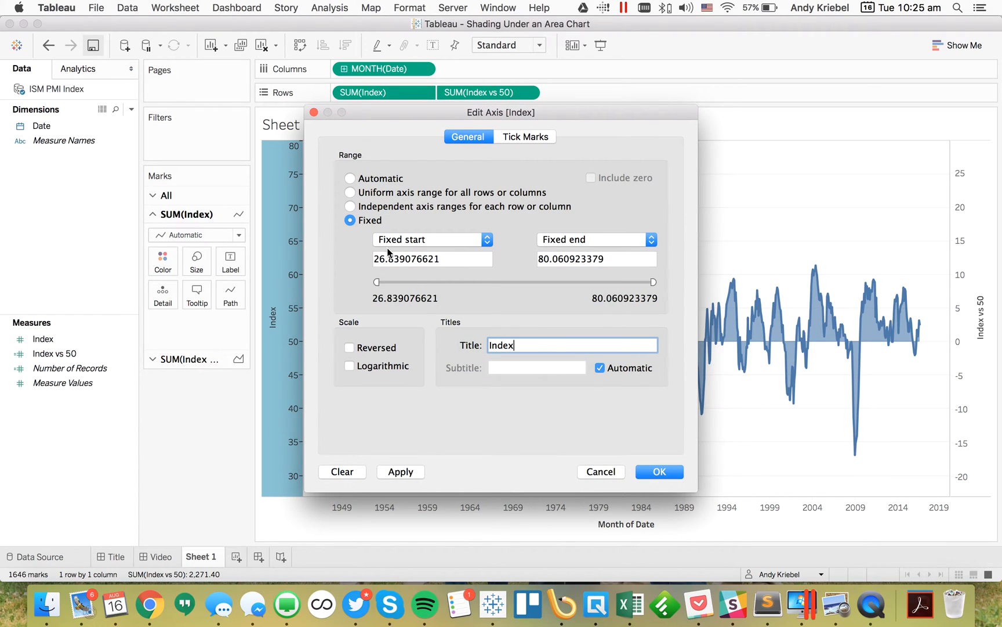
{"action": "type", "text": "20"}
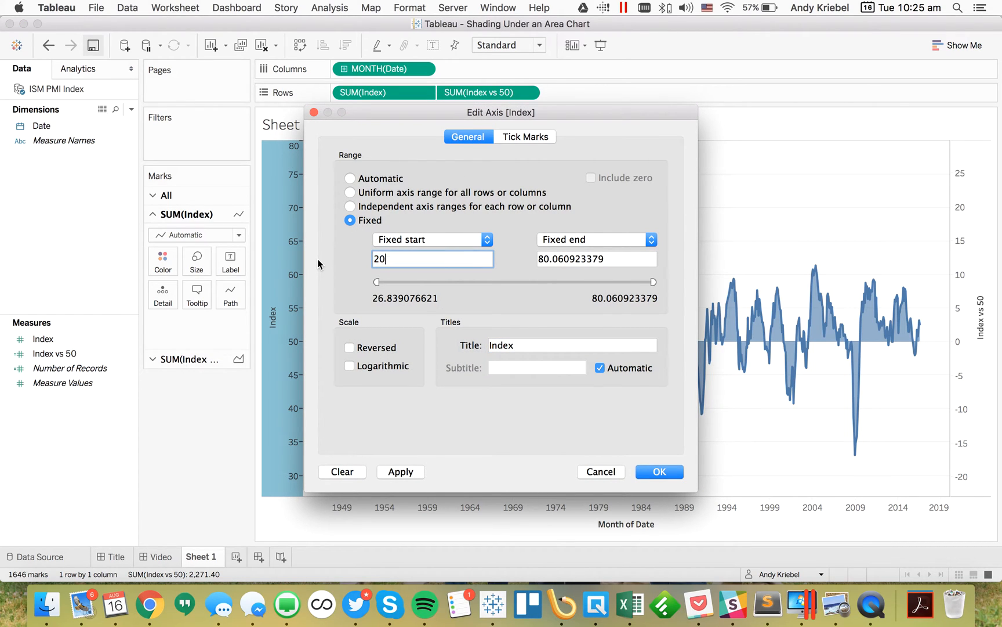
{"action": "type", "text": "80"}
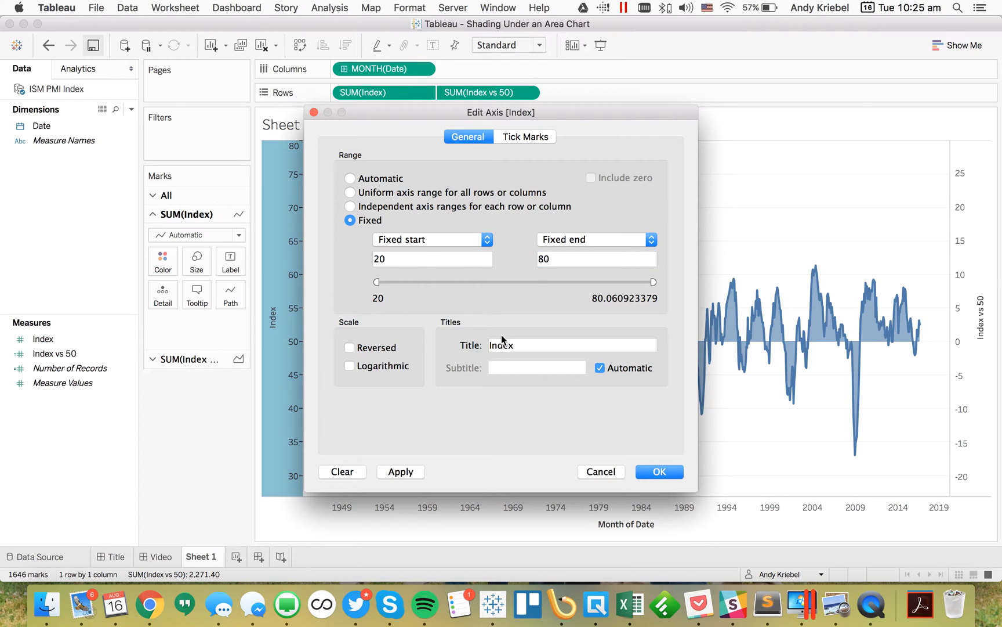
{"action": "left_click", "coordinate": [659, 471]}
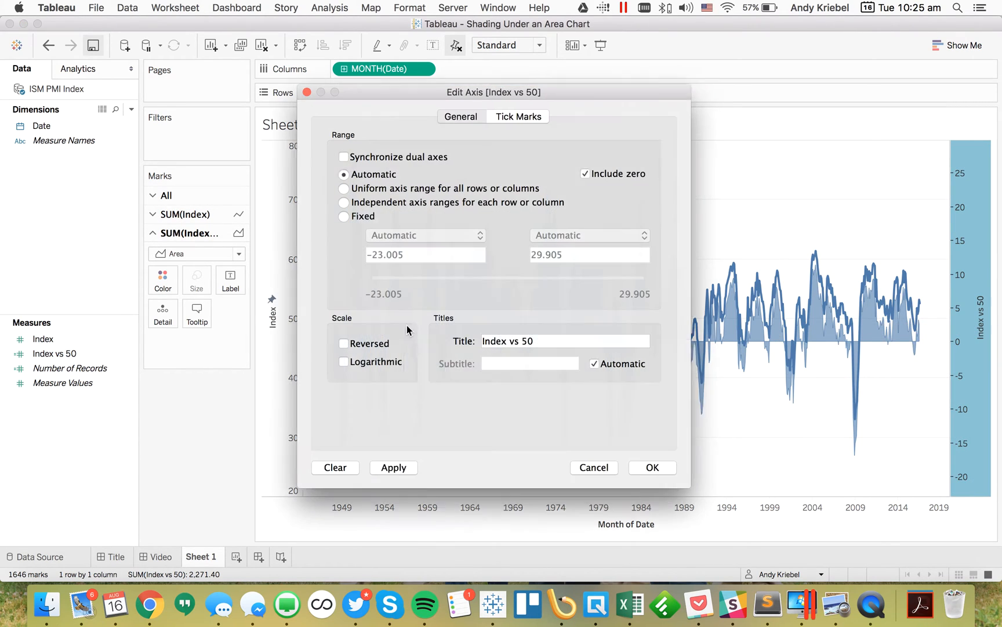
Fix the Index vs 50 axis range from -30 to 30
{"action": "left_click", "coordinate": [344, 216]}
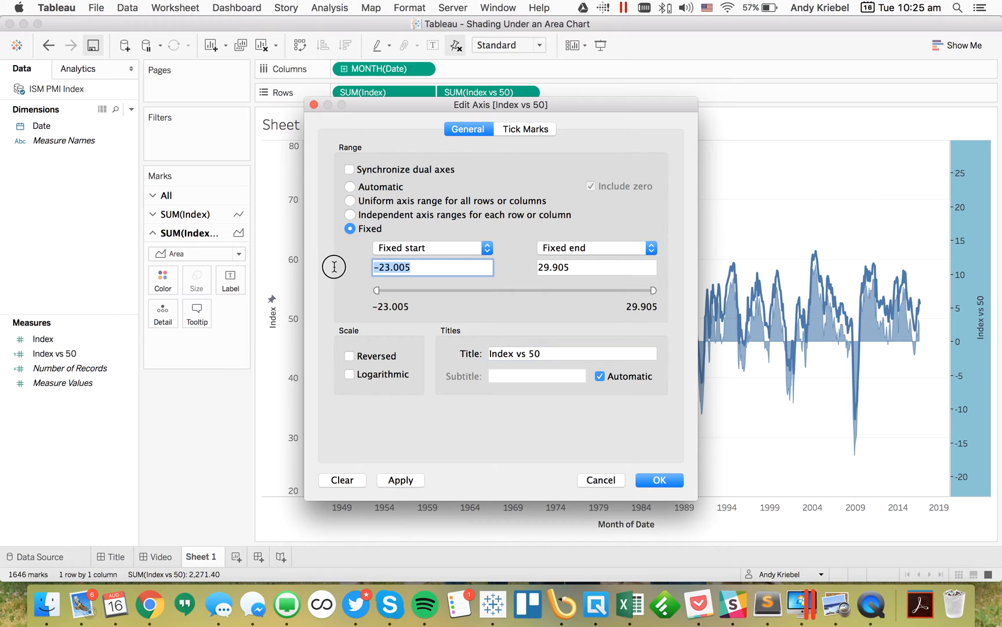
{"action": "type", "text": "-30"}
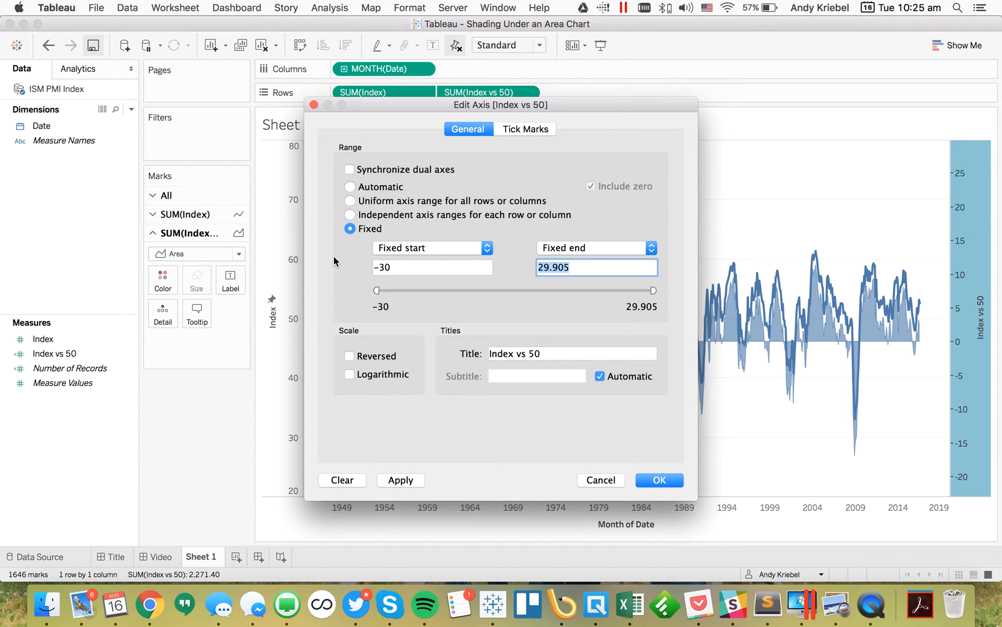
{"action": "type", "text": "30"}
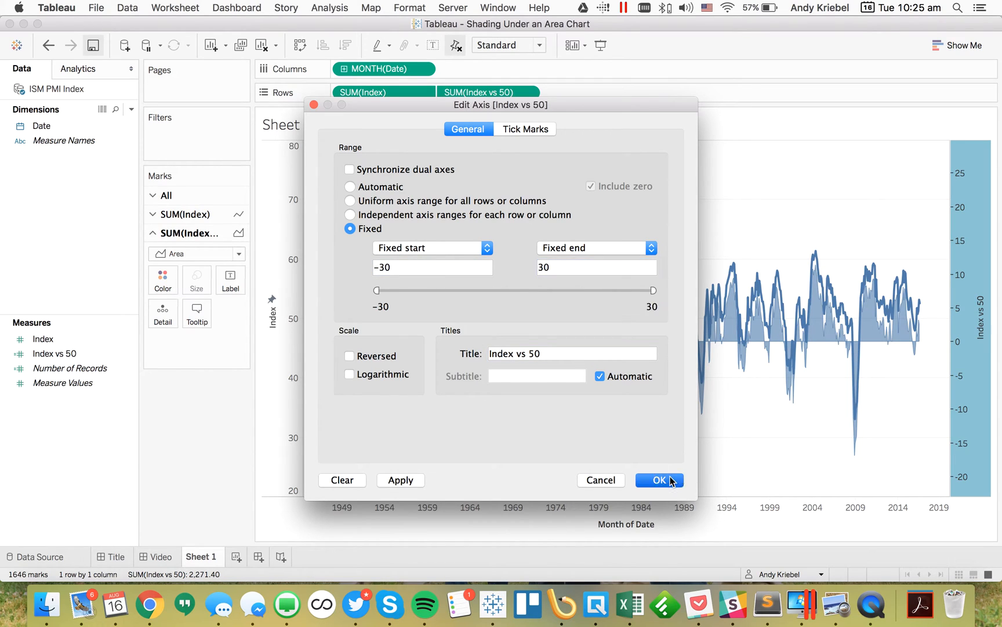
{"action": "left_click", "coordinate": [659, 480]}
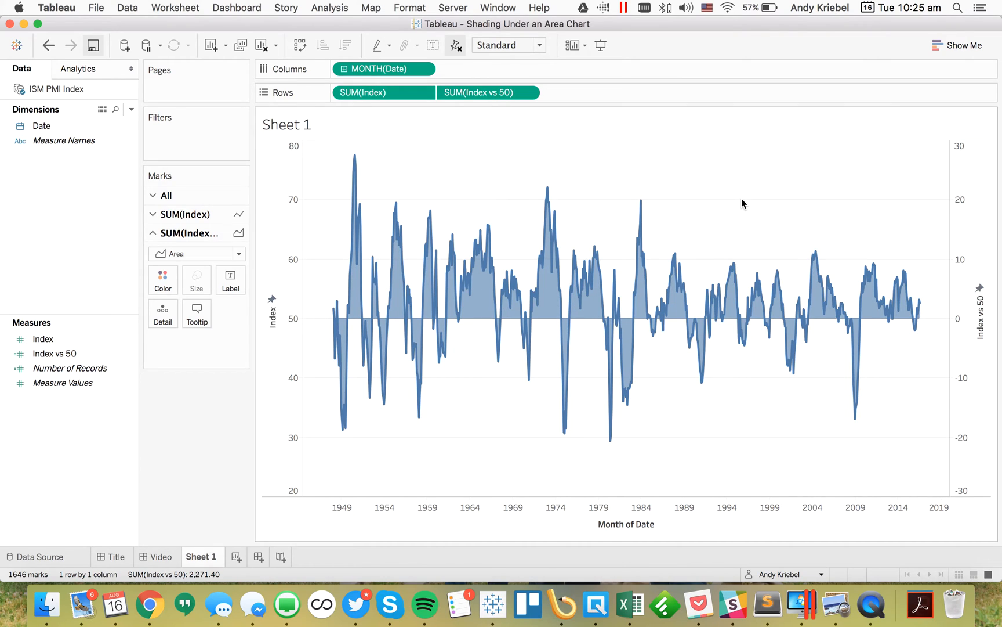
{"action": "mouse_move", "coordinate": [609, 222]}
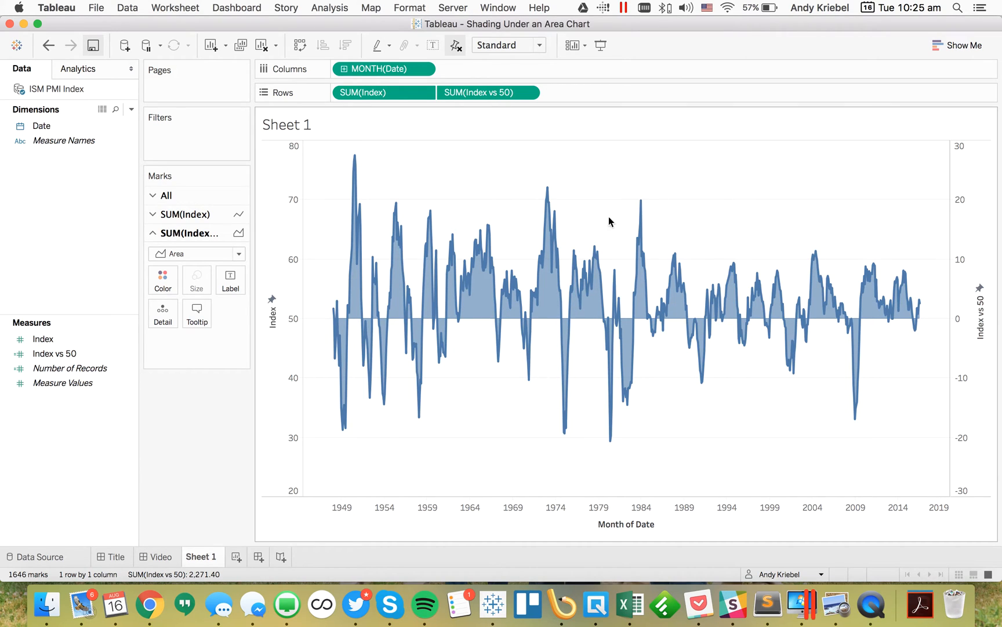
Colour all Index marks black and make the Index vs 50 area shading more transparent
{"action": "left_click", "coordinate": [169, 195]}
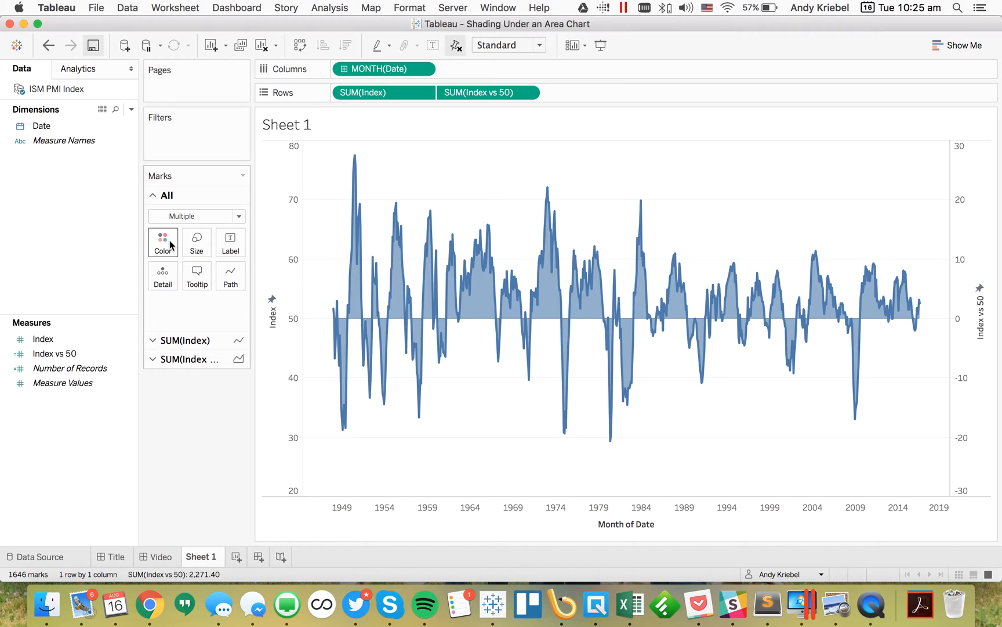
{"action": "left_click", "coordinate": [162, 242]}
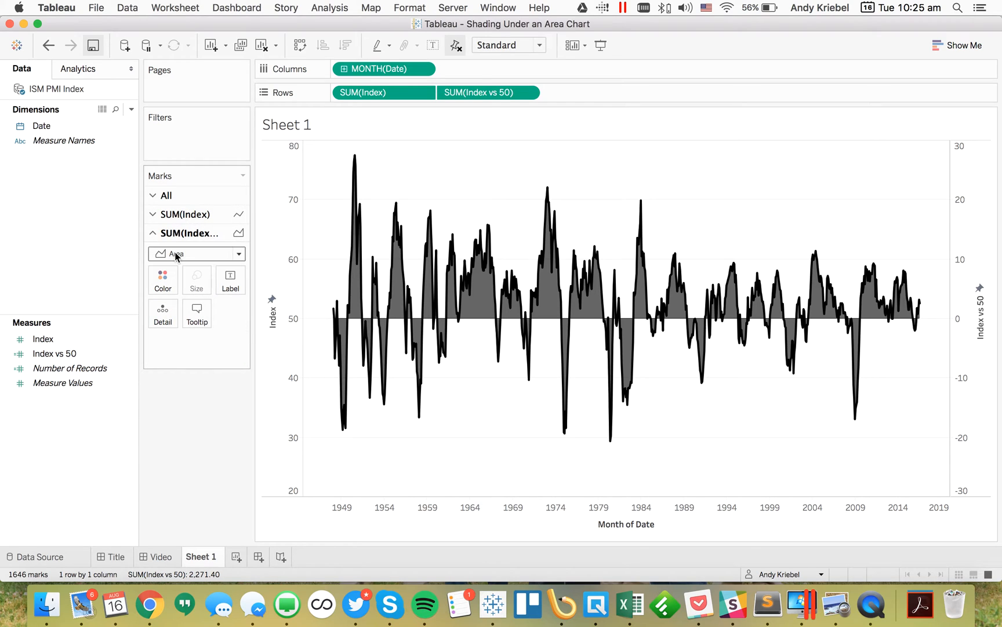
{"action": "left_click", "coordinate": [196, 254]}
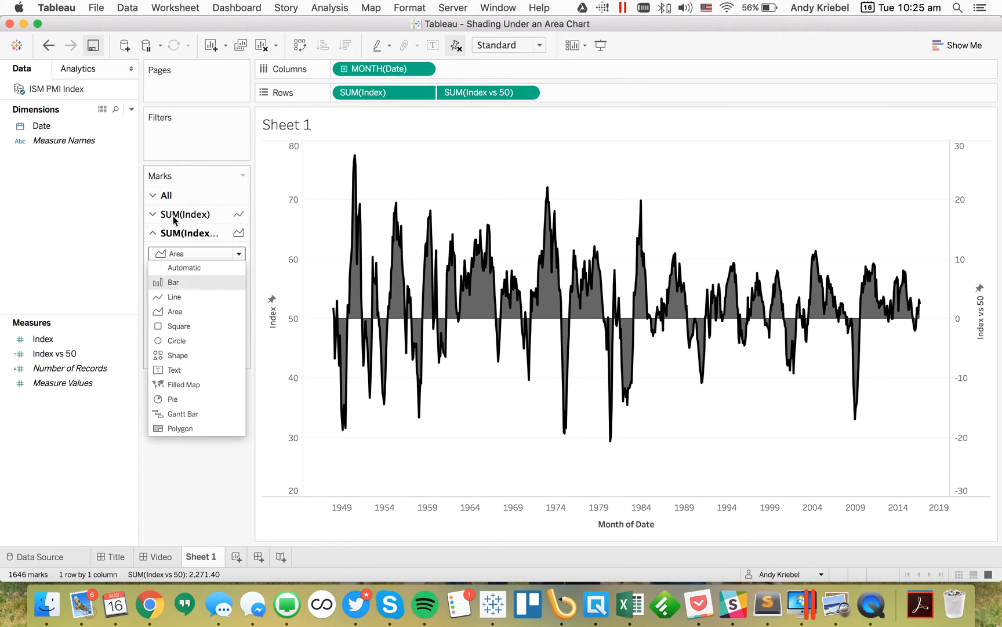
{"action": "left_click", "coordinate": [163, 279]}
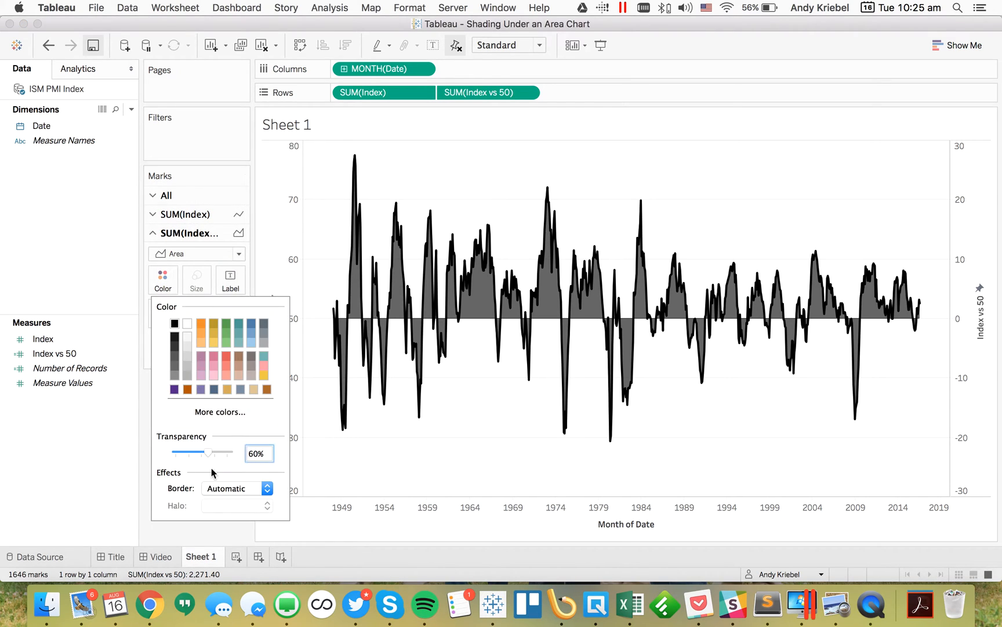
{"action": "left_click_drag", "start_coordinate": [206, 452], "coordinate": [186, 453]}
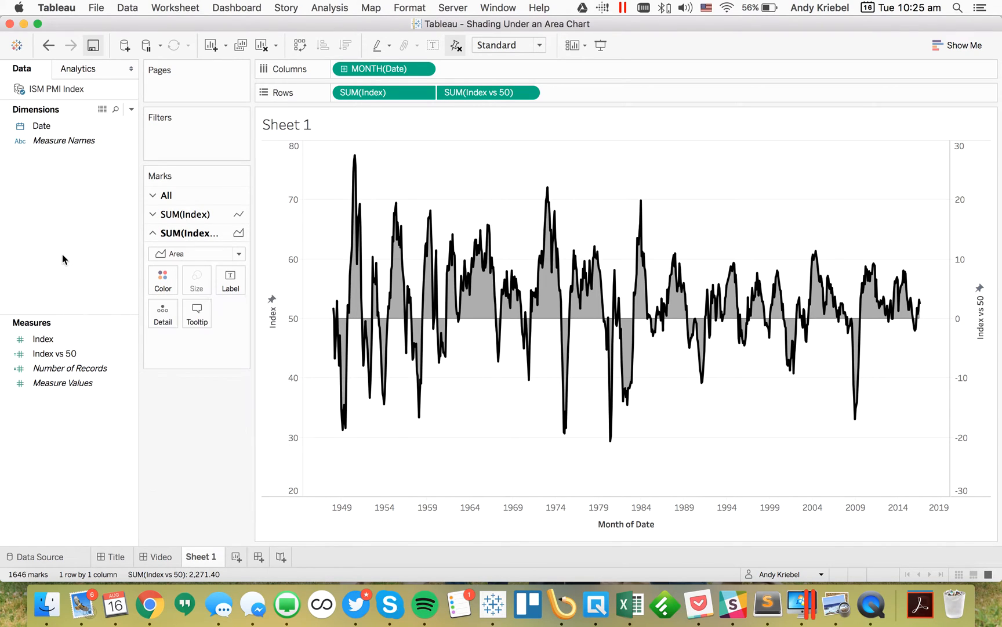
{"action": "left_click", "coordinate": [477, 92]}
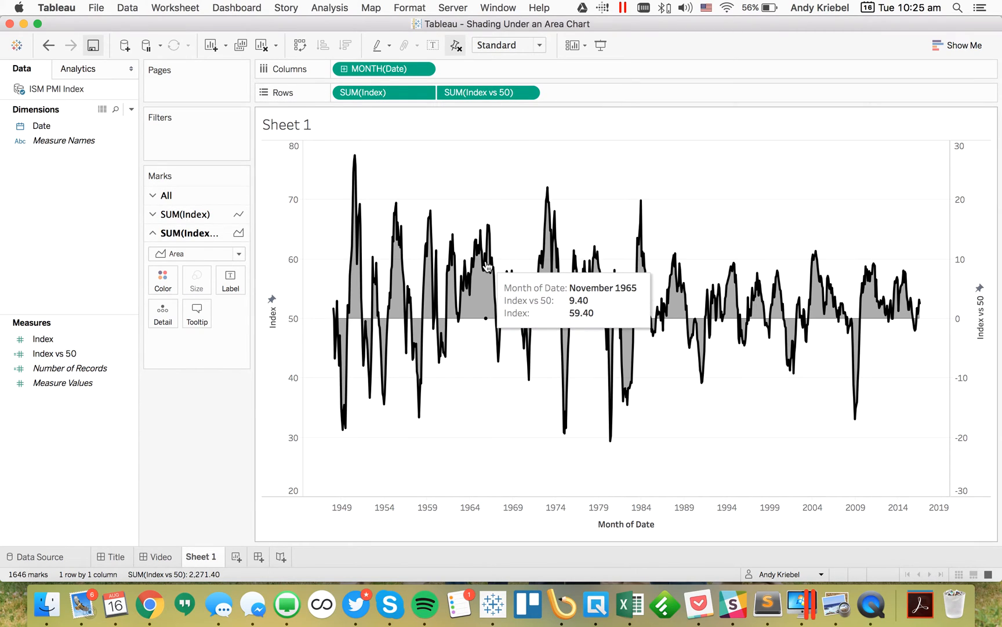
Hide the right-hand Index vs 50 axis header so only the Index axis remains
{"action": "left_click", "coordinate": [487, 92]}
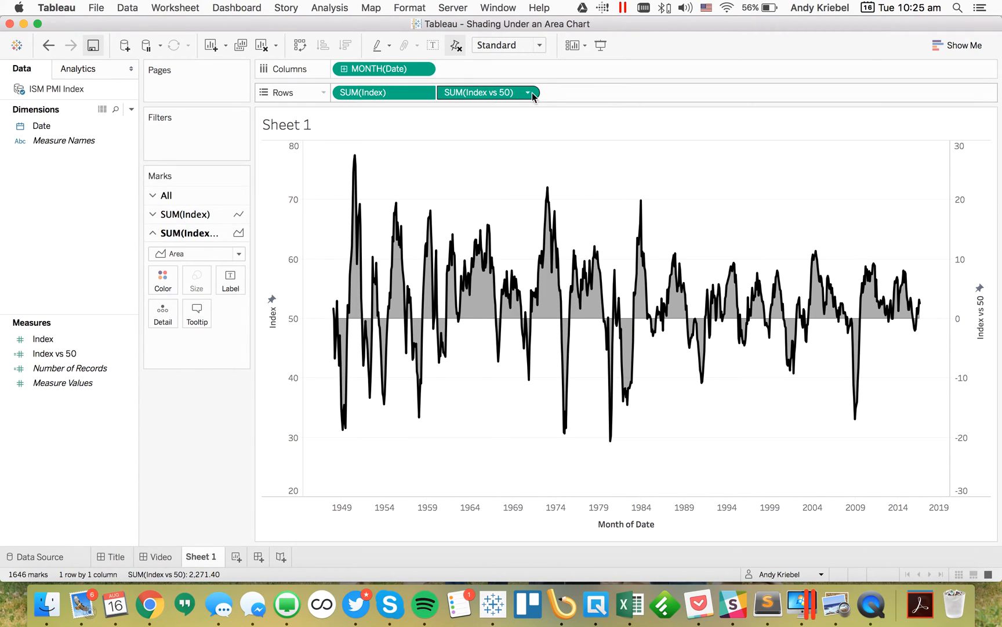
{"action": "left_click", "coordinate": [529, 92]}
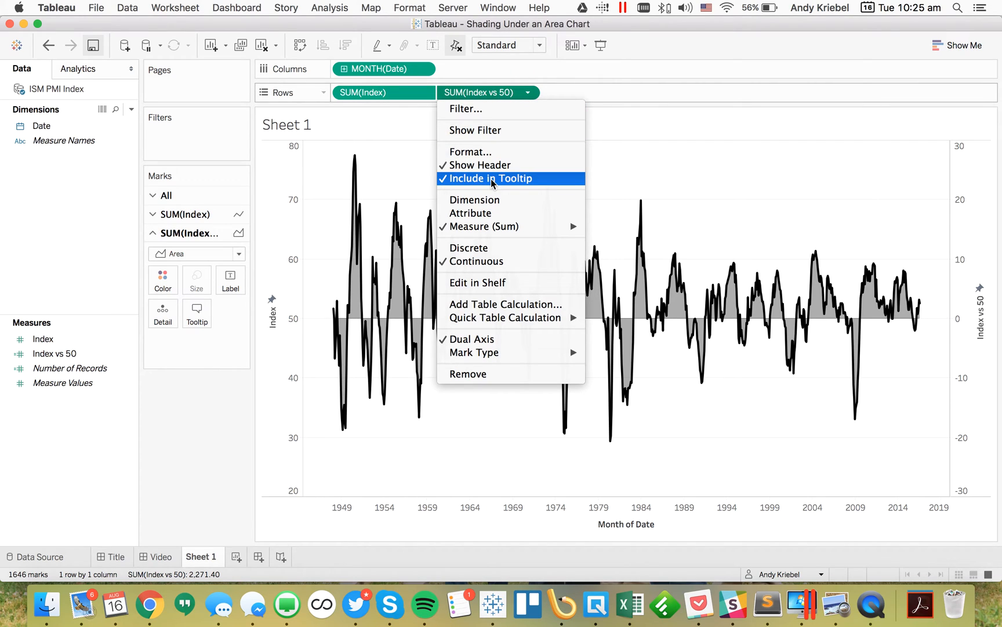
{"action": "left_click", "coordinate": [493, 178]}
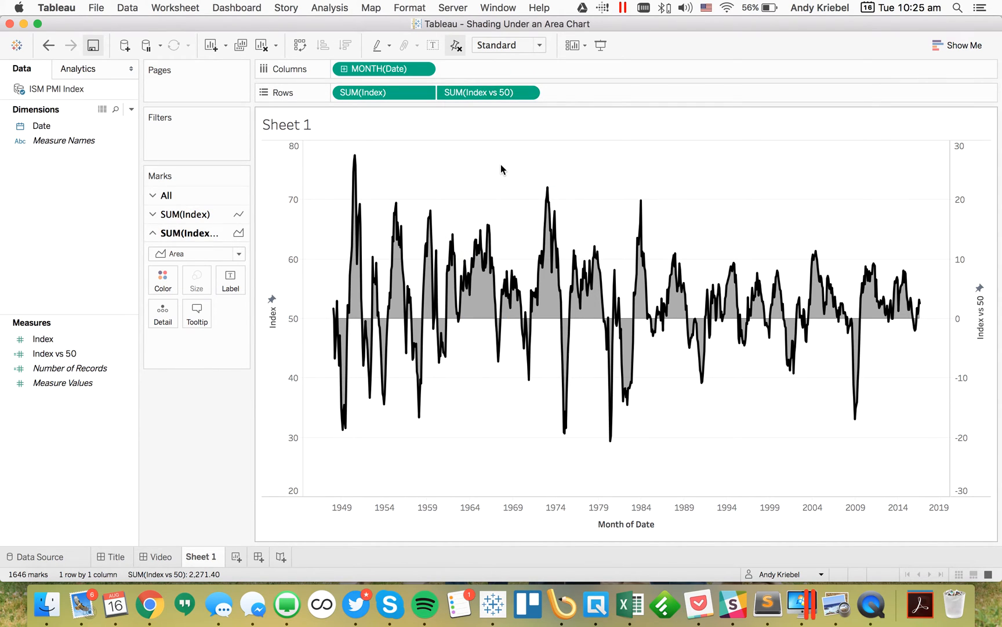
{"action": "right_click", "coordinate": [959, 309]}
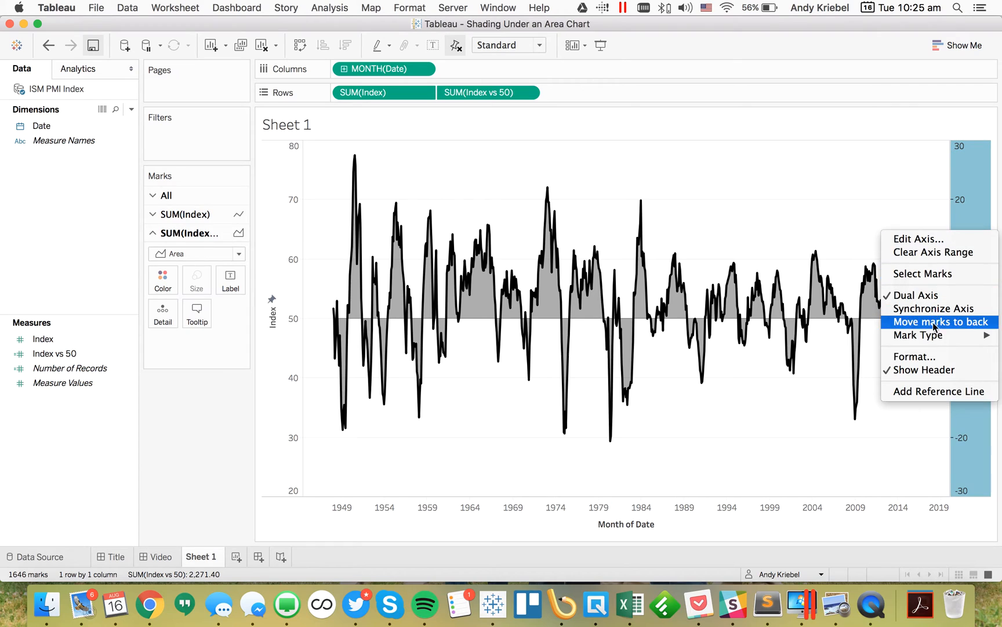
{"action": "left_click", "coordinate": [938, 322]}
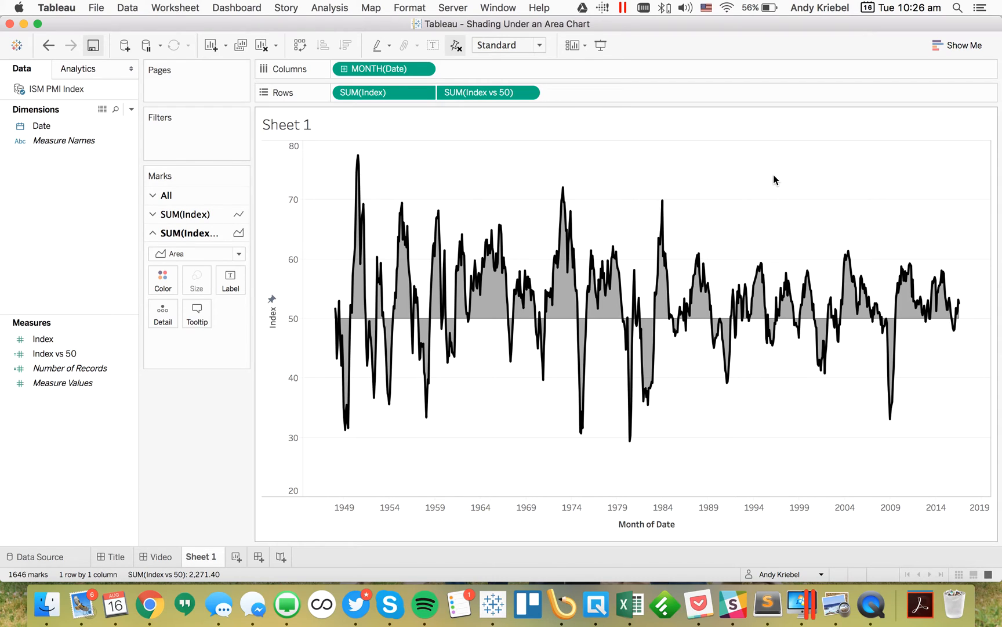
{"action": "mouse_move", "coordinate": [407, 224]}
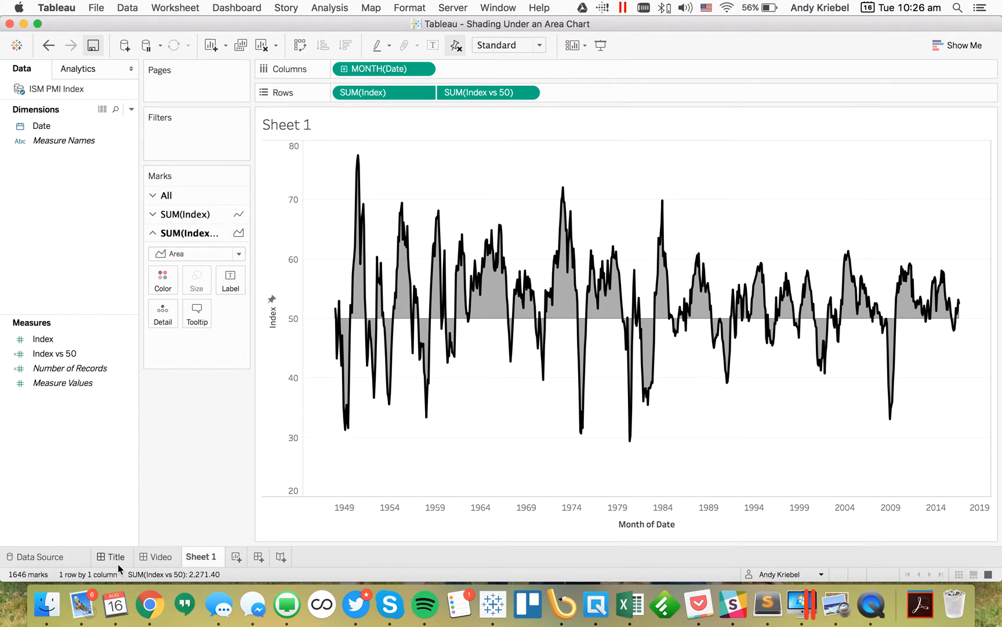
{"action": "left_click", "coordinate": [117, 556]}
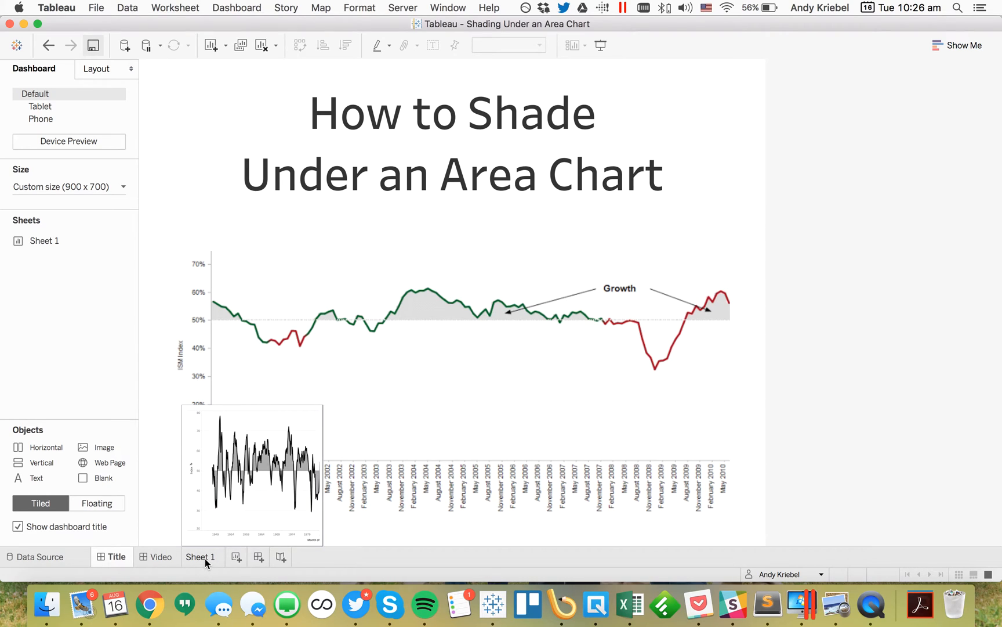
{"action": "left_click", "coordinate": [200, 557]}
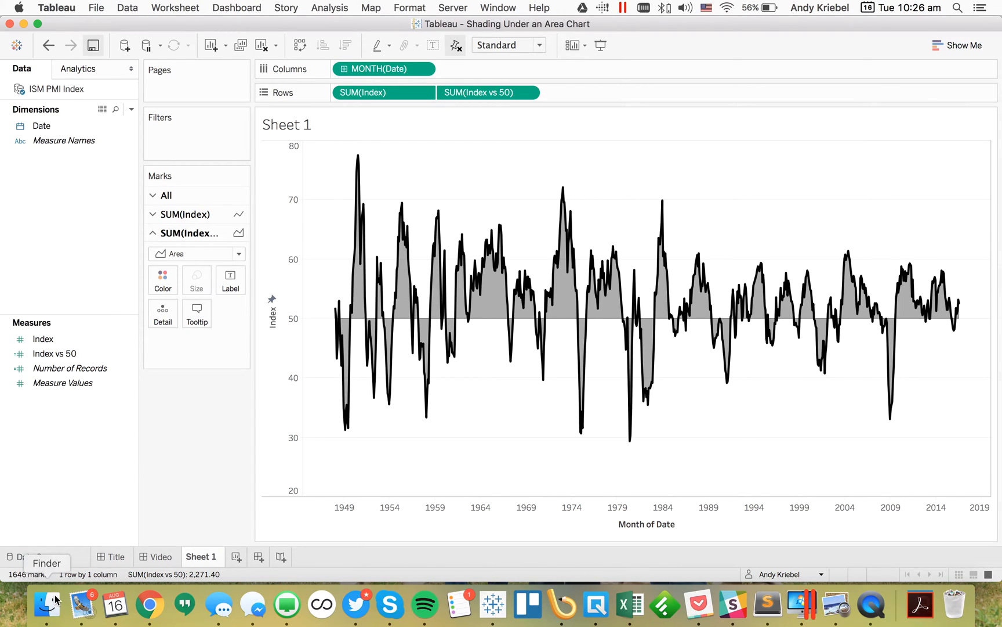
{"action": "mouse_move", "coordinate": [630, 604]}
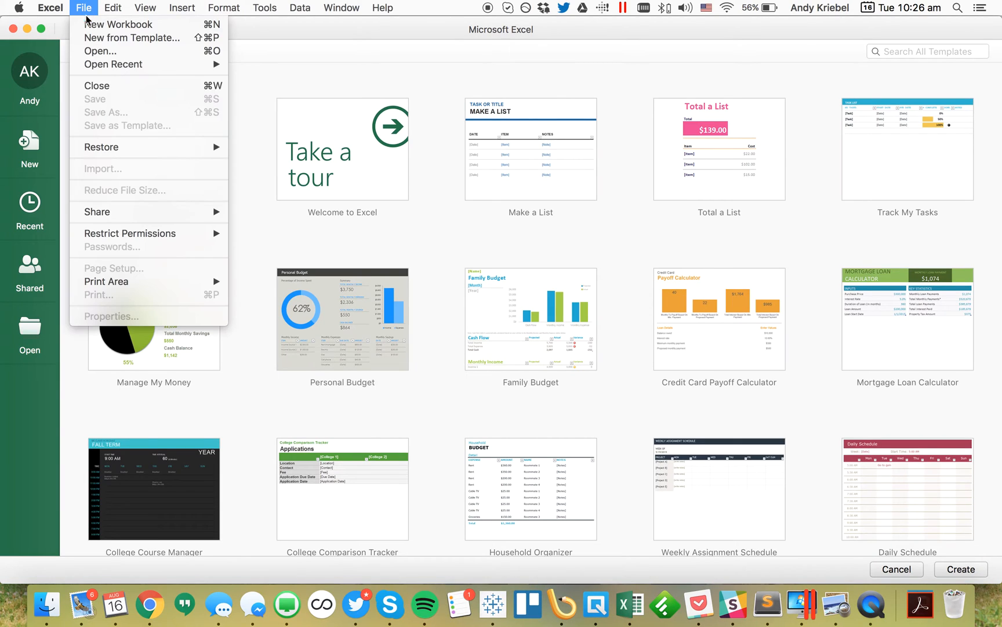
Pick US Recession Dates from Excel's recent workbooks list
{"action": "left_click", "coordinate": [113, 64]}
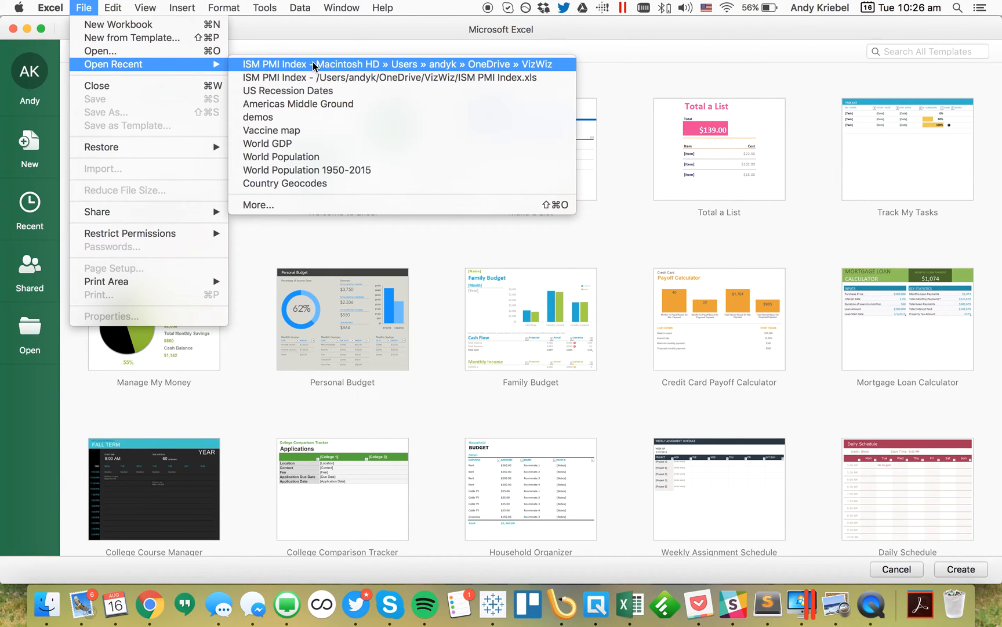
{"action": "mouse_move", "coordinate": [307, 89]}
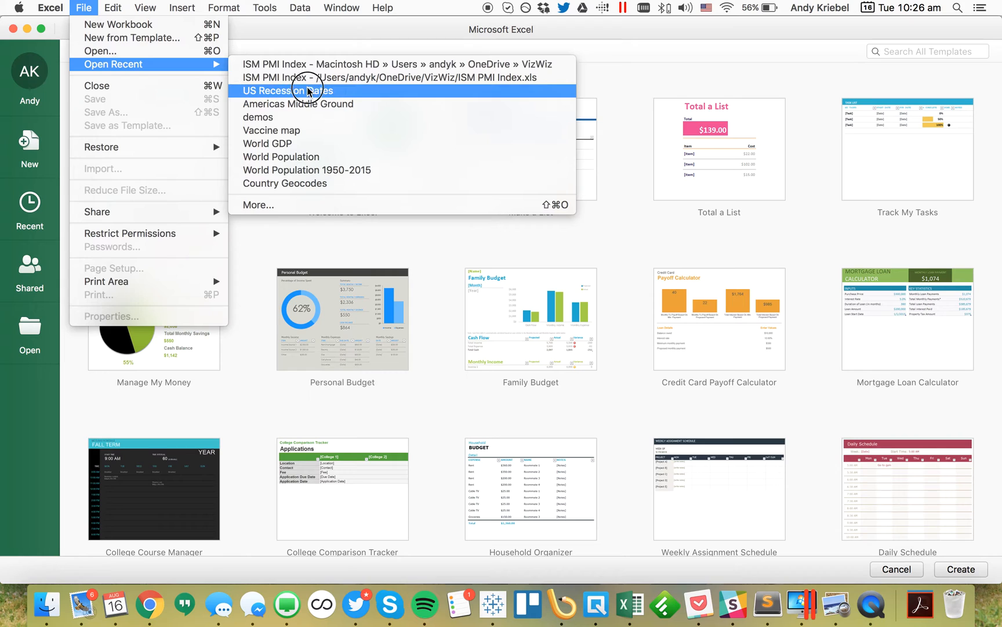
{"action": "left_click", "coordinate": [287, 90]}
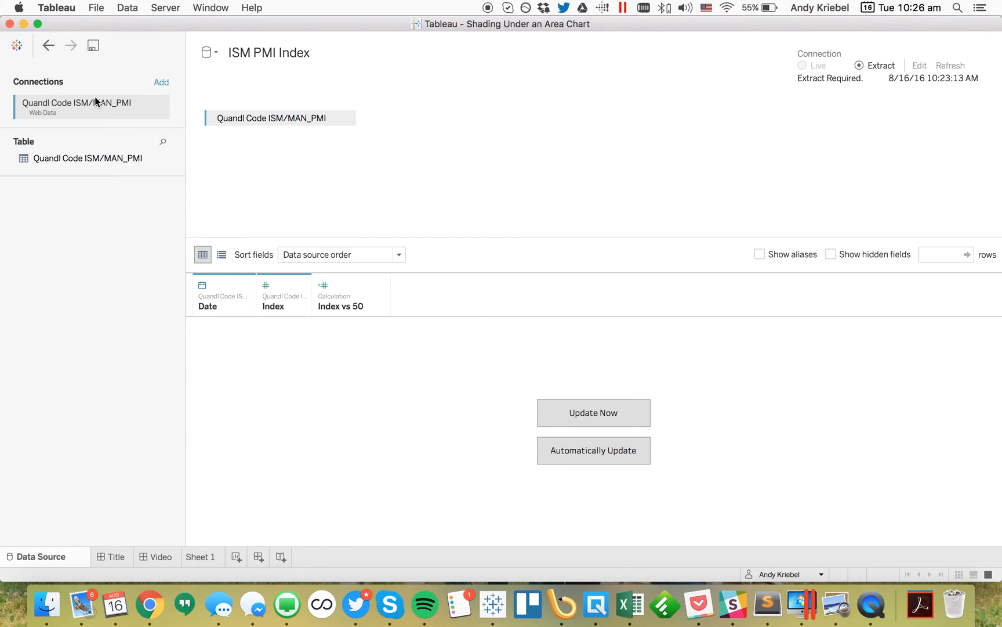
Connect the US Recession Dates workbook from the VizWiz folder as an Excel connection
{"action": "left_click", "coordinate": [161, 81]}
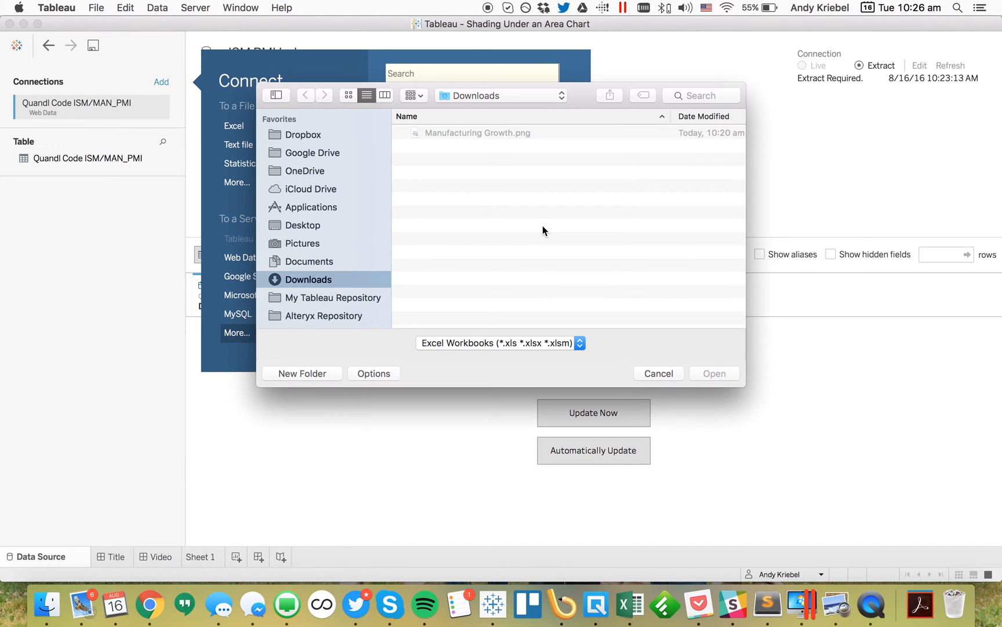
{"action": "left_click", "coordinate": [501, 95]}
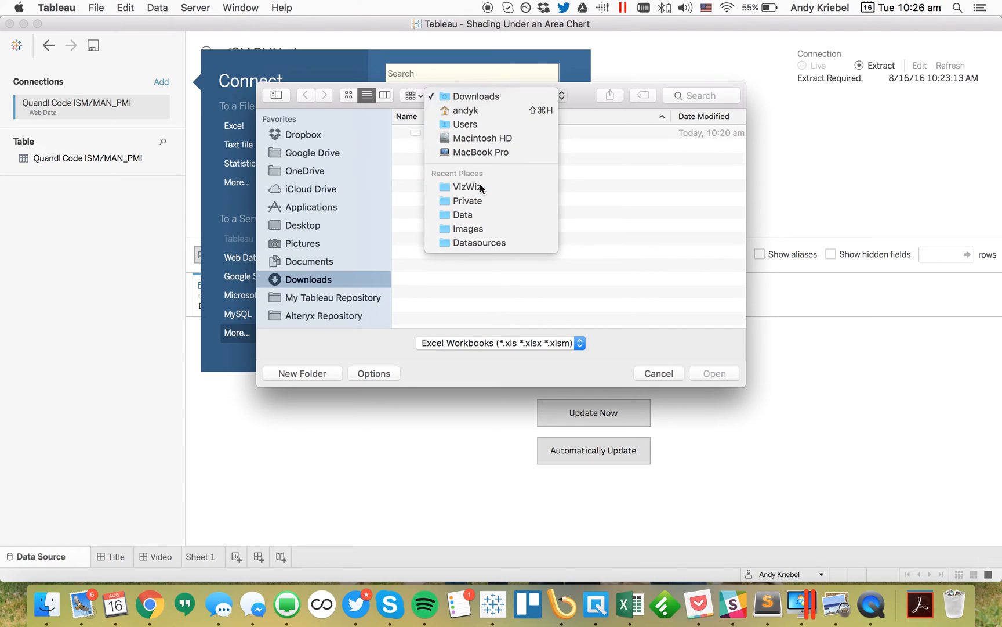
{"action": "left_click", "coordinate": [466, 187]}
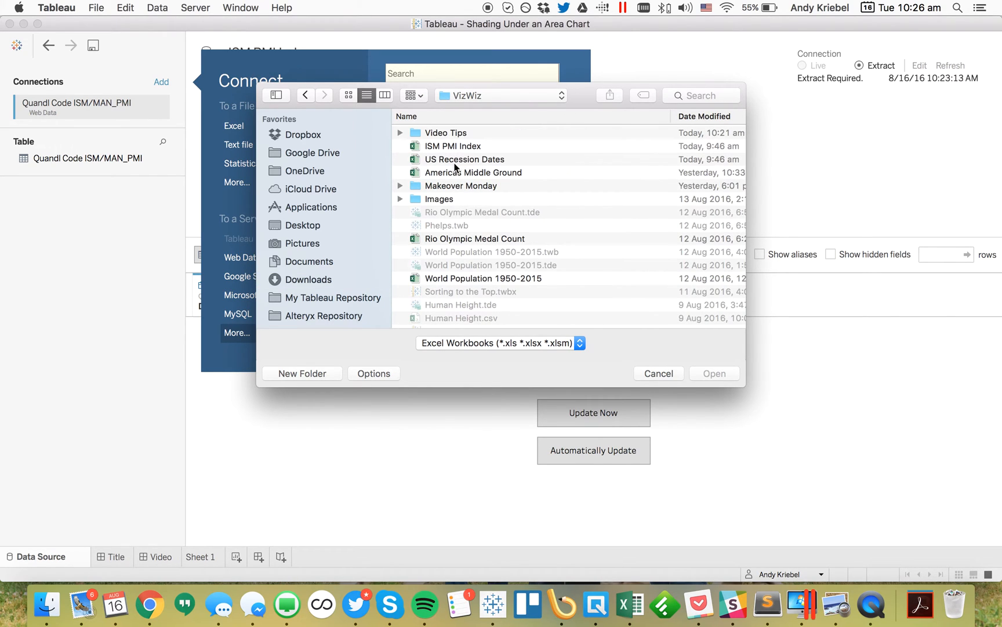
{"action": "left_click", "coordinate": [465, 158]}
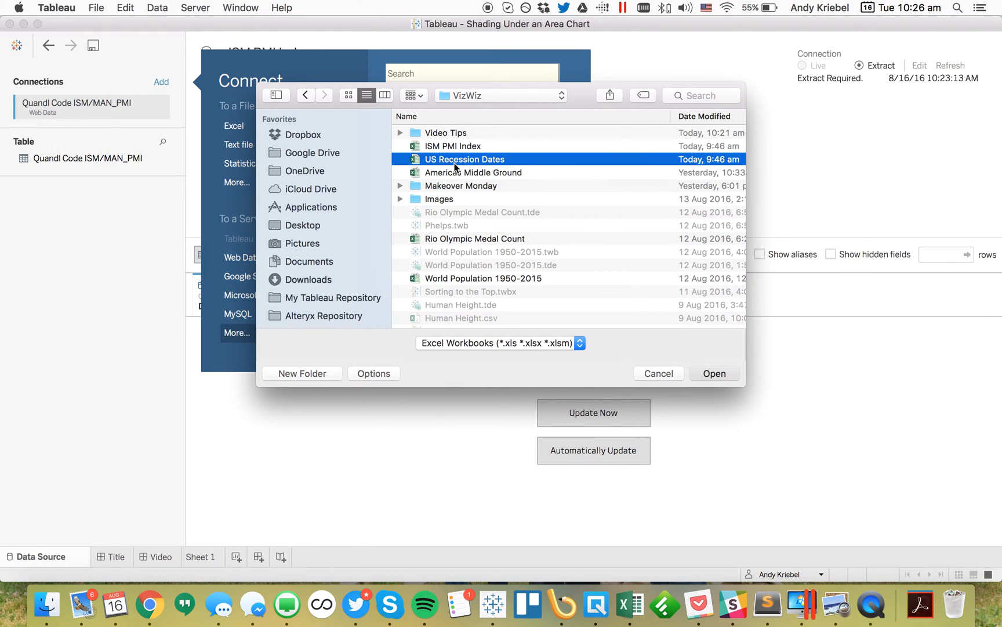
{"action": "left_click", "coordinate": [715, 373]}
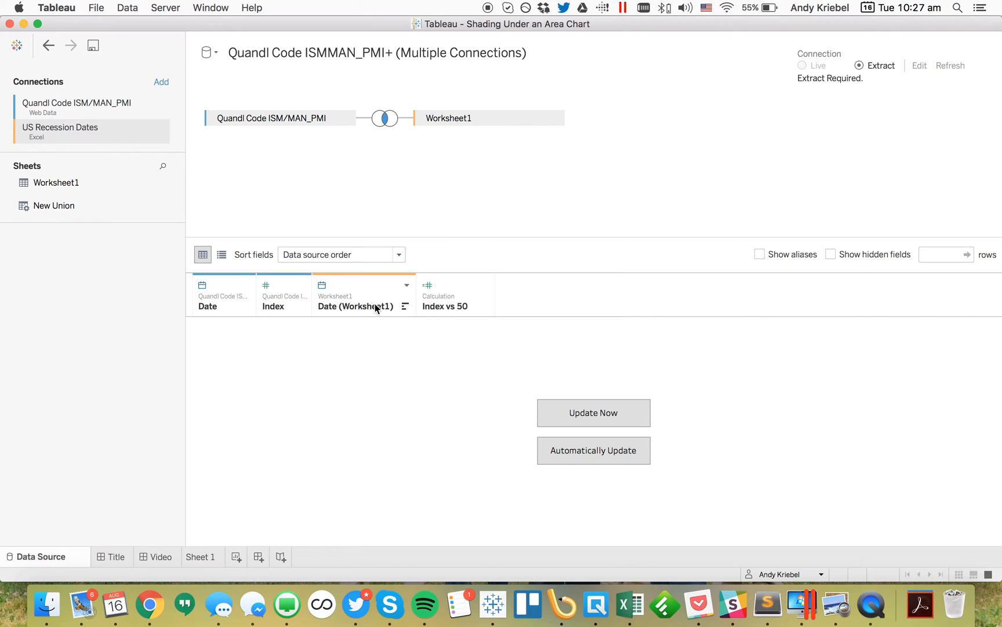
{"action": "mouse_move", "coordinate": [355, 306]}
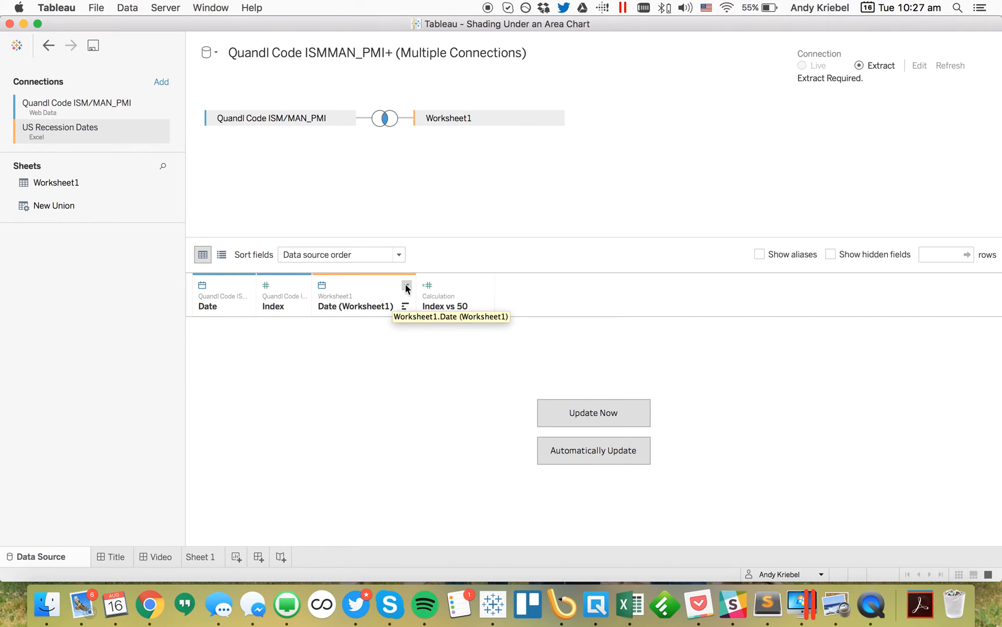
{"action": "mouse_move", "coordinate": [383, 194]}
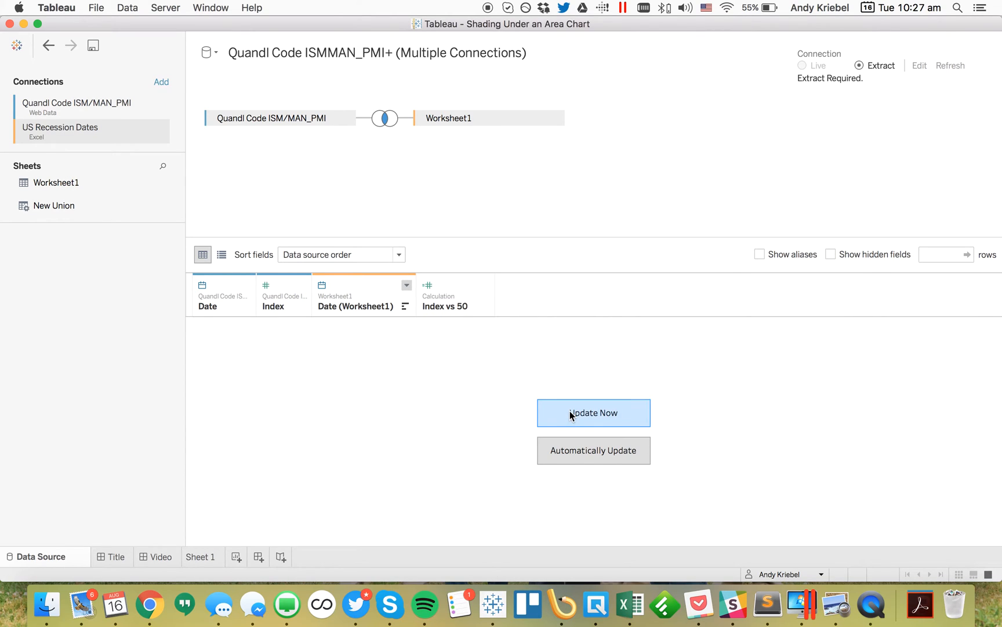
{"action": "mouse_move", "coordinate": [363, 315]}
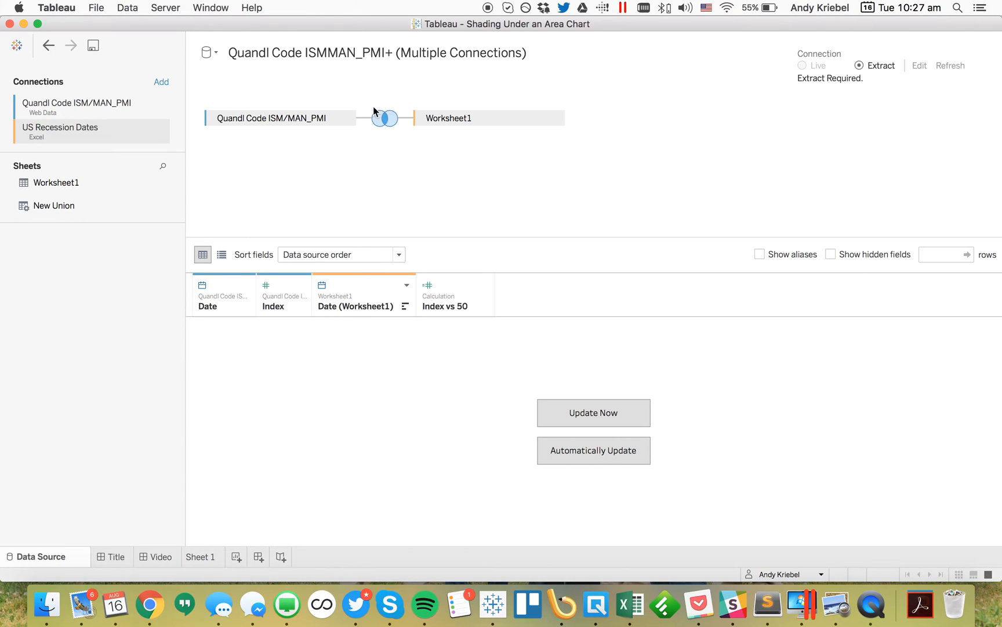
Use a left join, rename the source 'ISM PMI Index', and go to Sheet 1
{"action": "left_click", "coordinate": [384, 118]}
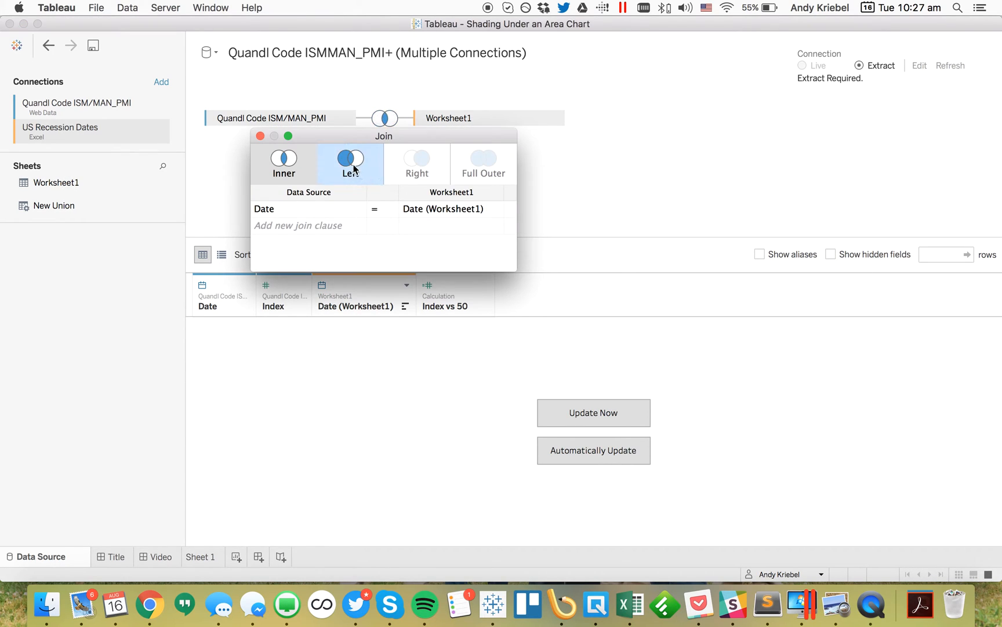
{"action": "left_click", "coordinate": [350, 164]}
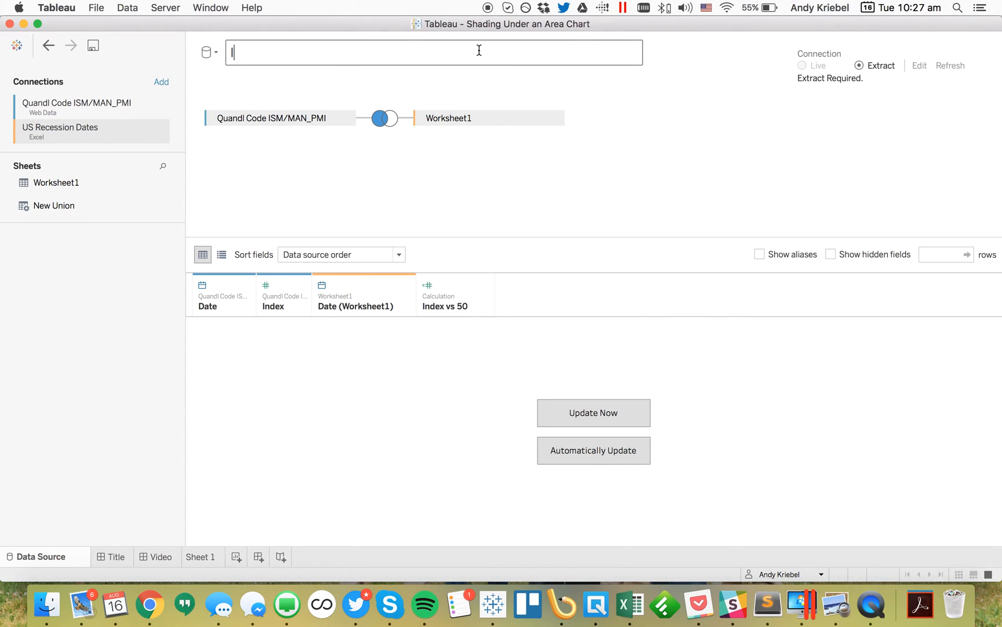
{"action": "type", "text": "ISM"}
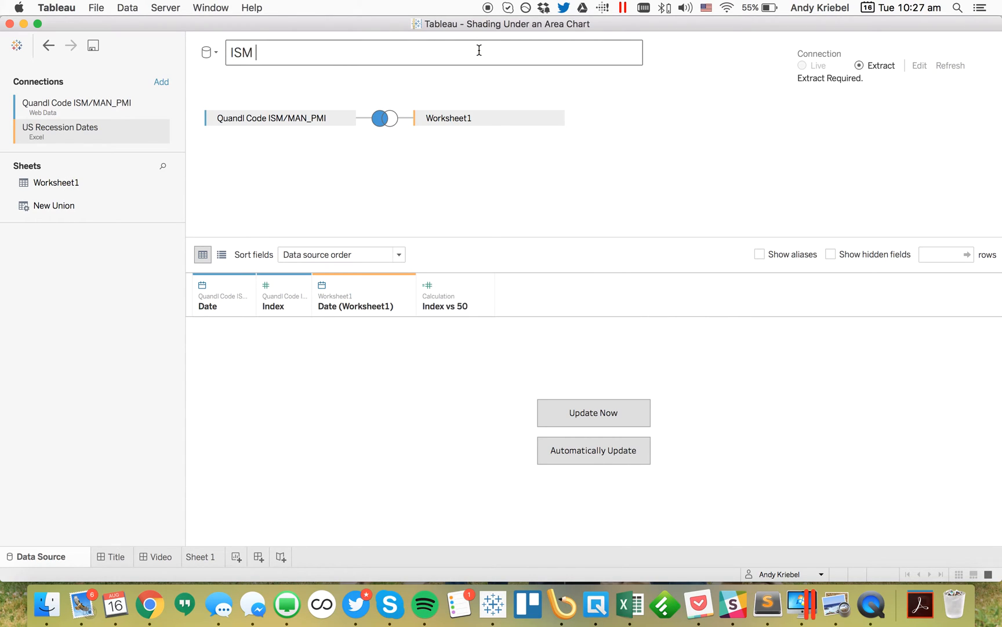
{"action": "type", "text": "PMI I"}
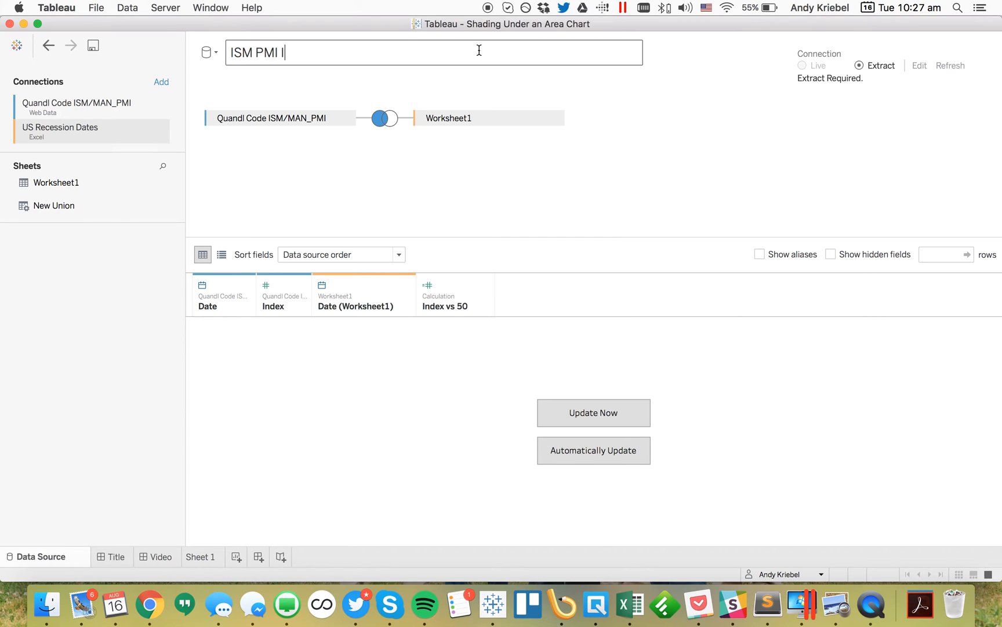
{"action": "type", "text": "ndex"}
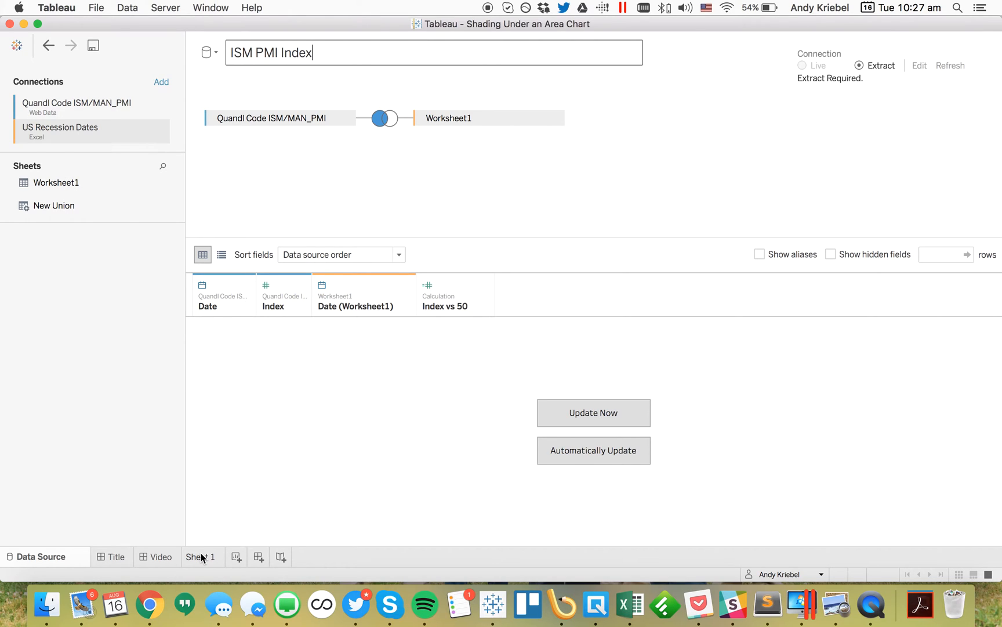
{"action": "left_click", "coordinate": [593, 412]}
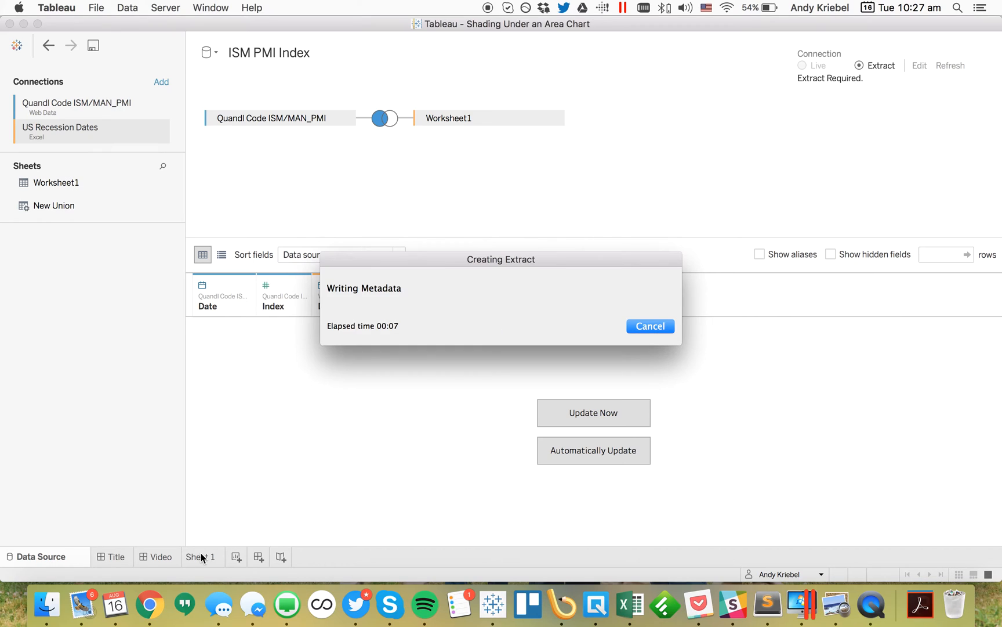
Draft calculated field 'Recession' from Date (Worksheet1) with formula ISNULL([Date (Worksheet1)])
{"action": "left_click", "coordinate": [203, 557]}
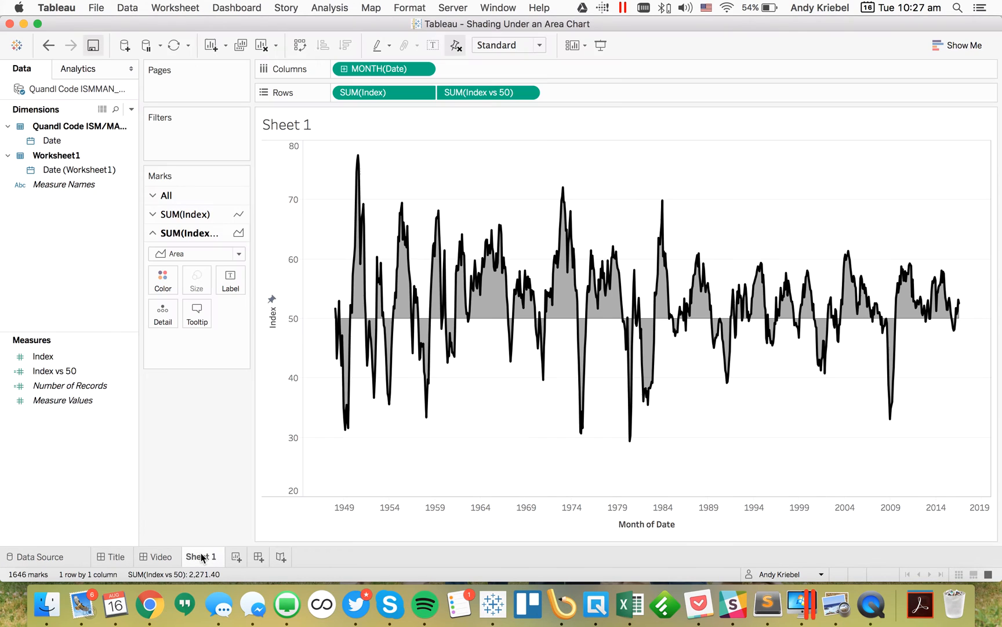
{"action": "left_click", "coordinate": [79, 169]}
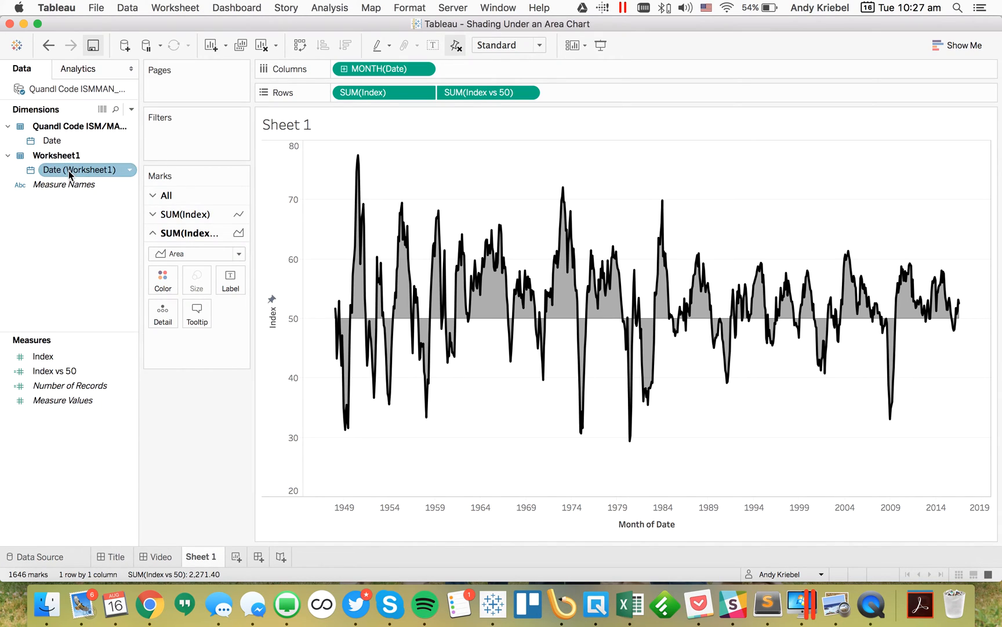
{"action": "right_click", "coordinate": [70, 170]}
{"action": "type", "text": "Rece"}
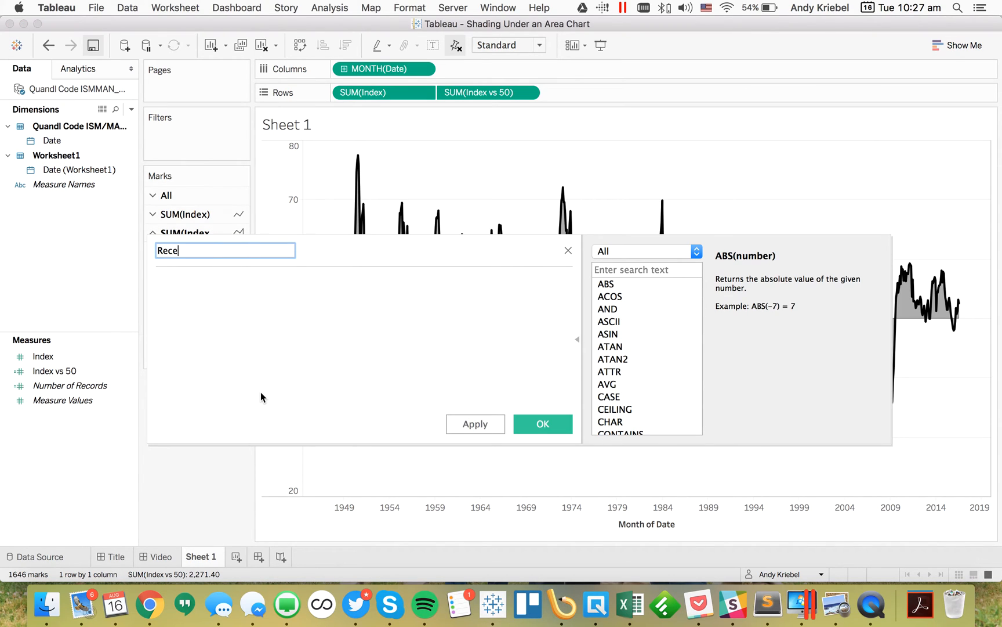
{"action": "type", "text": "ssion"}
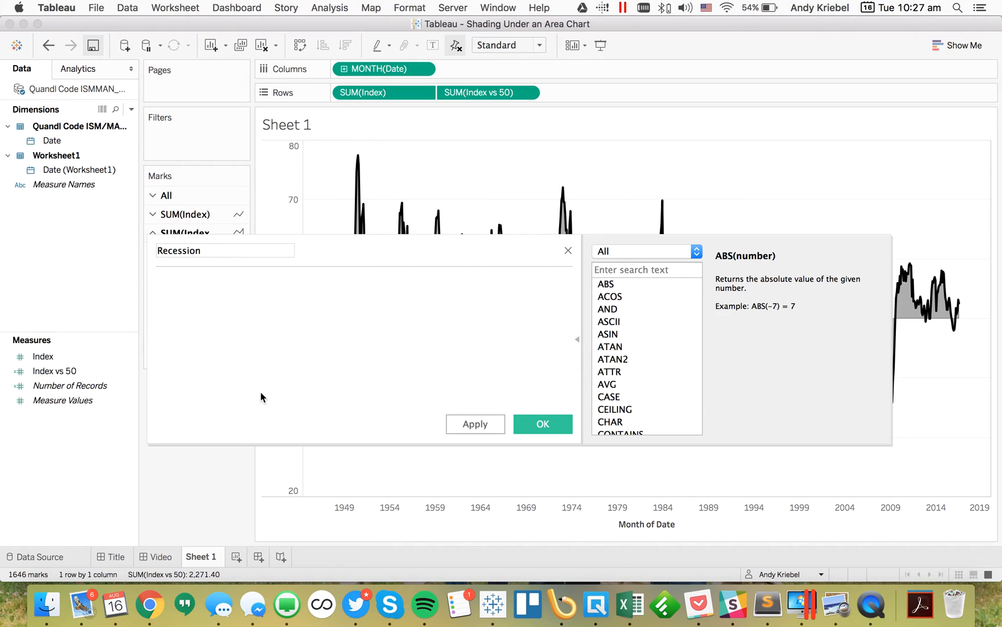
{"action": "type", "text": "IFNULL("}
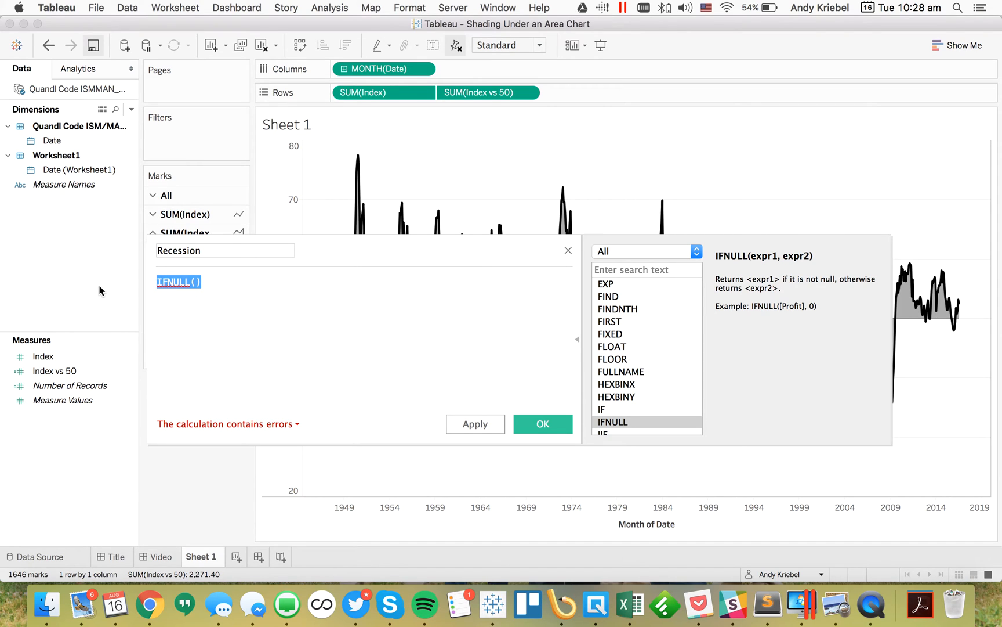
{"action": "type", "text": "IF ISNUL"}
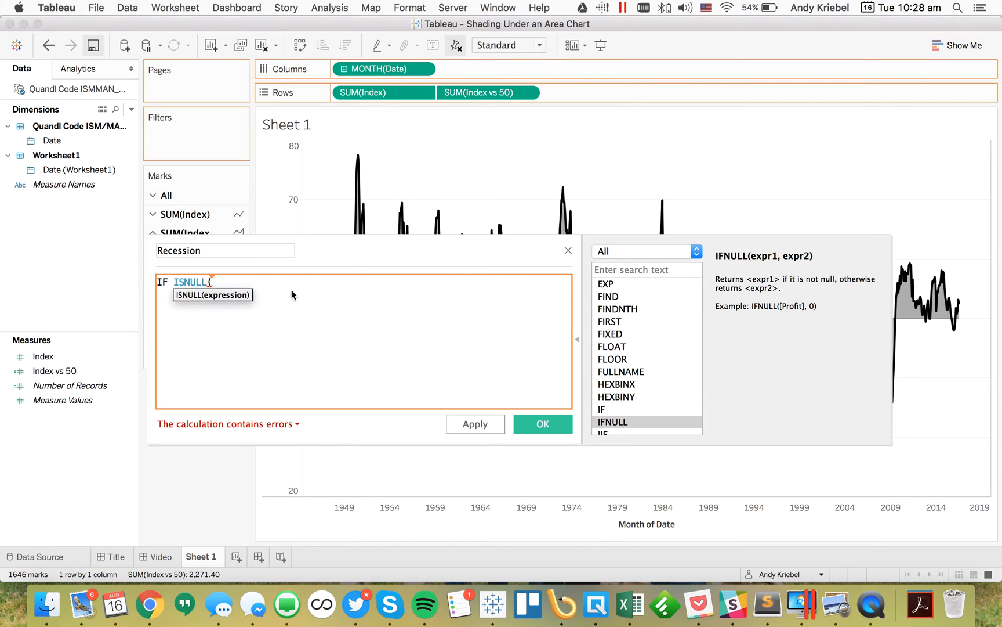
{"action": "type", "text": "[Date (Worksheet1)])"}
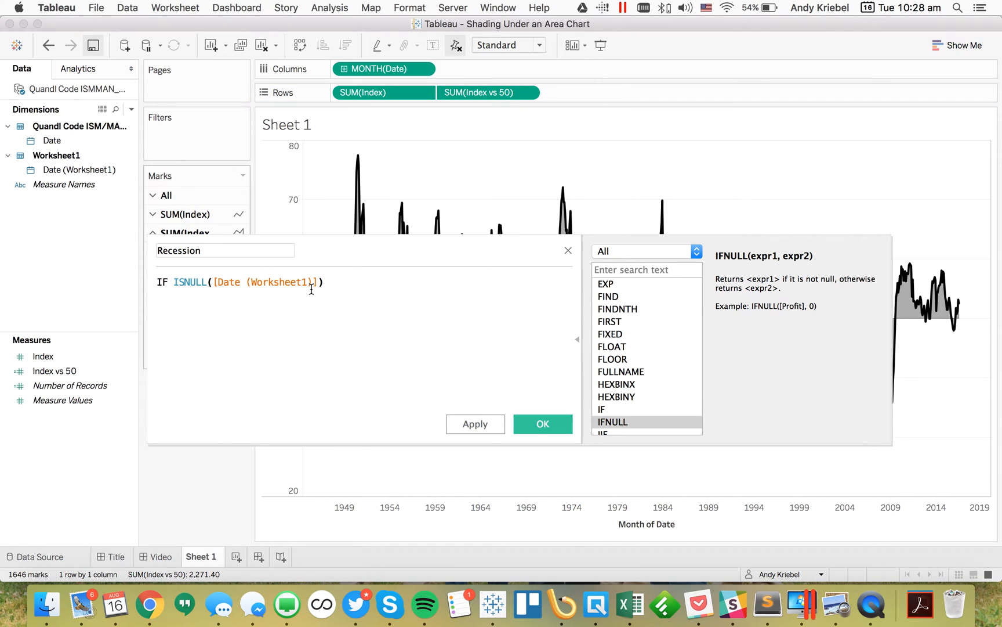
{"action": "type", "text": "THEN '"}
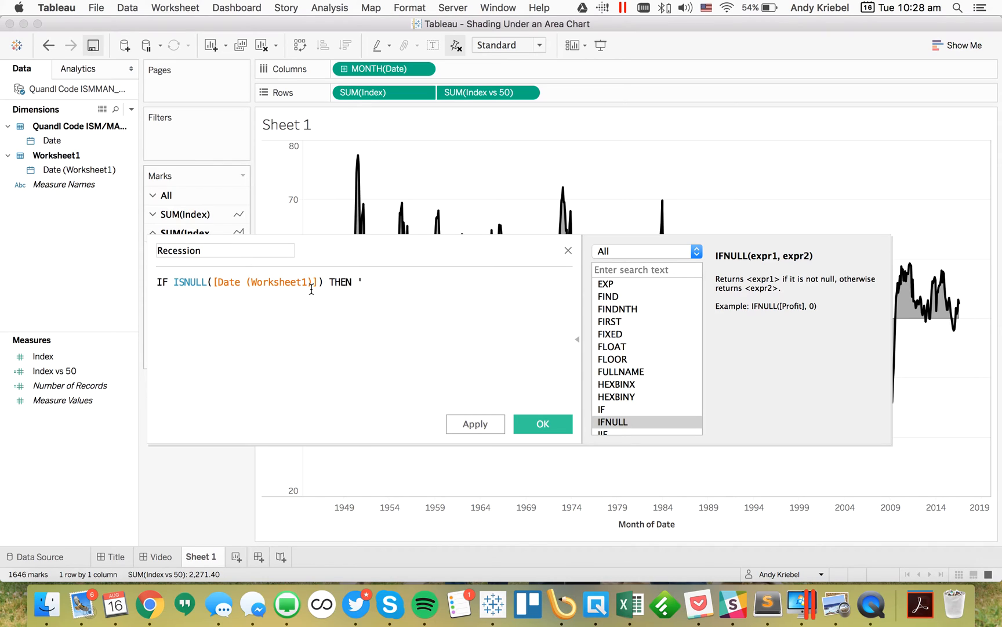
{"action": "type", "text": "No"}
{"action": "left_click", "coordinate": [364, 295]}
{"action": "type", "text": "ELSE"}
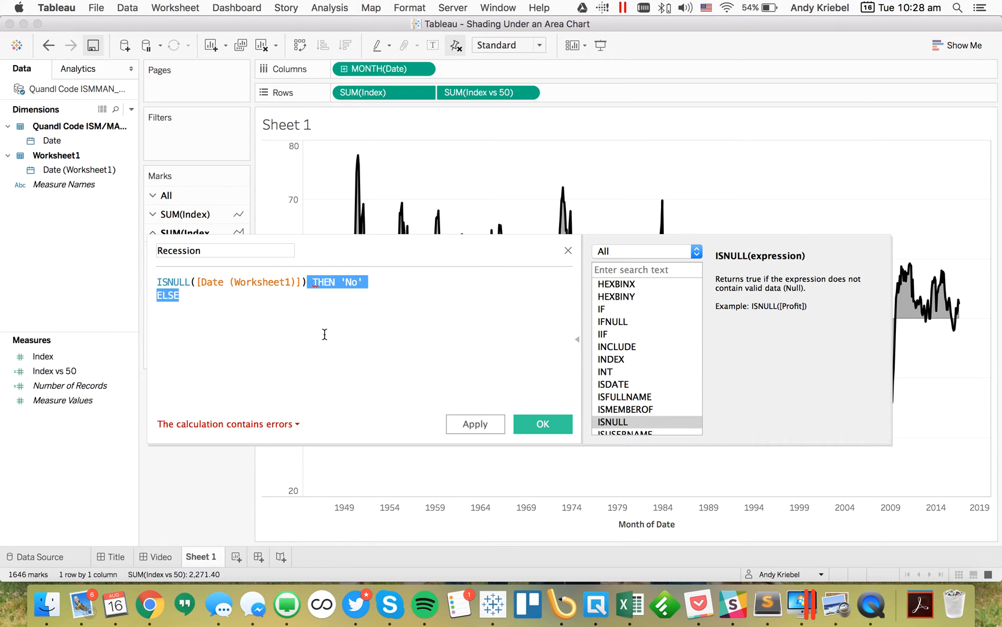
{"action": "key", "text": "Delete"}
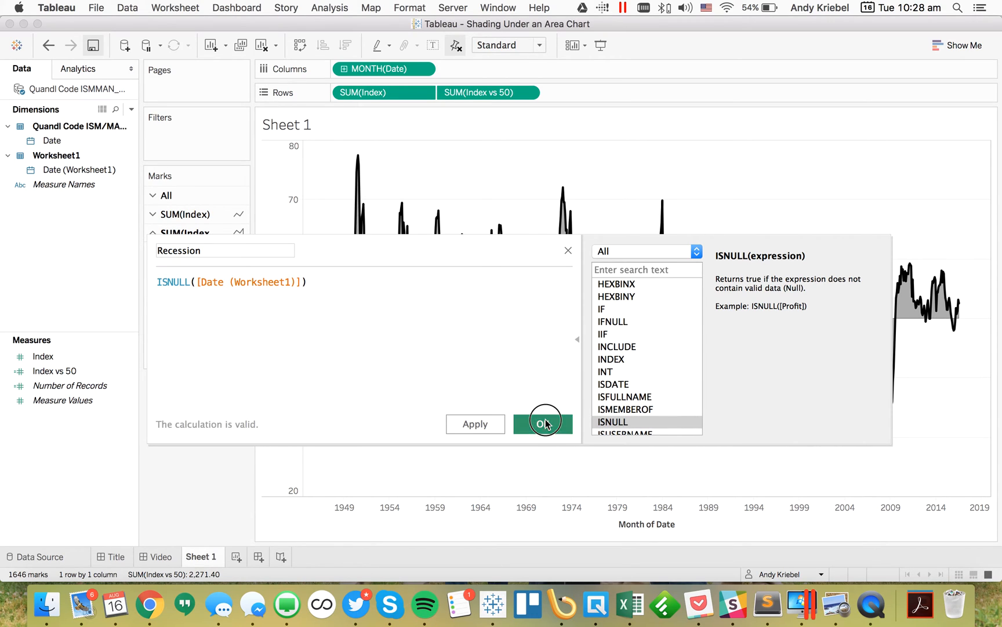
Save the Recession calculated field with OK
{"action": "left_click", "coordinate": [542, 424]}
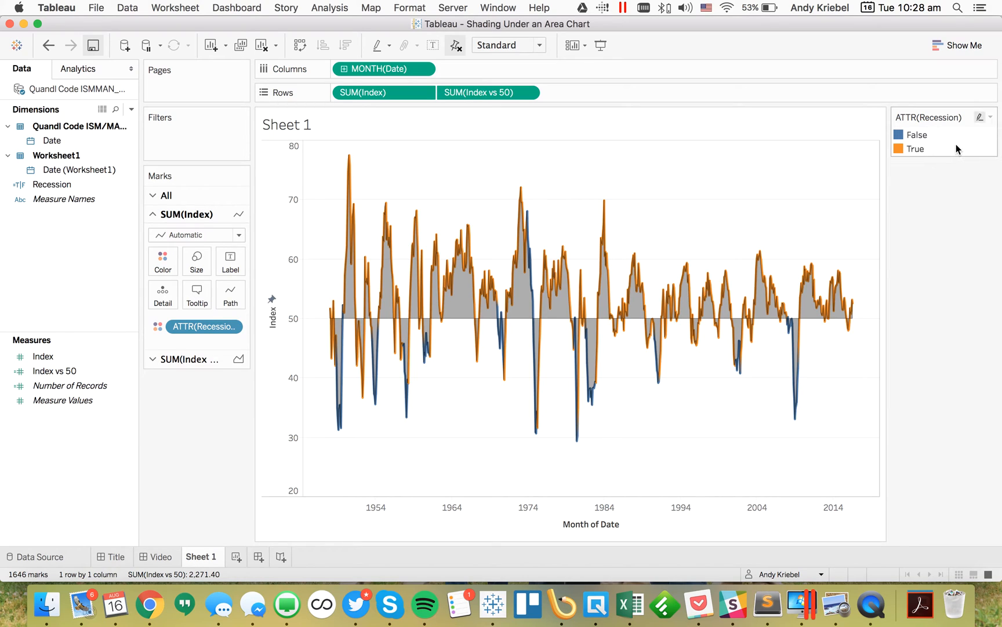
{"action": "left_click", "coordinate": [162, 261]}
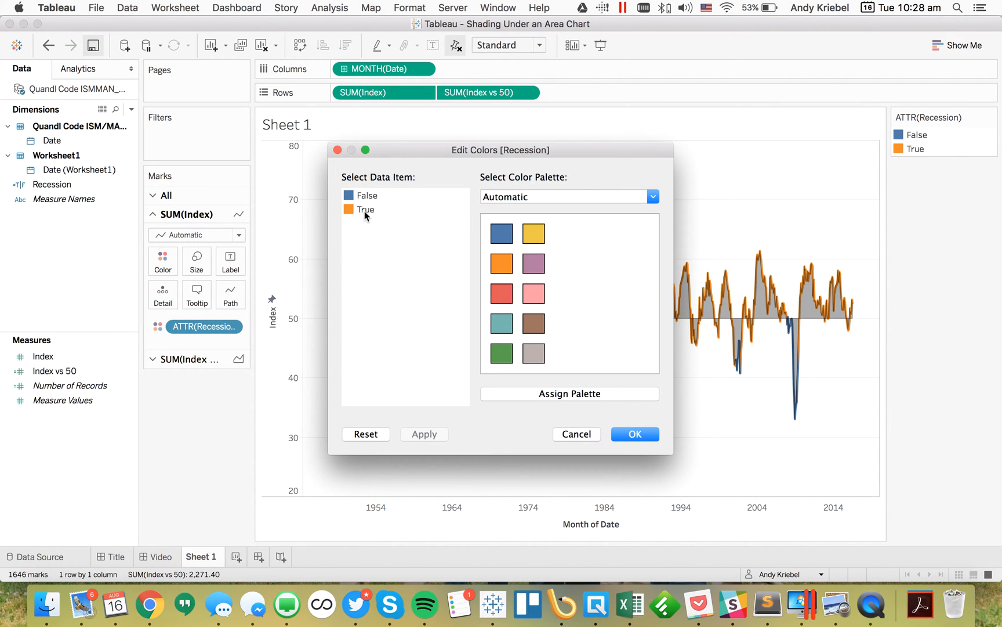
{"action": "mouse_move", "coordinate": [404, 149]}
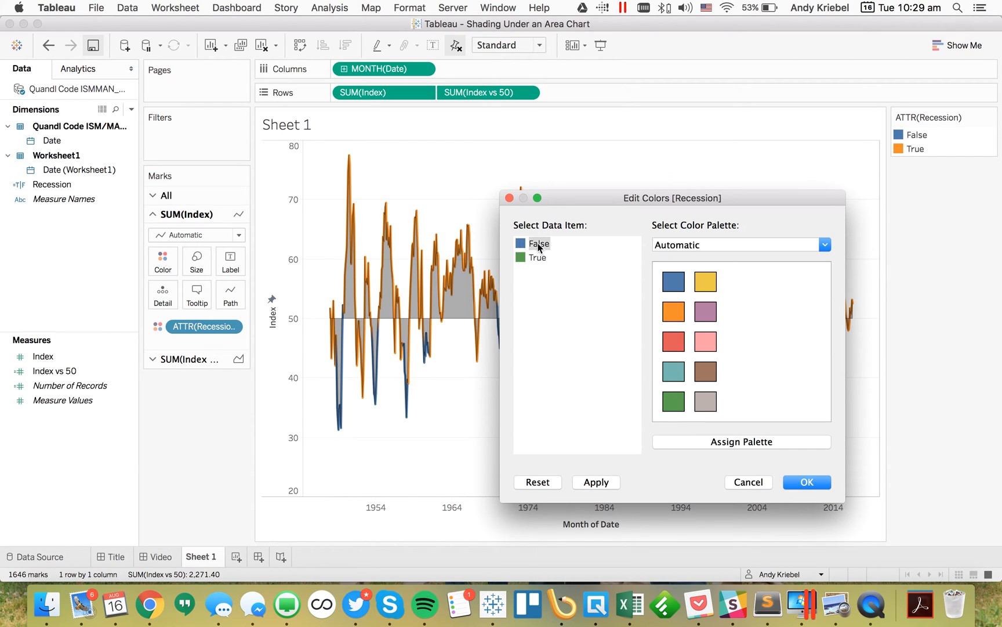
{"action": "left_click", "coordinate": [673, 311]}
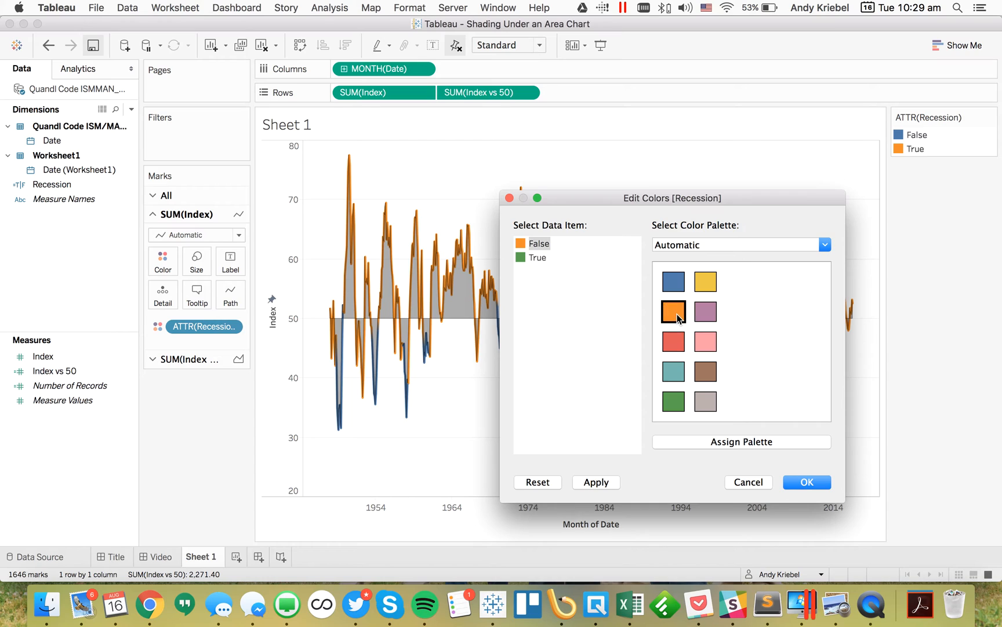
{"action": "left_click", "coordinate": [672, 281]}
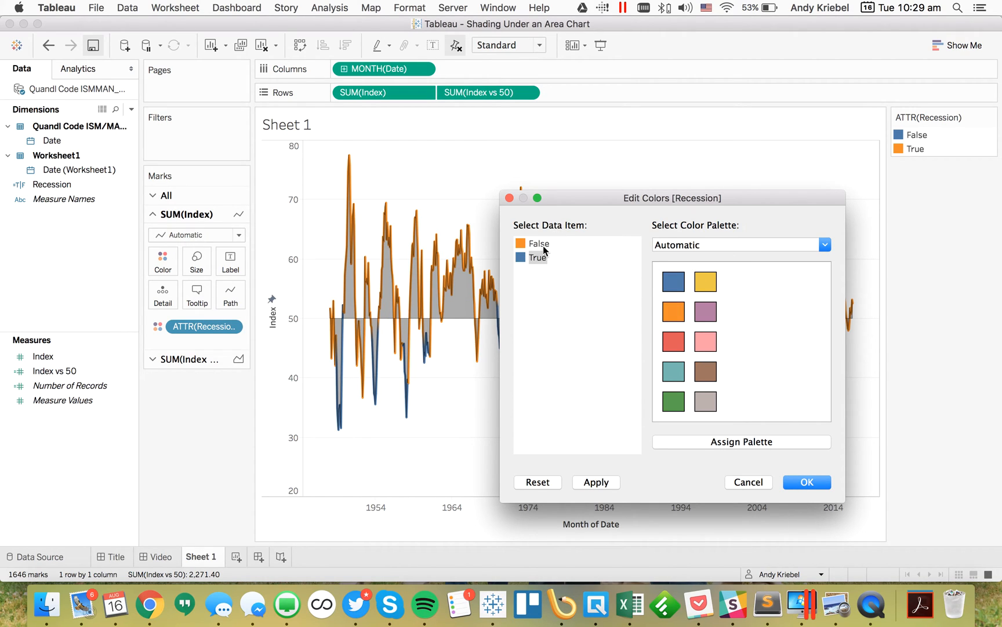
{"action": "mouse_move", "coordinate": [543, 250]}
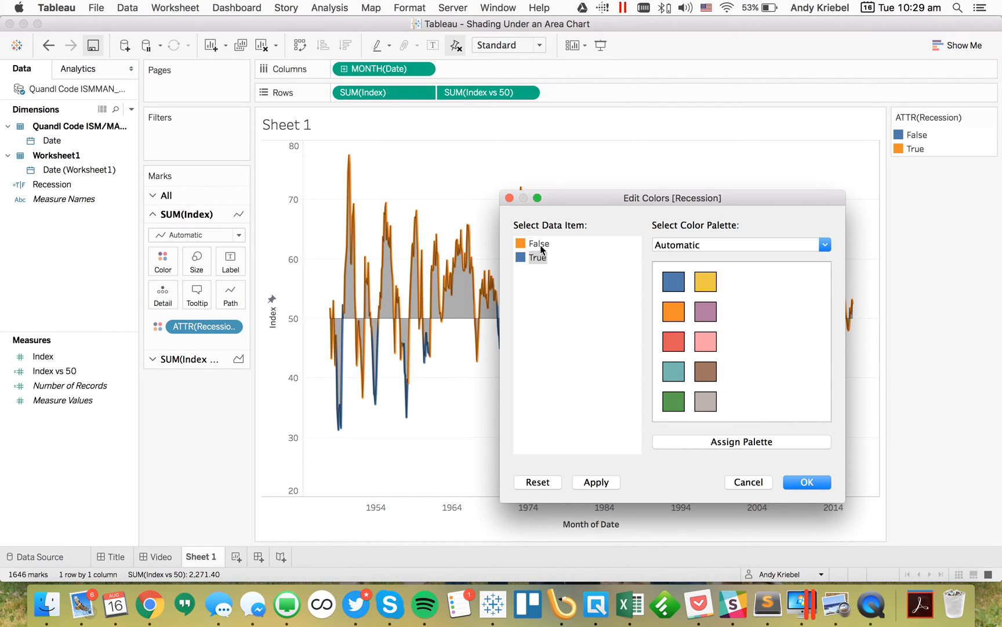
{"action": "left_click", "coordinate": [539, 243]}
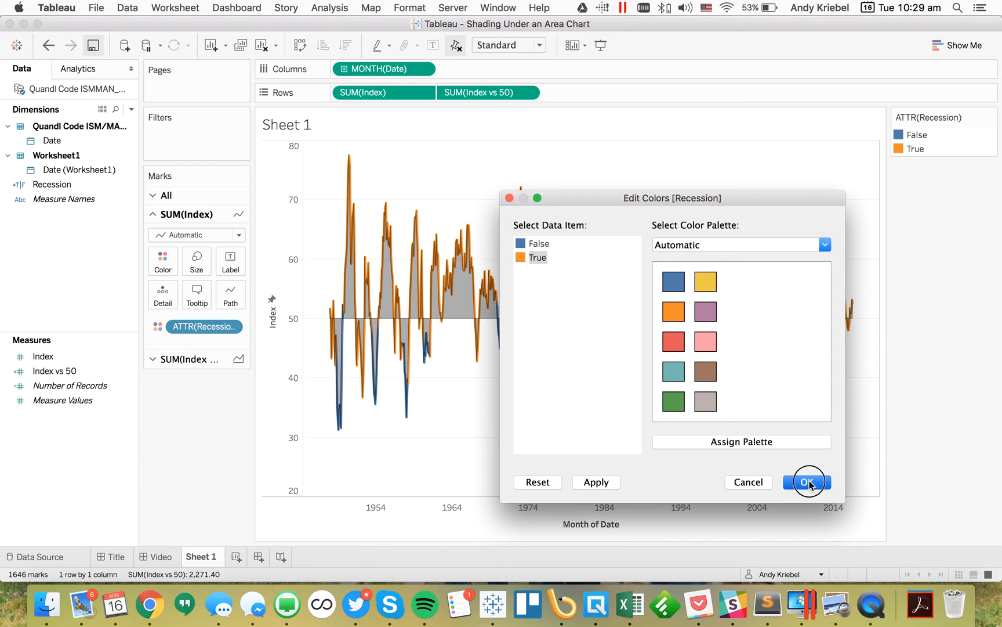
{"action": "left_click", "coordinate": [807, 481]}
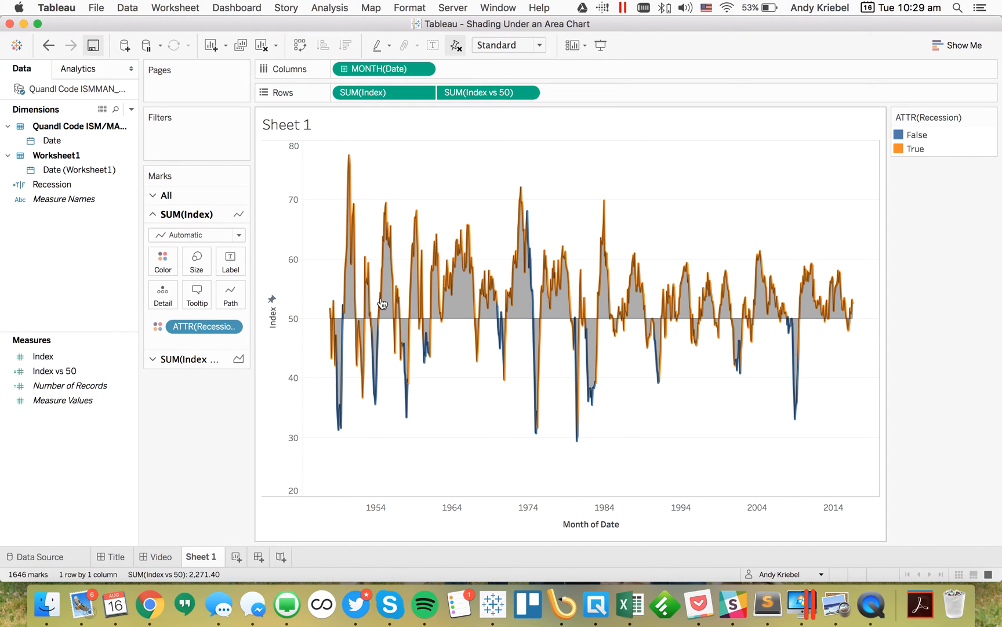
Edit the Month of Date axis so range dates show no times
{"action": "right_click", "coordinate": [271, 313]}
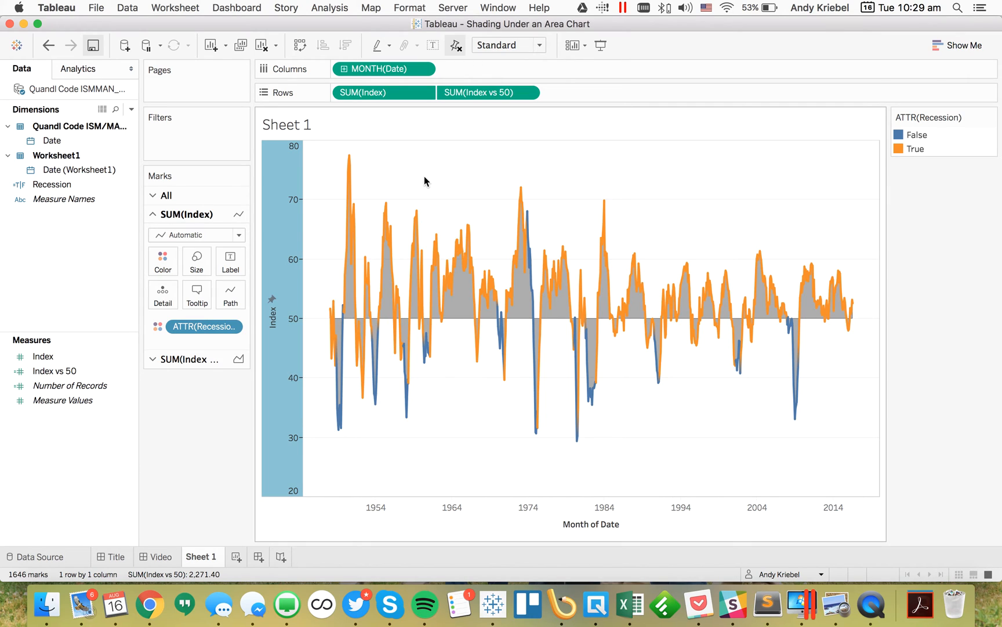
{"action": "mouse_move", "coordinate": [196, 261]}
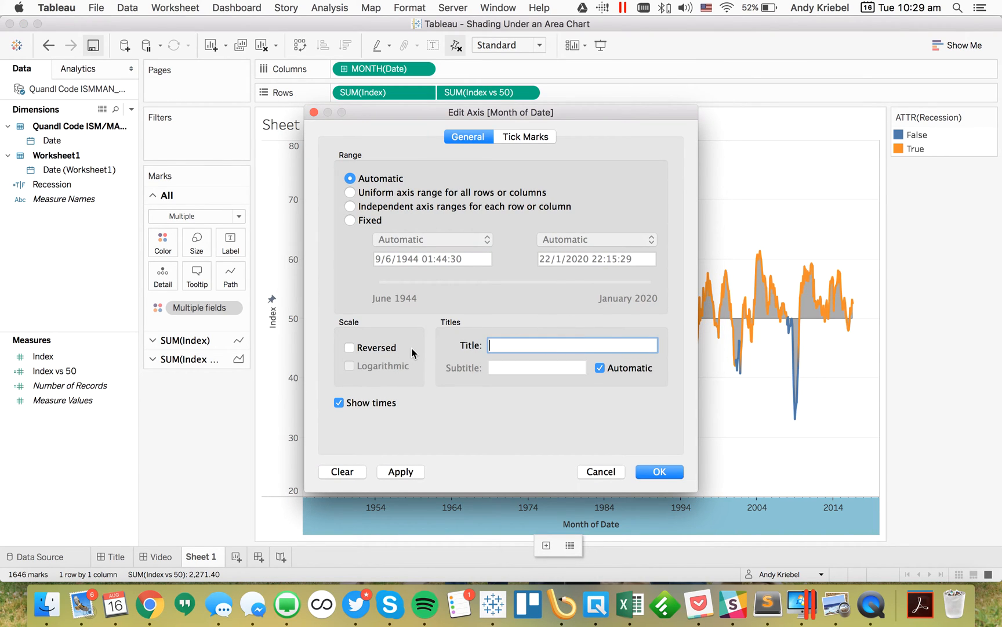
{"action": "left_click", "coordinate": [339, 402]}
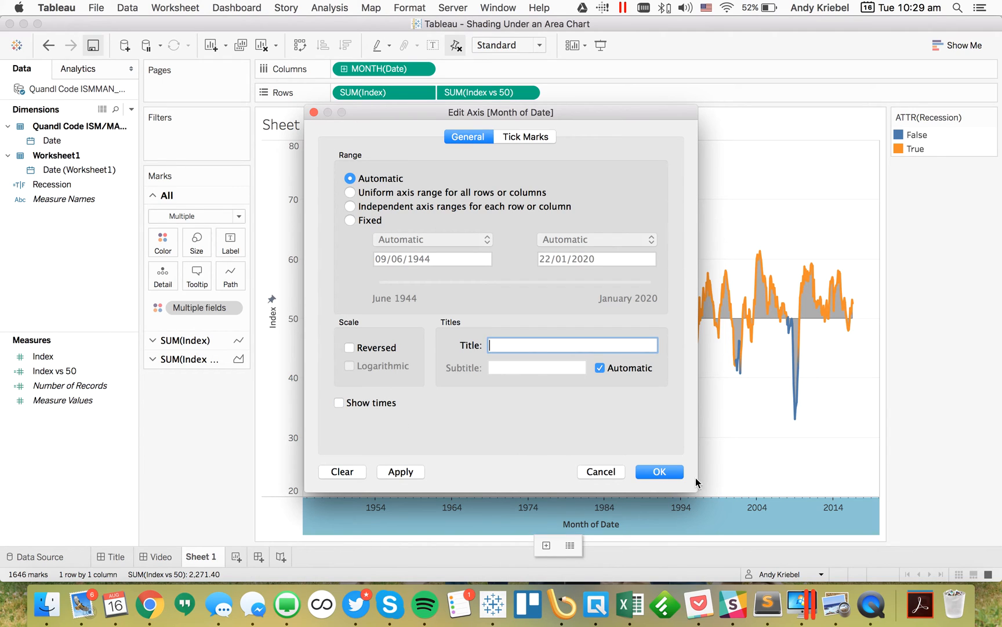
{"action": "left_click", "coordinate": [659, 471]}
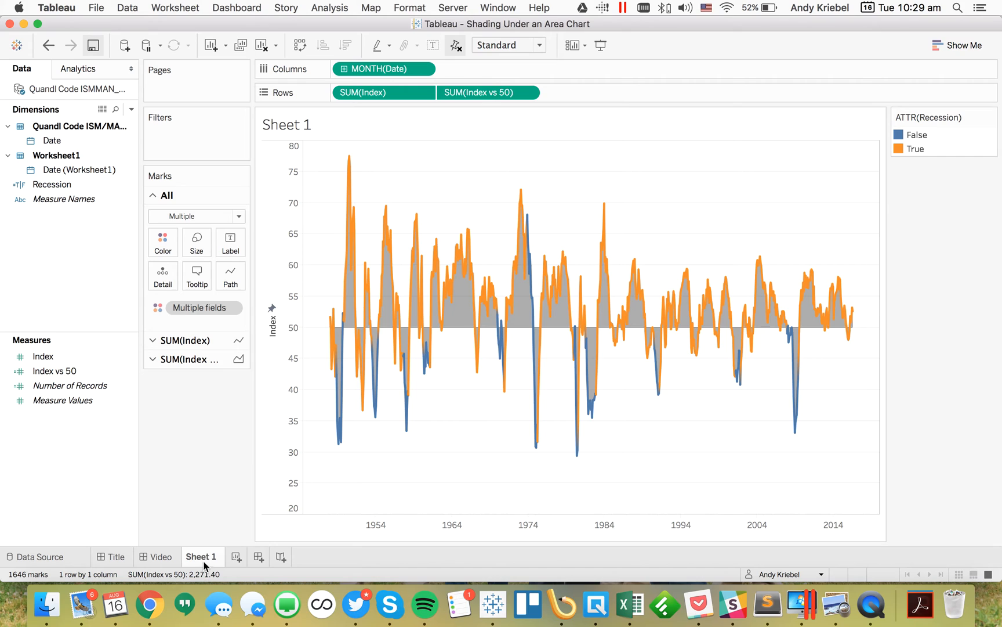
{"action": "mouse_move", "coordinate": [258, 556]}
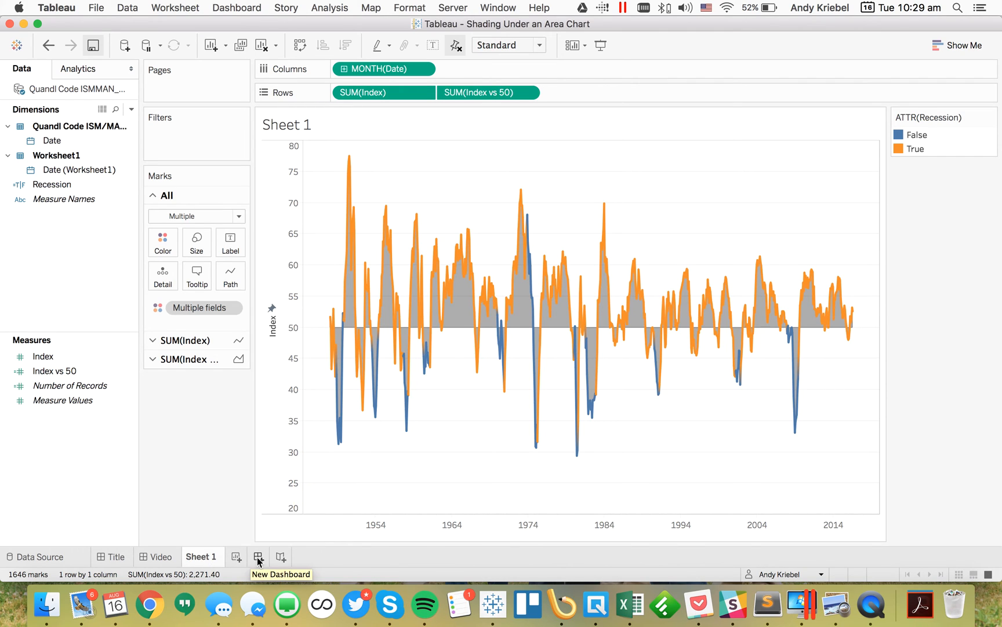
Create a new dashboard, remove the legend container, and select the placeholder title
{"action": "left_click", "coordinate": [258, 556]}
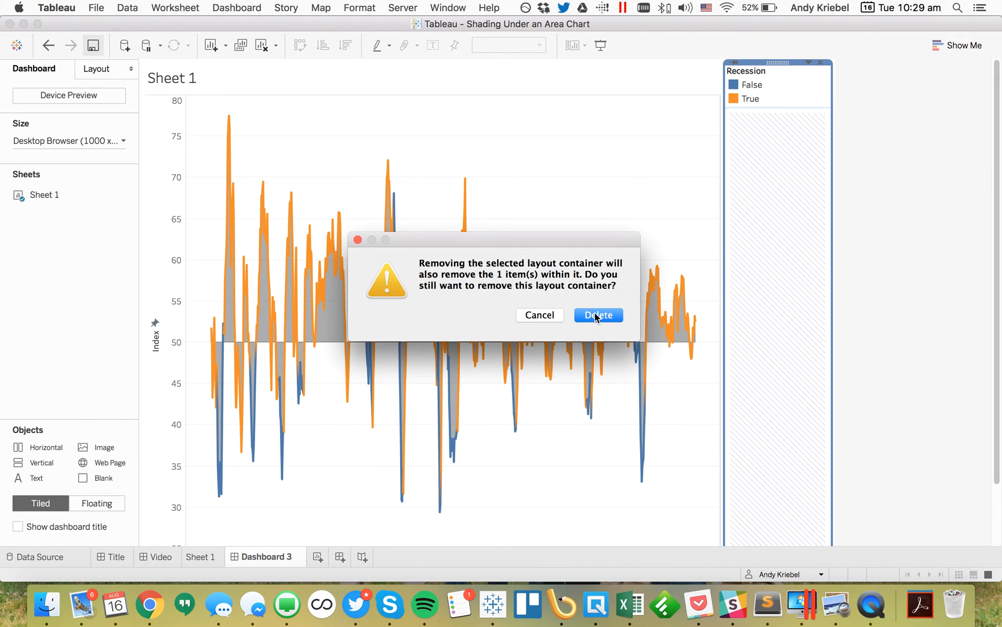
{"action": "left_click", "coordinate": [597, 314]}
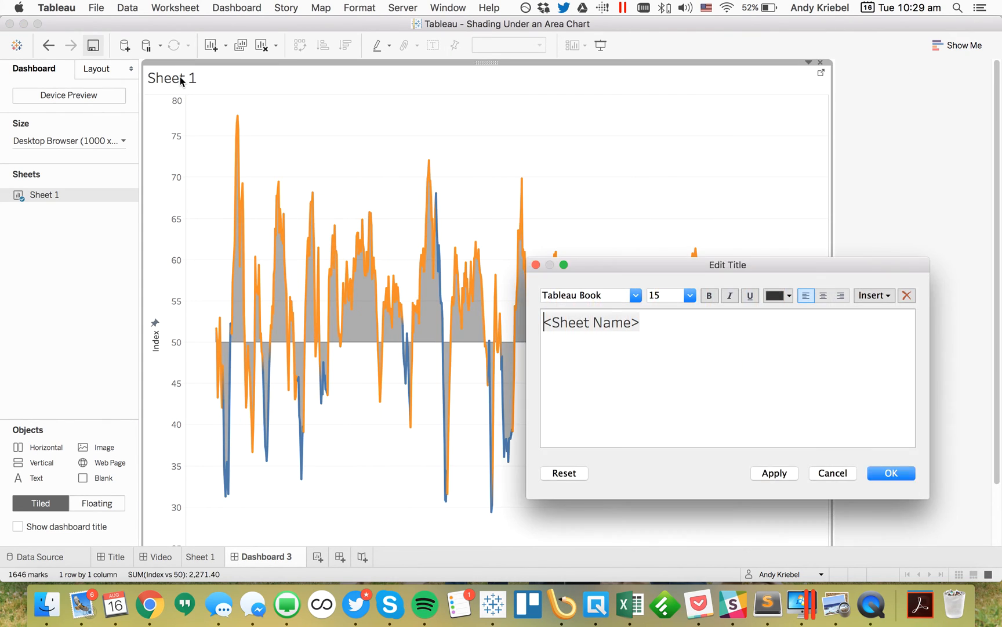
{"action": "triple_click", "coordinate": [589, 321]}
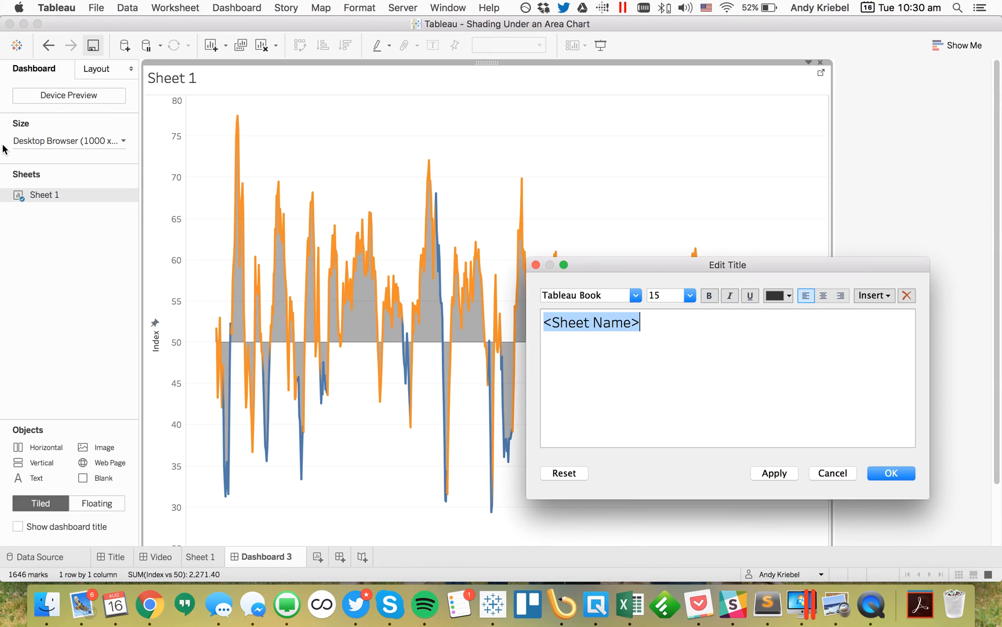
Enter title 'PMI Composite Index with Recession Indicators' and subtitle 'Blue = Recession'
{"action": "type", "text": "PMI"}
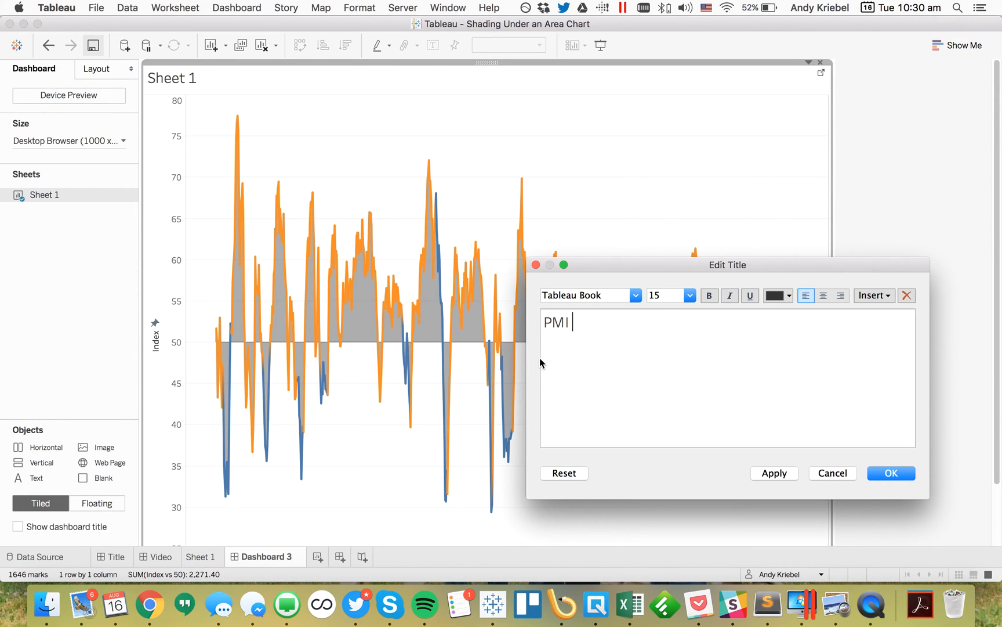
{"action": "type", "text": "Co"}
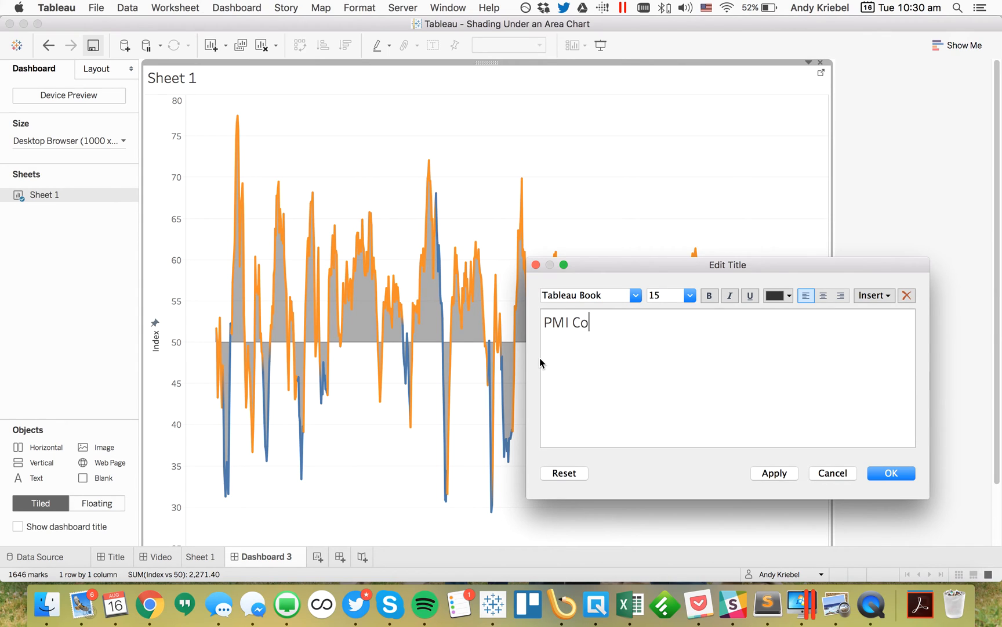
{"action": "type", "text": "mposite Ind"}
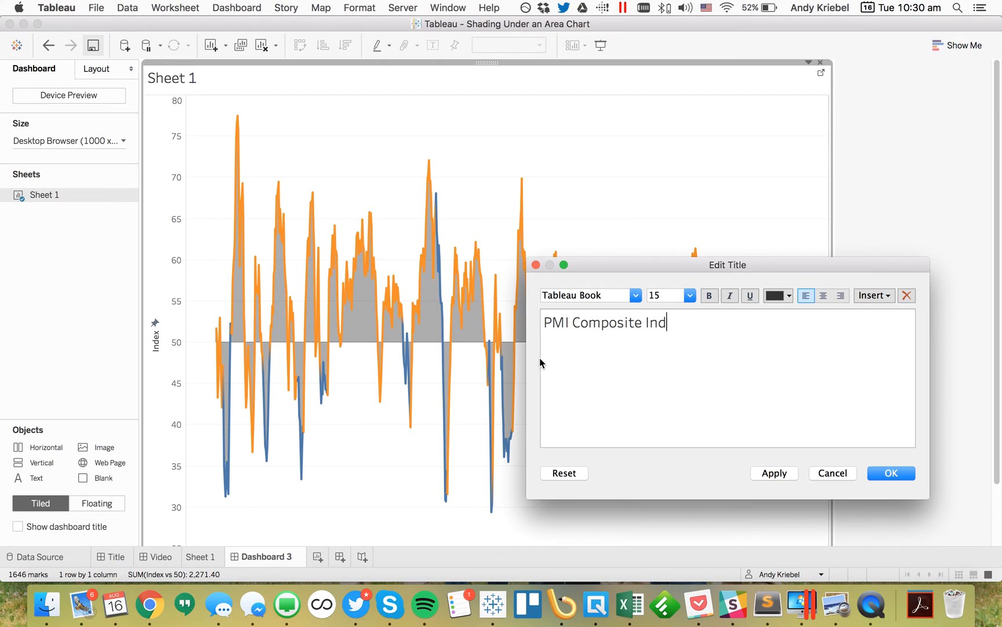
{"action": "type", "text": "ex with R"}
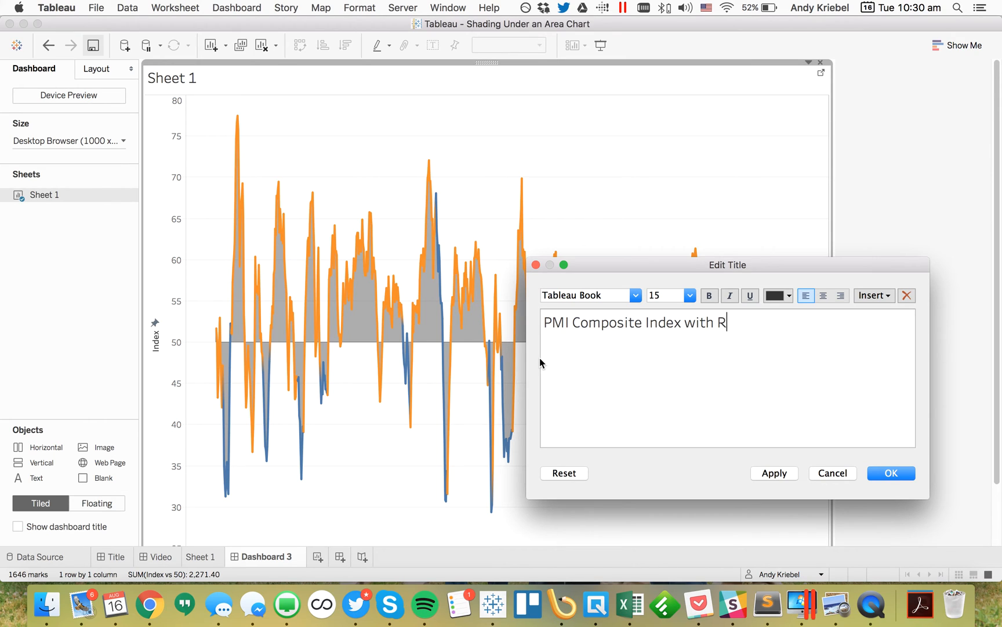
{"action": "type", "text": "ecession Ind"}
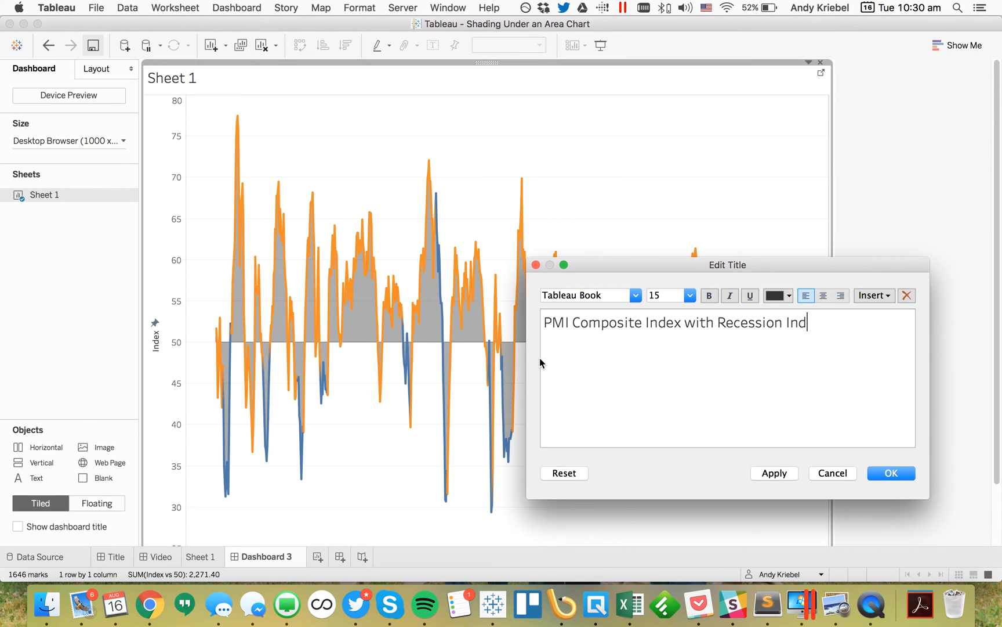
{"action": "type", "text": "icators"}
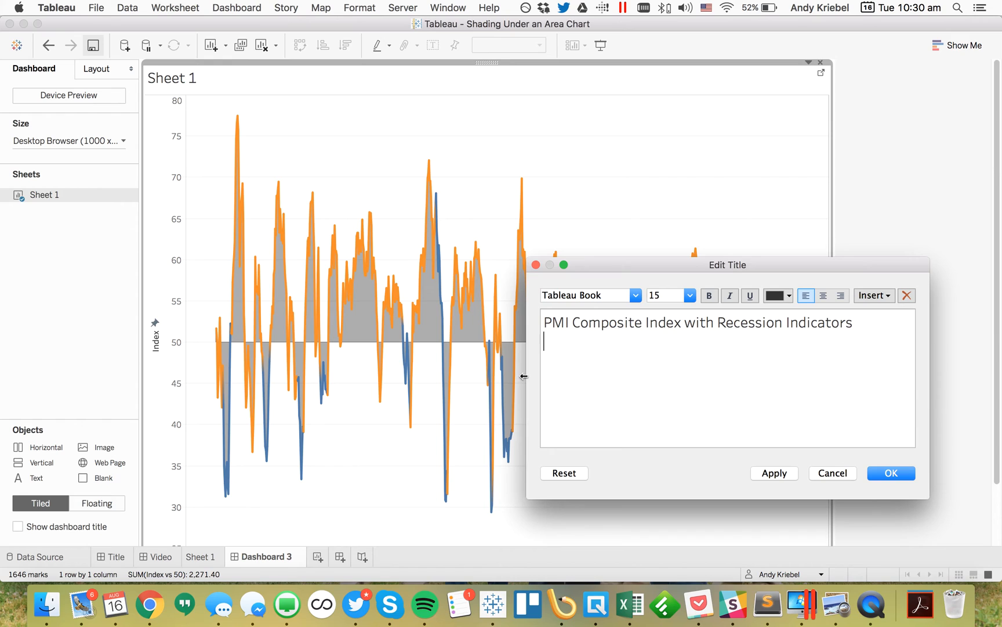
{"action": "type", "text": "Orange"}
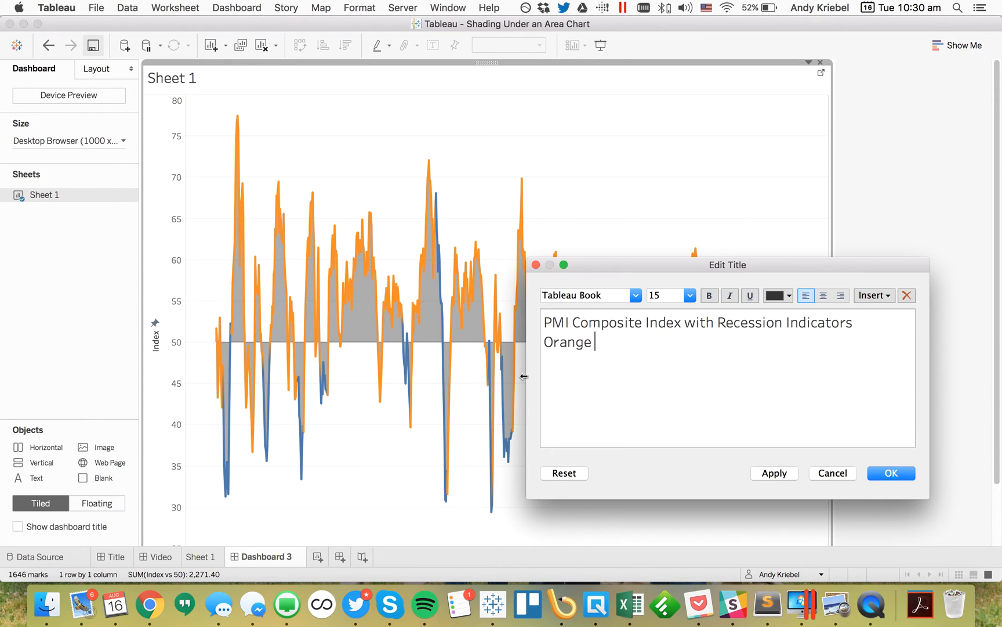
{"action": "type", "text": "Bleu"}
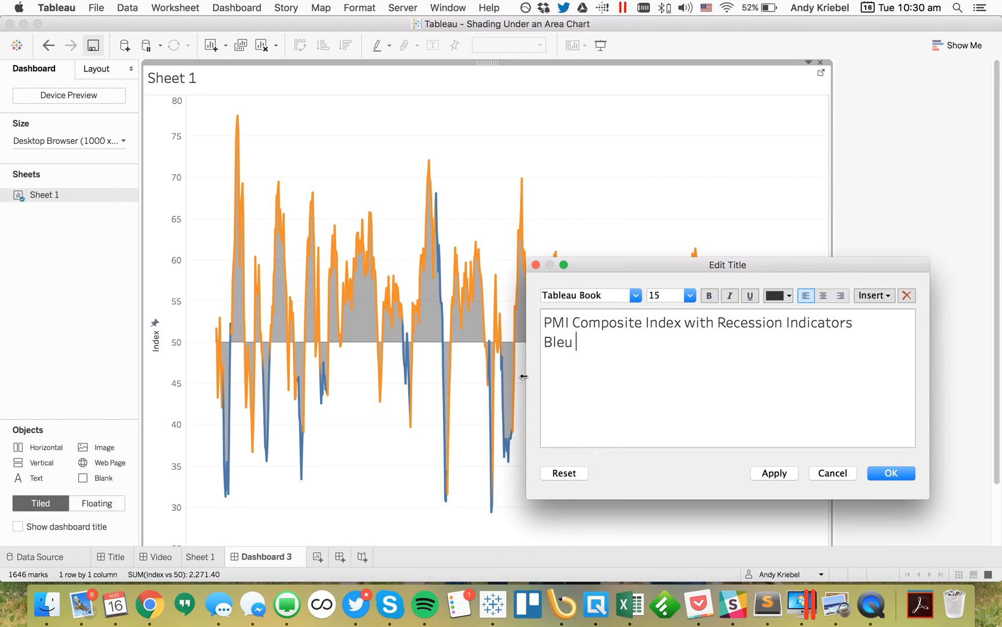
{"action": "key", "text": "Backspace"}
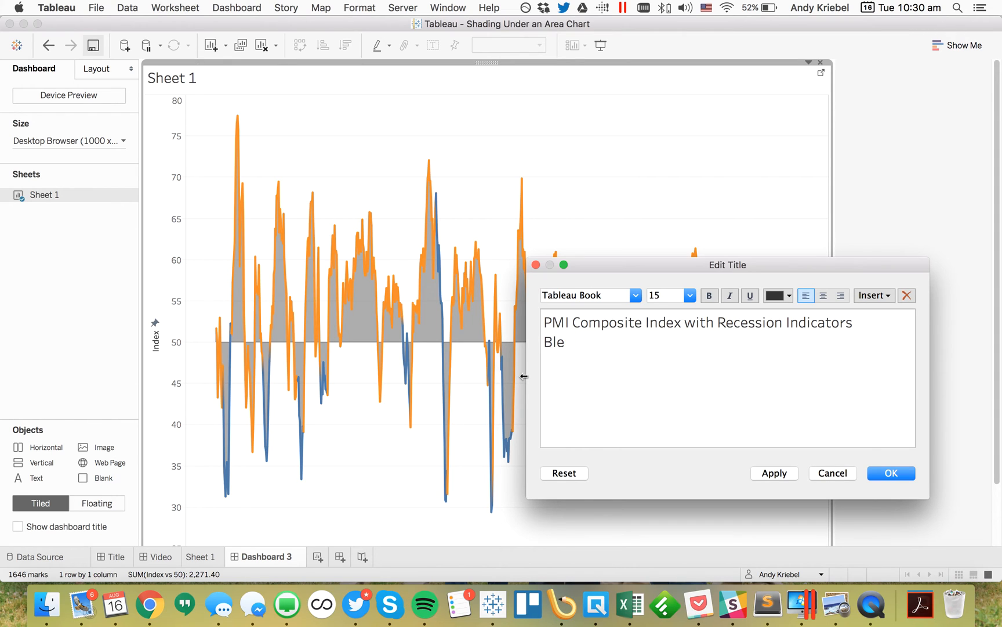
{"action": "type", "text": "lue = Rece"}
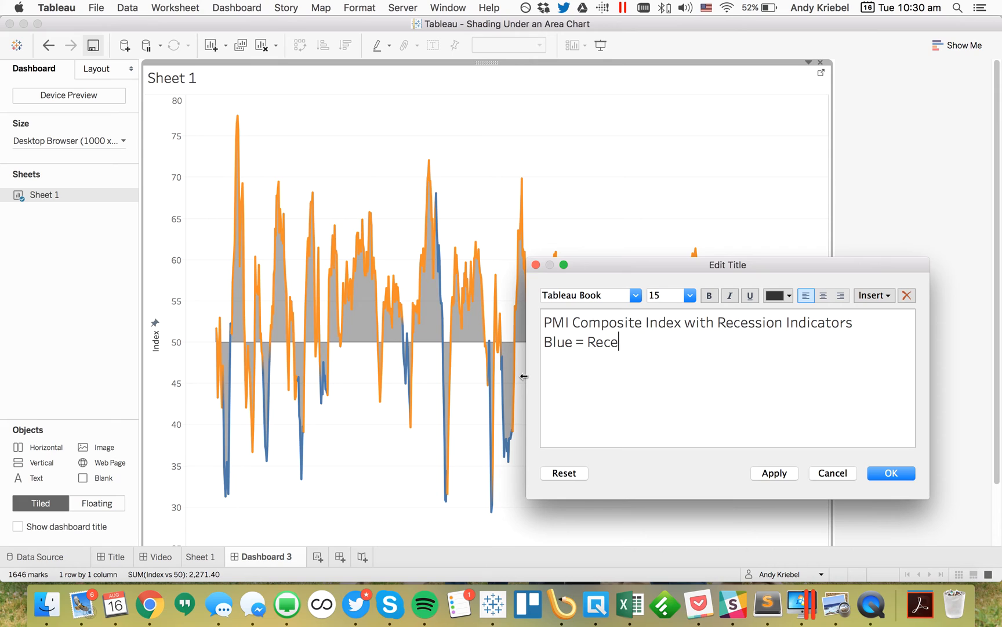
{"action": "type", "text": "ssion"}
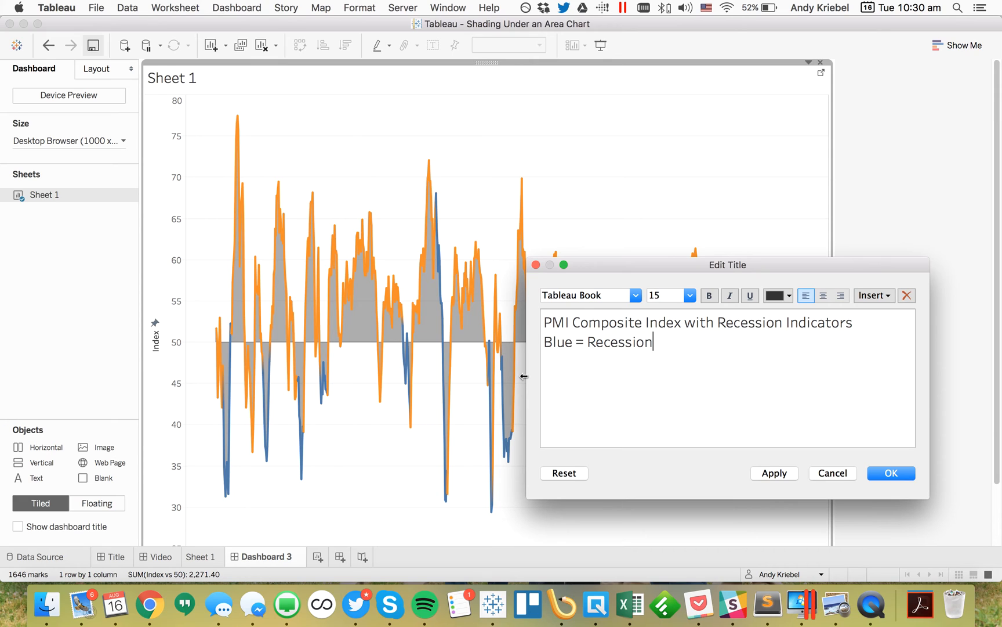
{"action": "mouse_move", "coordinate": [541, 354]}
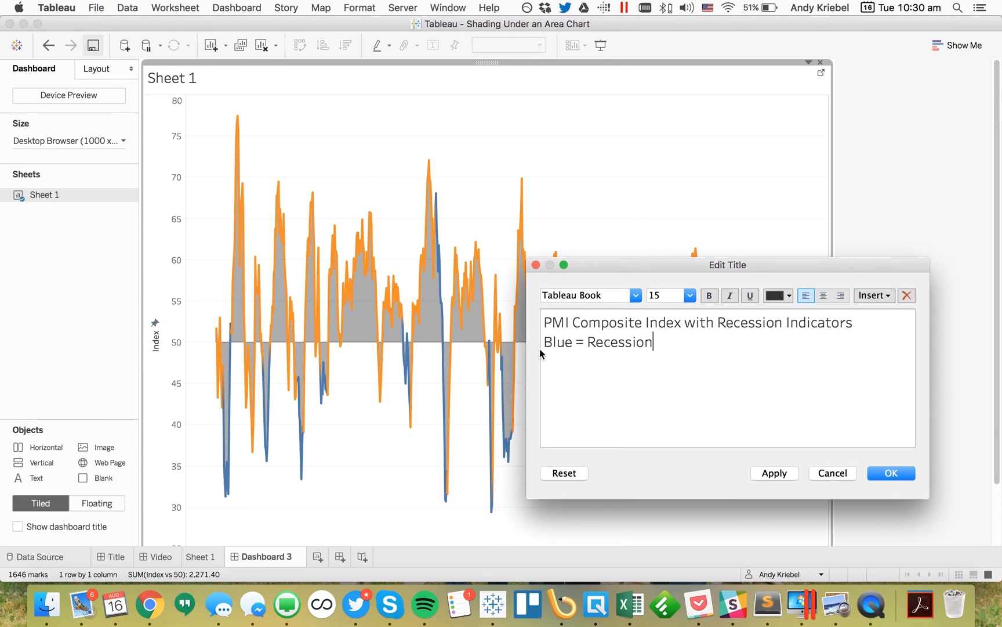
Make the subtitle blue and the title size 18 bold, then confirm
{"action": "left_click", "coordinate": [689, 295]}
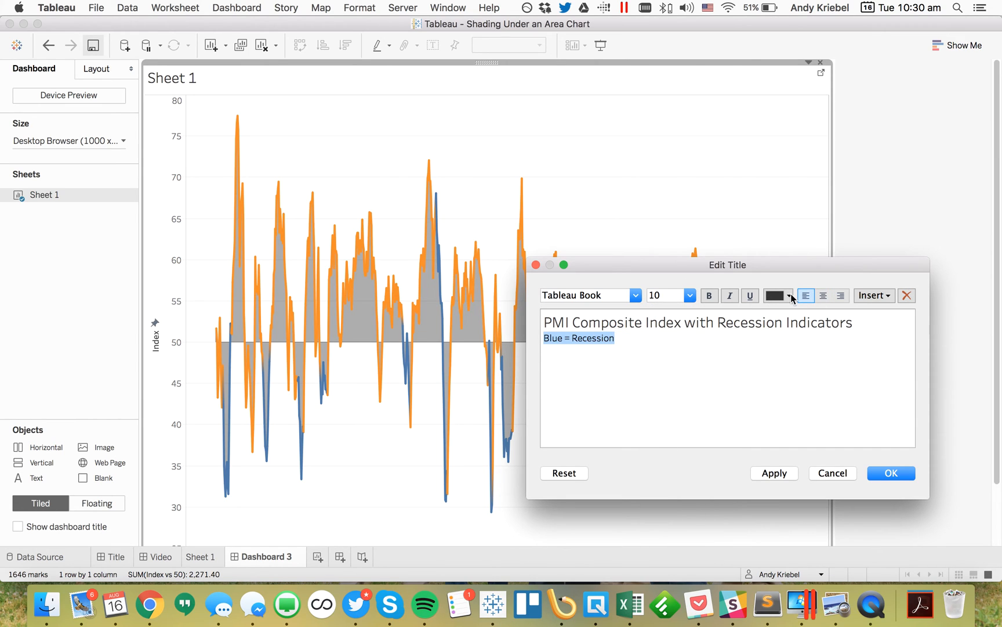
{"action": "left_click", "coordinate": [788, 296]}
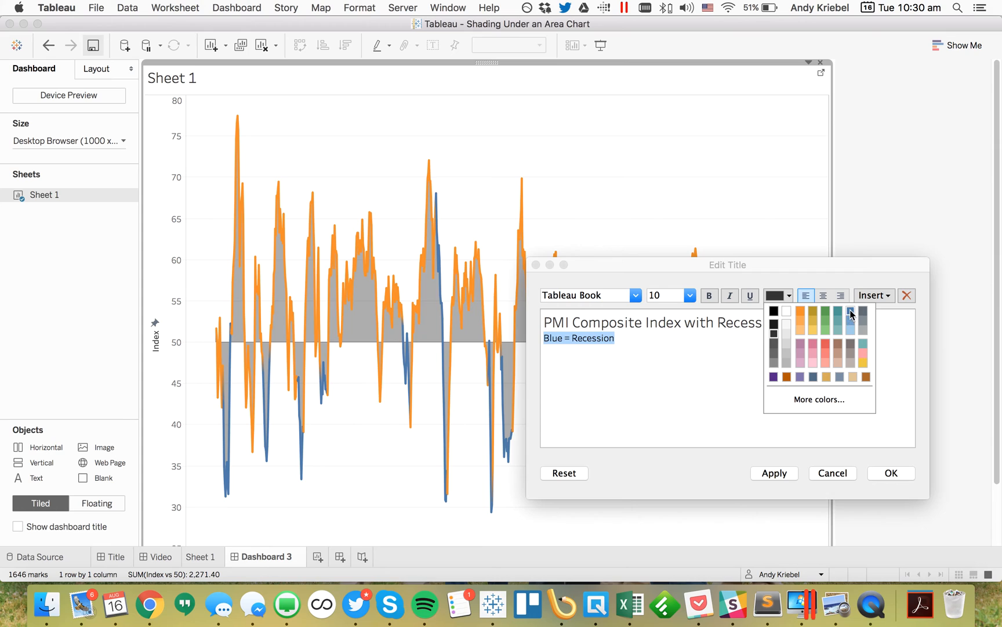
{"action": "left_click", "coordinate": [850, 312]}
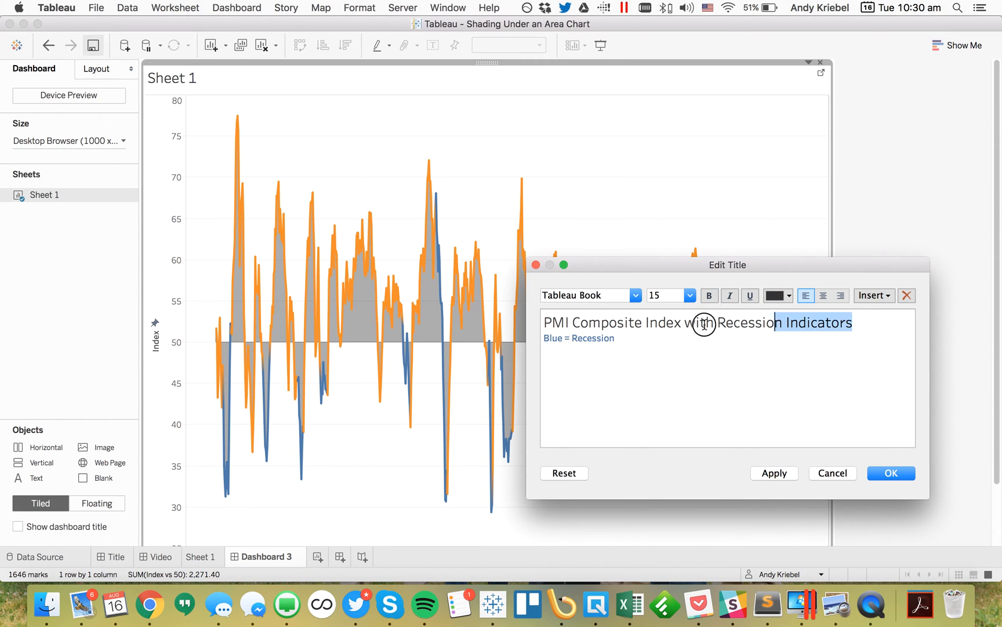
{"action": "left_click", "coordinate": [690, 294]}
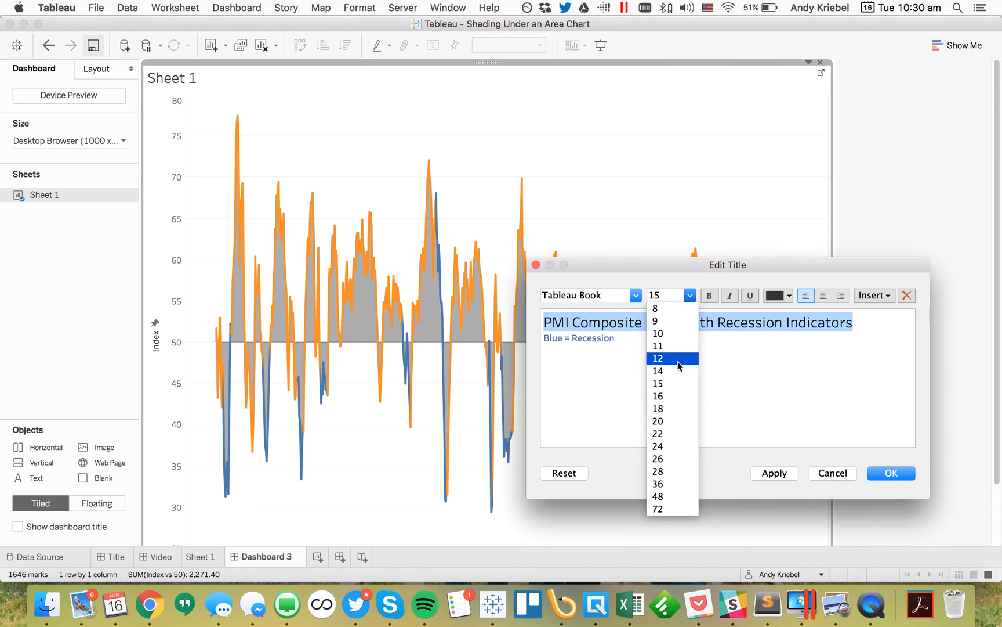
{"action": "left_click", "coordinate": [658, 408]}
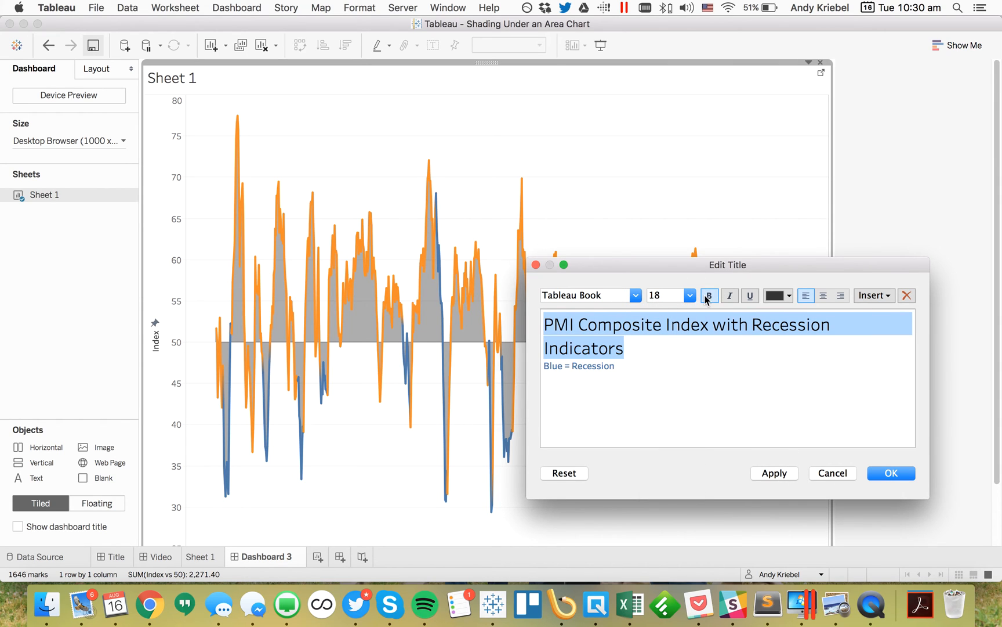
{"action": "left_click", "coordinate": [773, 473]}
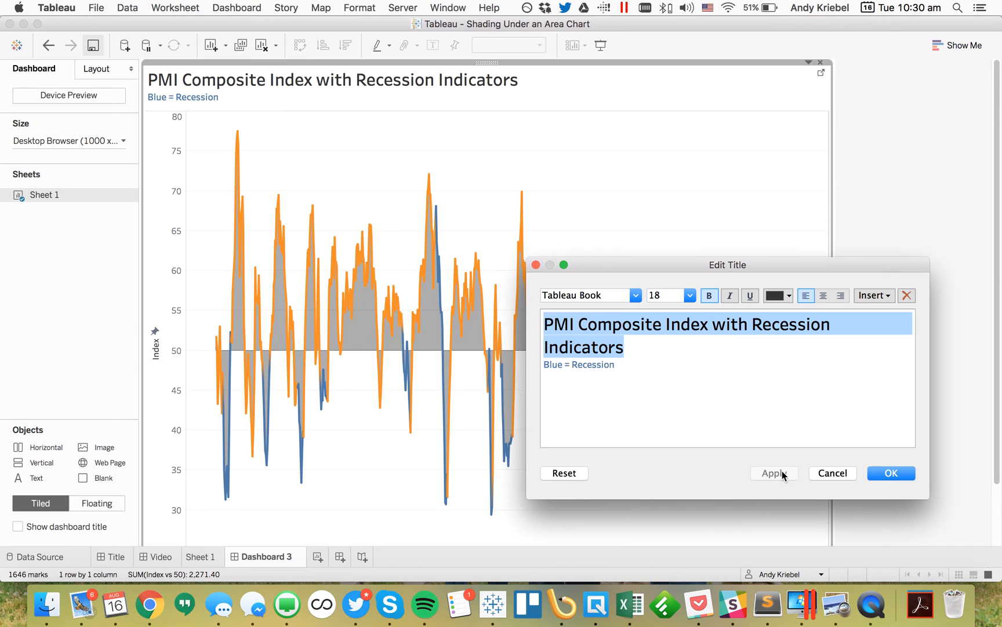
{"action": "left_click", "coordinate": [889, 473]}
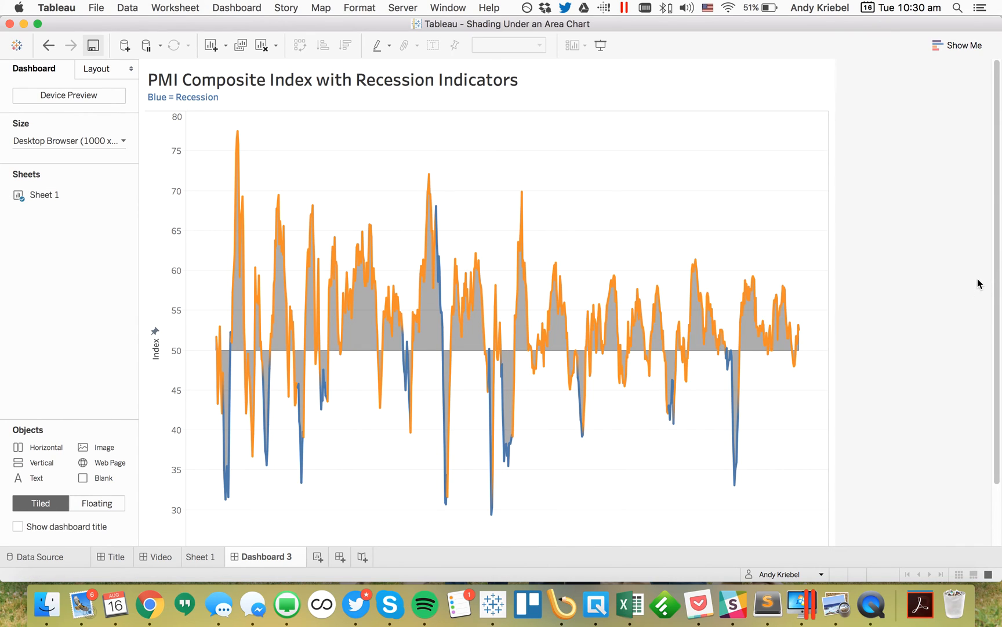
{"action": "mouse_move", "coordinate": [309, 189]}
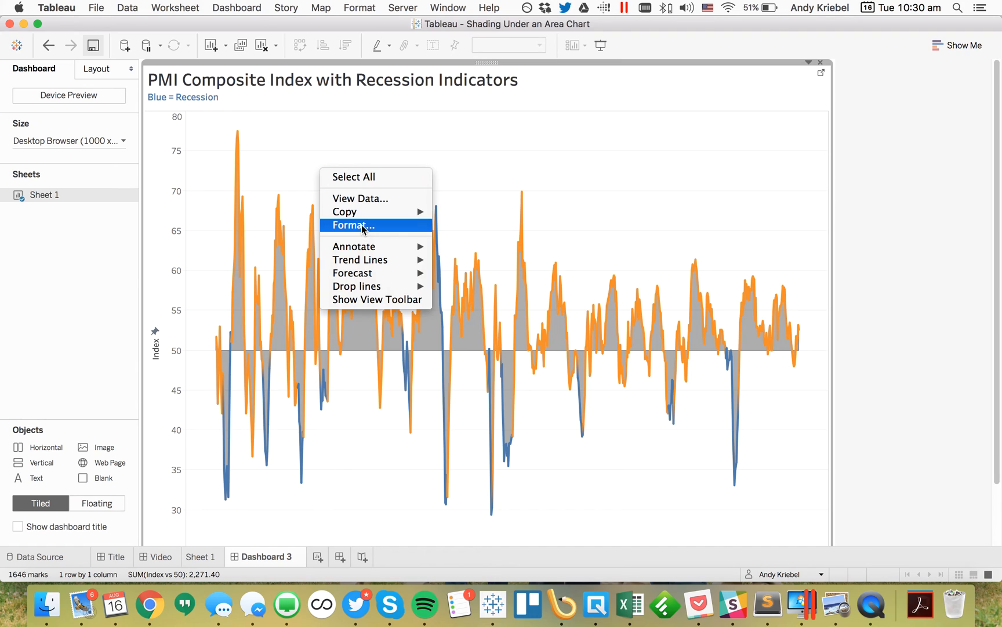
Set the chart's row and column dividers to None in Format Borders
{"action": "left_click", "coordinate": [352, 224]}
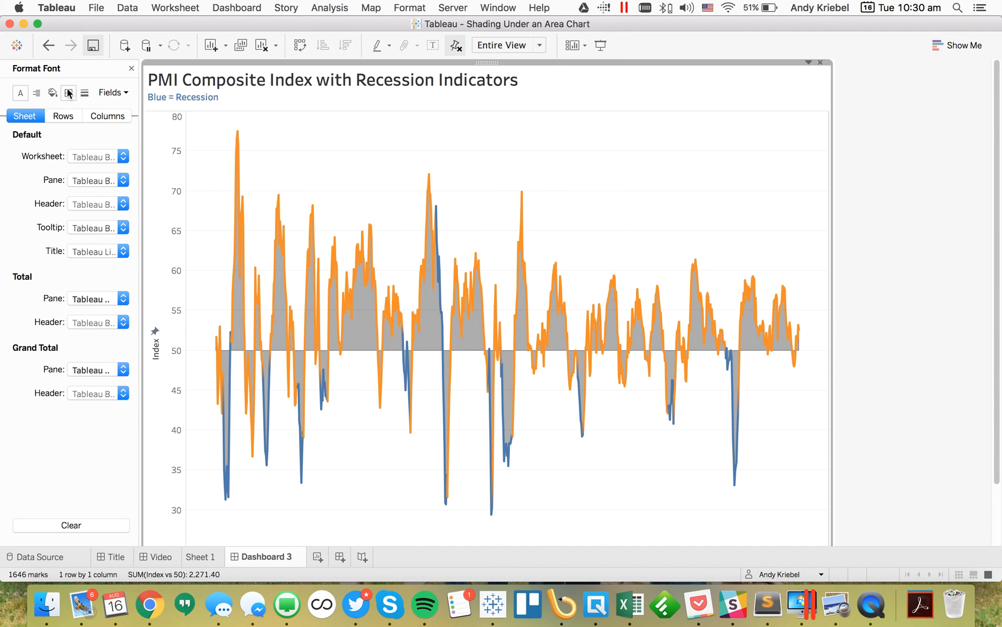
{"action": "left_click", "coordinate": [68, 93]}
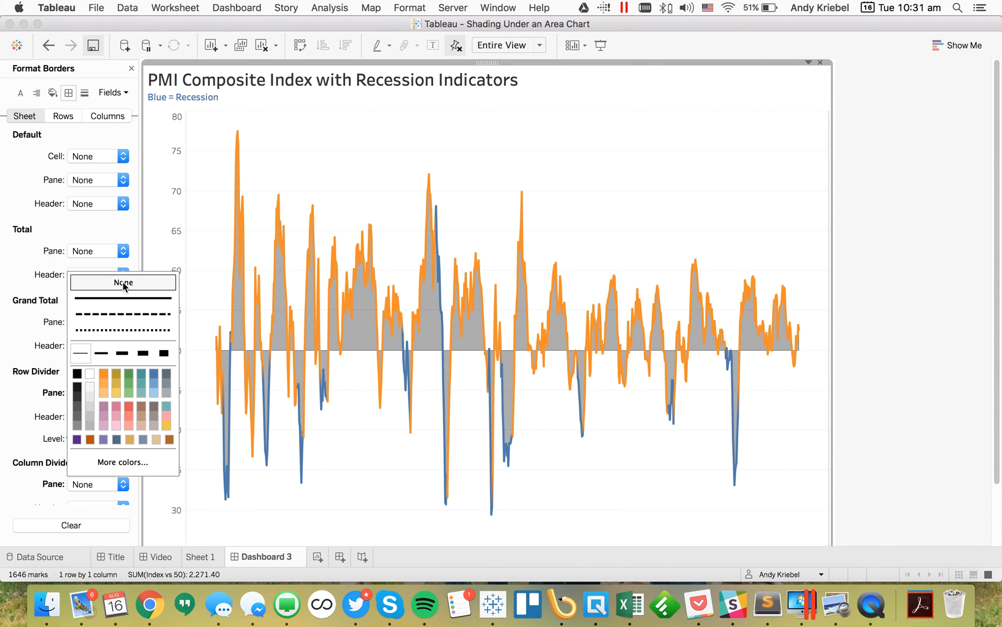
{"action": "left_click", "coordinate": [123, 282]}
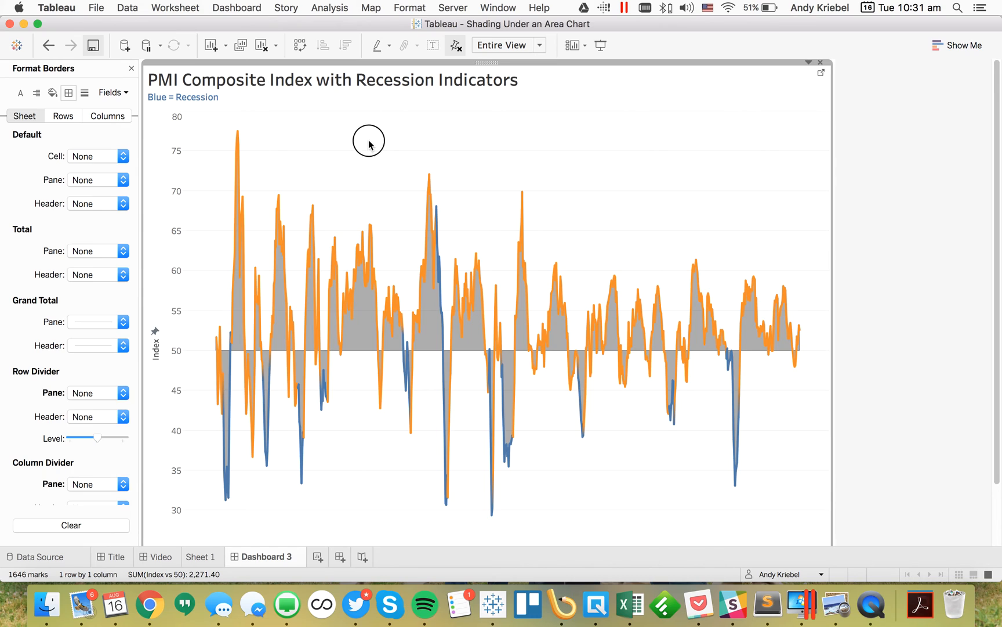
Choose a grid line style in Format Lines
{"action": "left_click", "coordinate": [84, 93]}
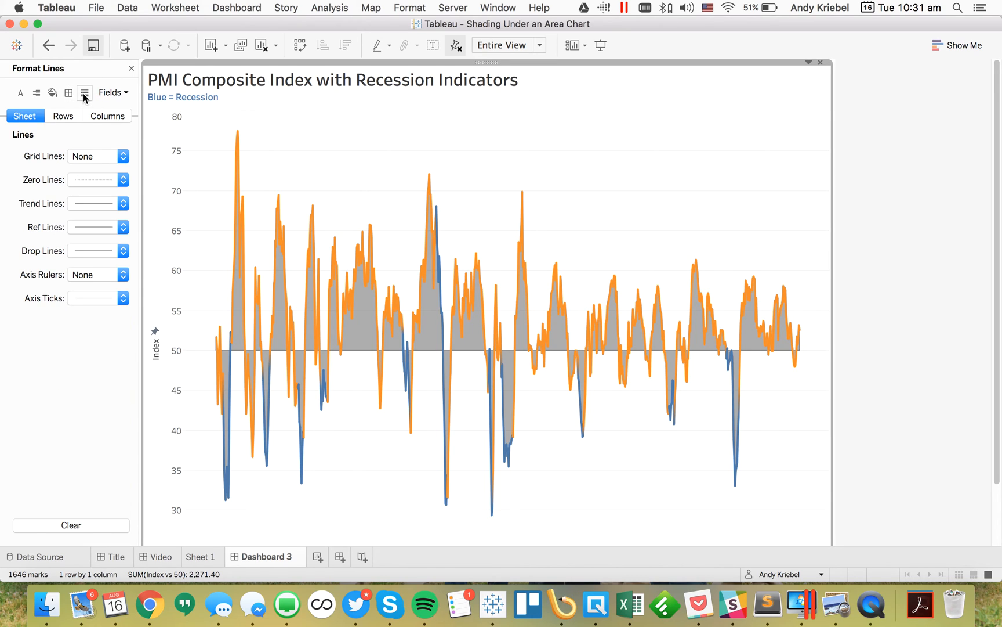
{"action": "left_click", "coordinate": [95, 156]}
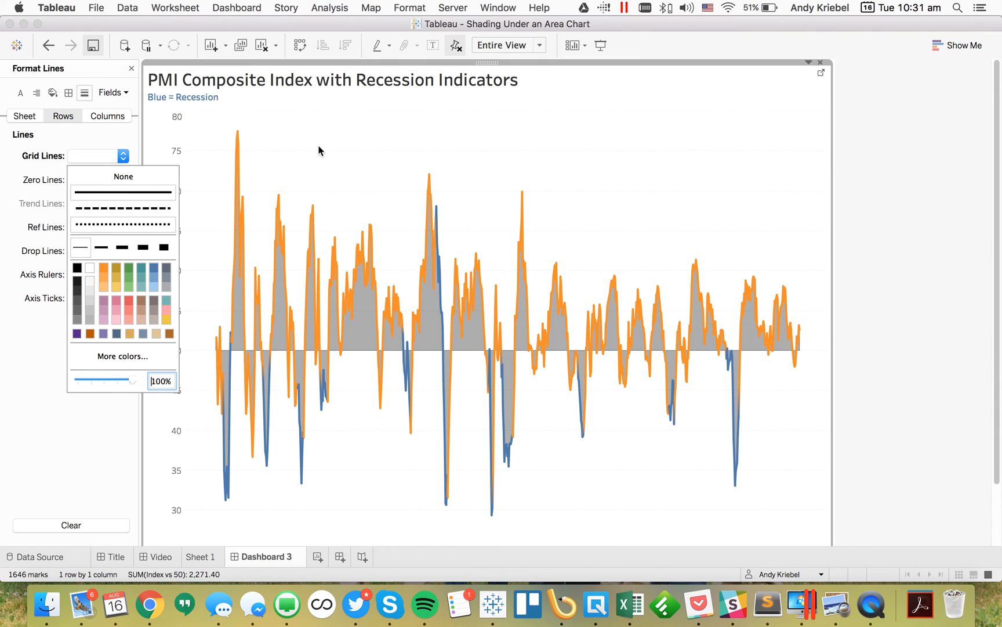
{"action": "left_click", "coordinate": [122, 175]}
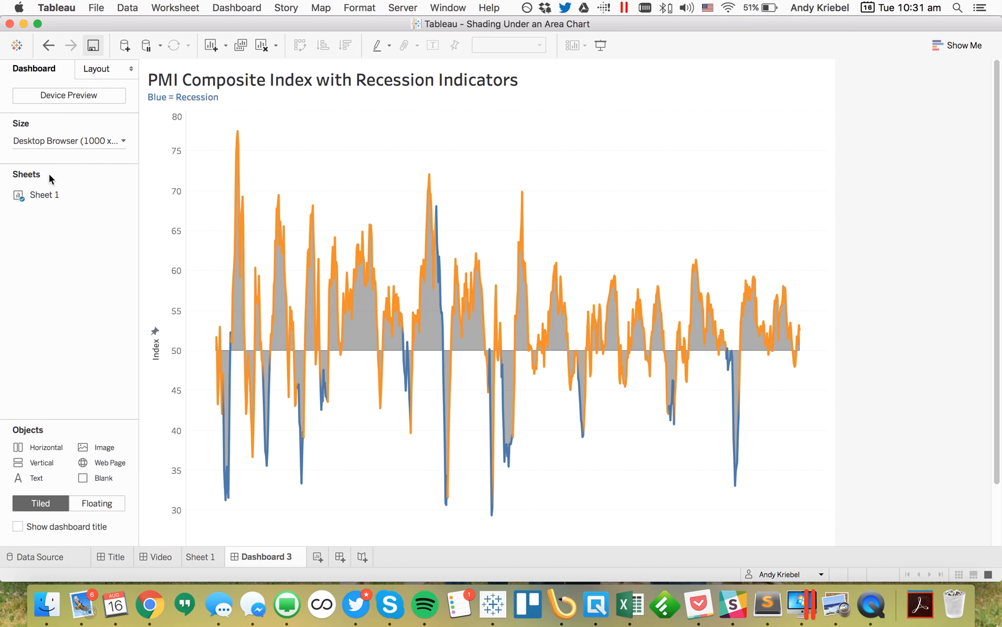
Size Dashboard 3 for Laptop Browser (800 x 600), then return to Sheet 1
{"action": "left_click", "coordinate": [68, 141]}
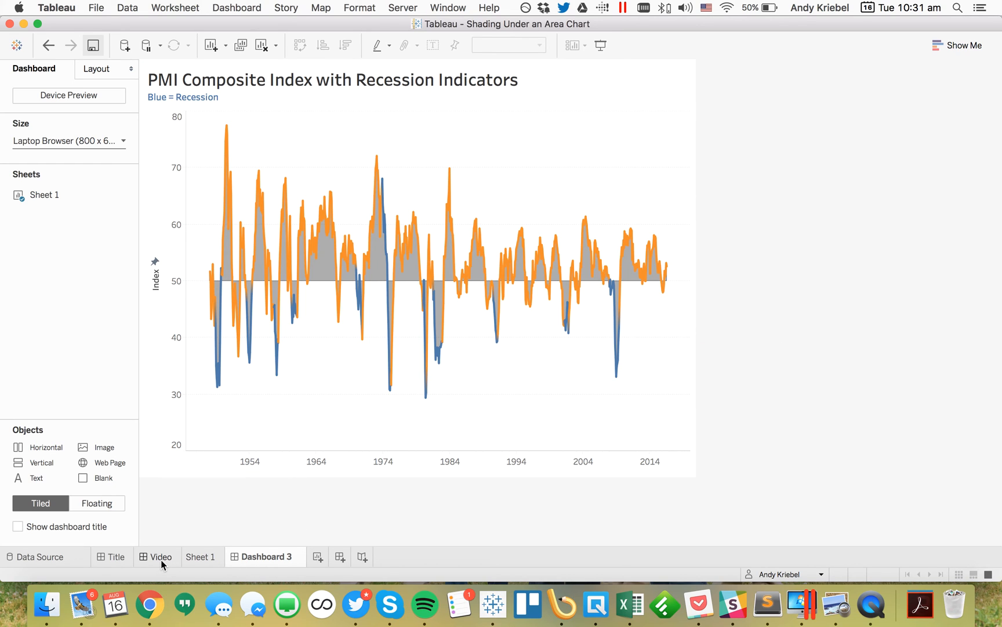
{"action": "left_click", "coordinate": [201, 556]}
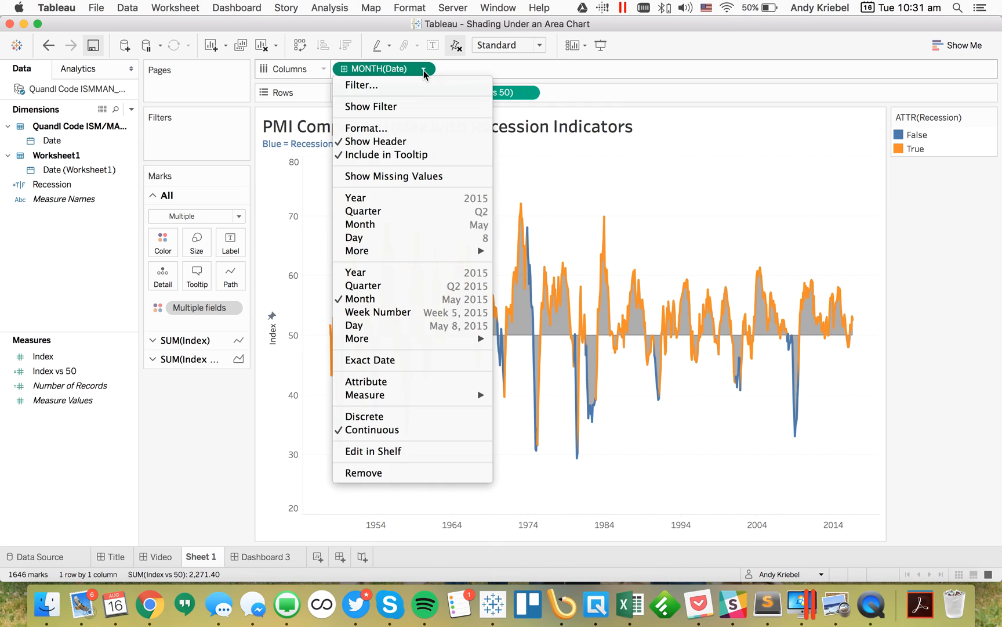
{"action": "mouse_move", "coordinate": [406, 107]}
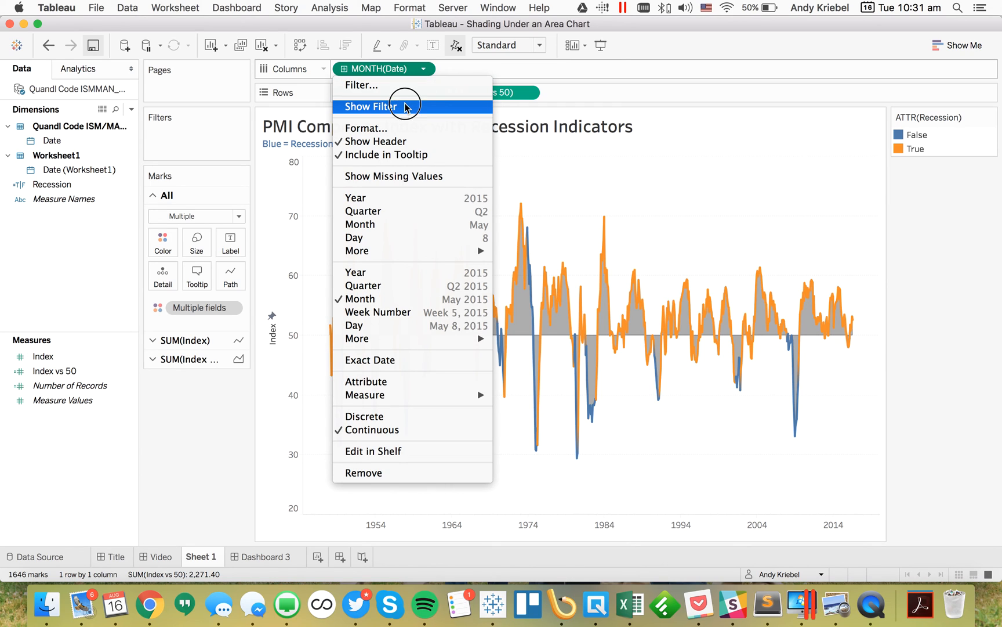
Show a MONTH(Date) range filter (January 1948–July 2016) on Sheet 1, then return to Dashboard 3
{"action": "left_click", "coordinate": [370, 106]}
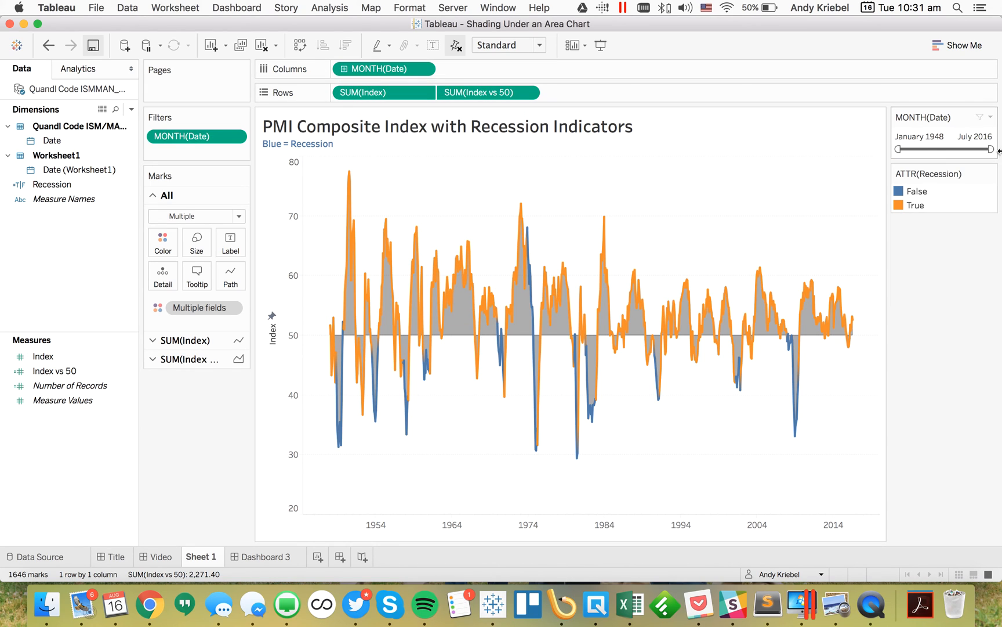
{"action": "left_click", "coordinate": [265, 556]}
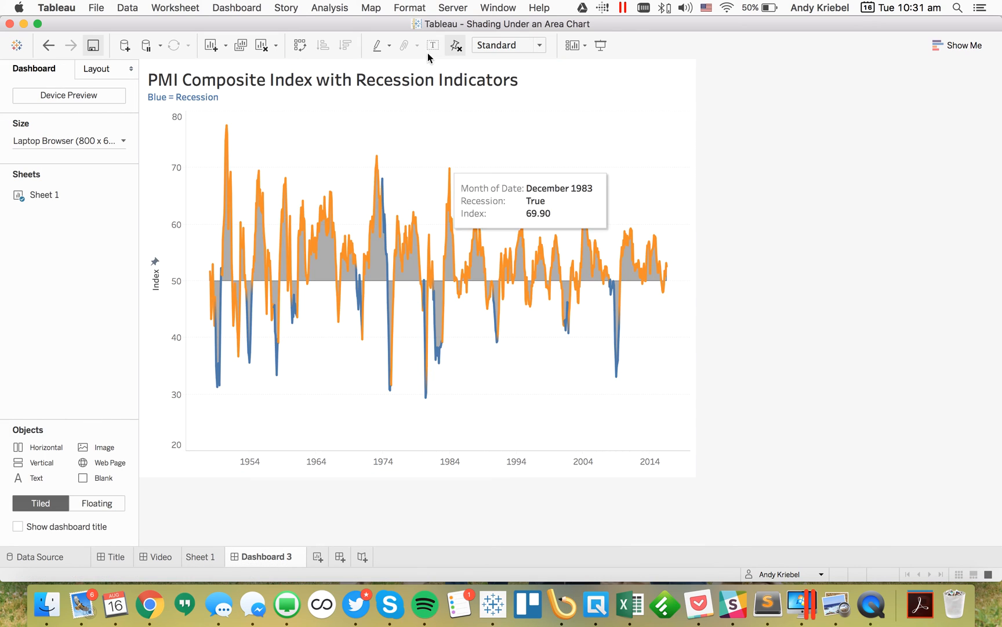
Add the Month of Date filter to the dashboard as a floating card over the chart's top right
{"action": "left_click", "coordinate": [669, 62]}
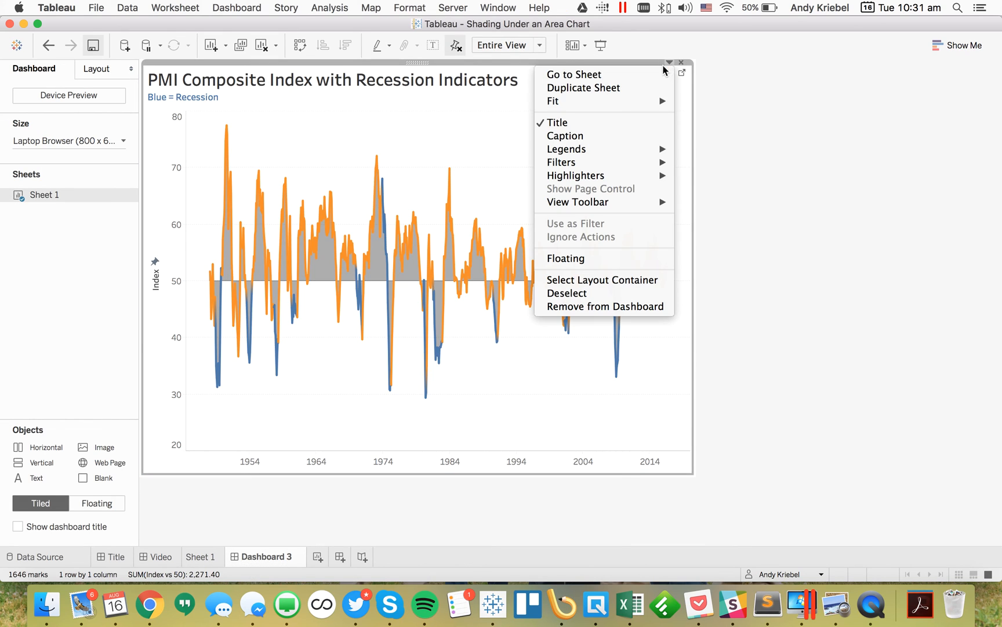
{"action": "mouse_move", "coordinate": [561, 162]}
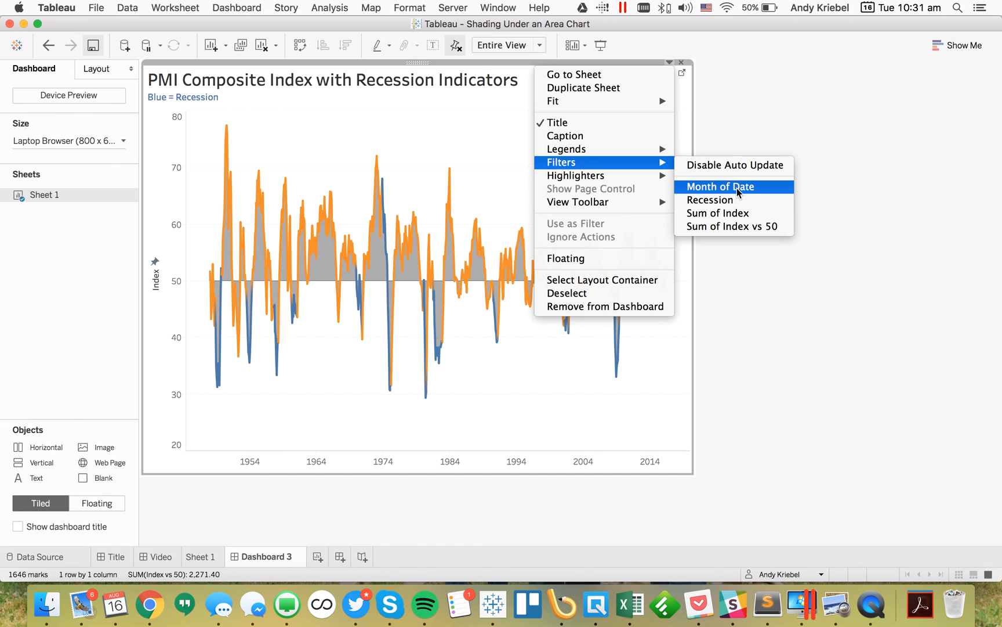
{"action": "left_click", "coordinate": [721, 186]}
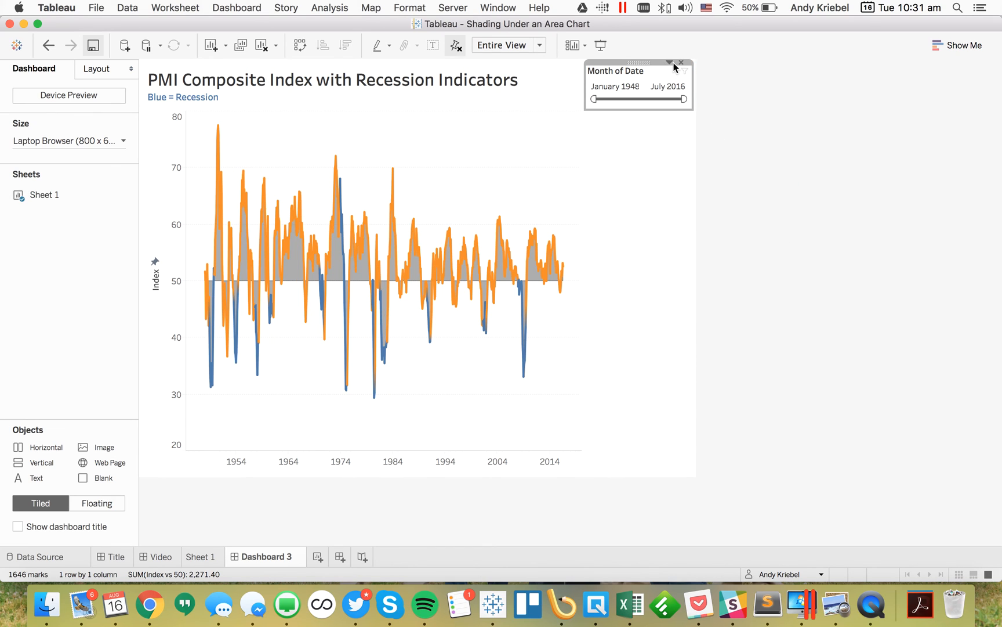
{"action": "left_click", "coordinate": [669, 63]}
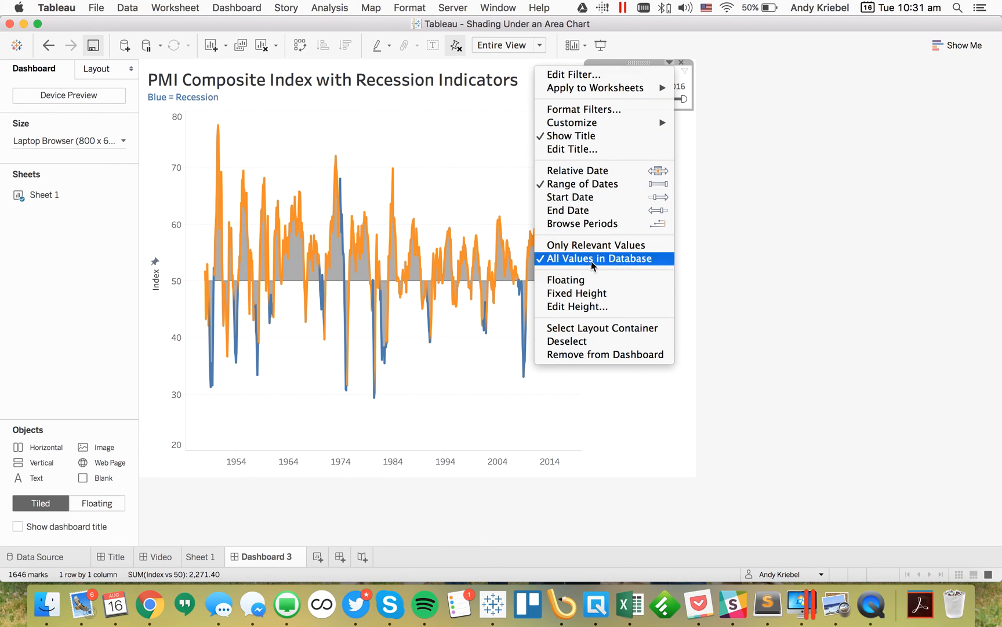
{"action": "left_click", "coordinate": [600, 258]}
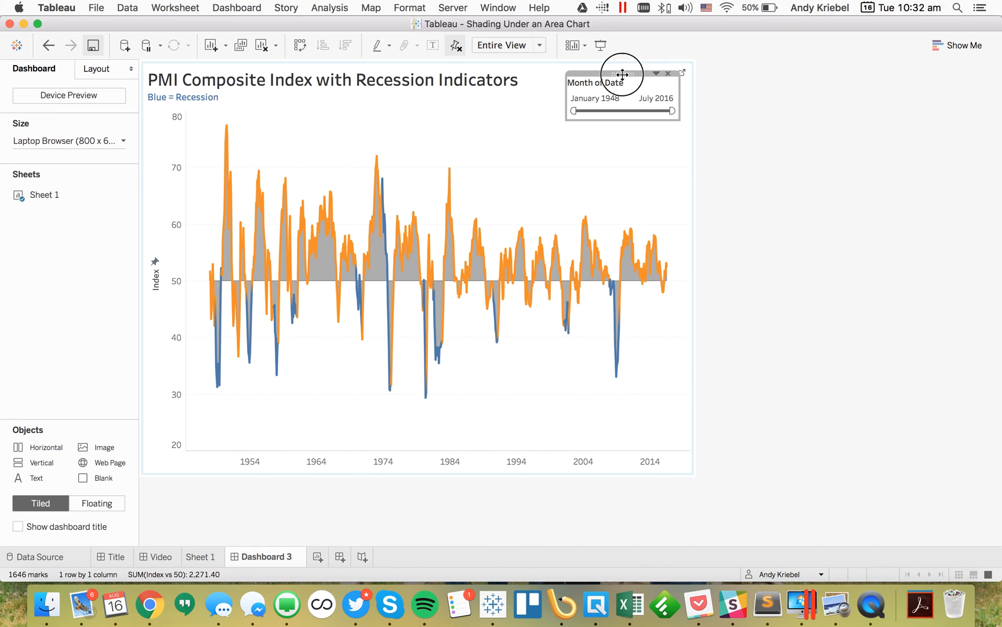
{"action": "left_click_drag", "start_coordinate": [621, 74], "coordinate": [627, 119]}
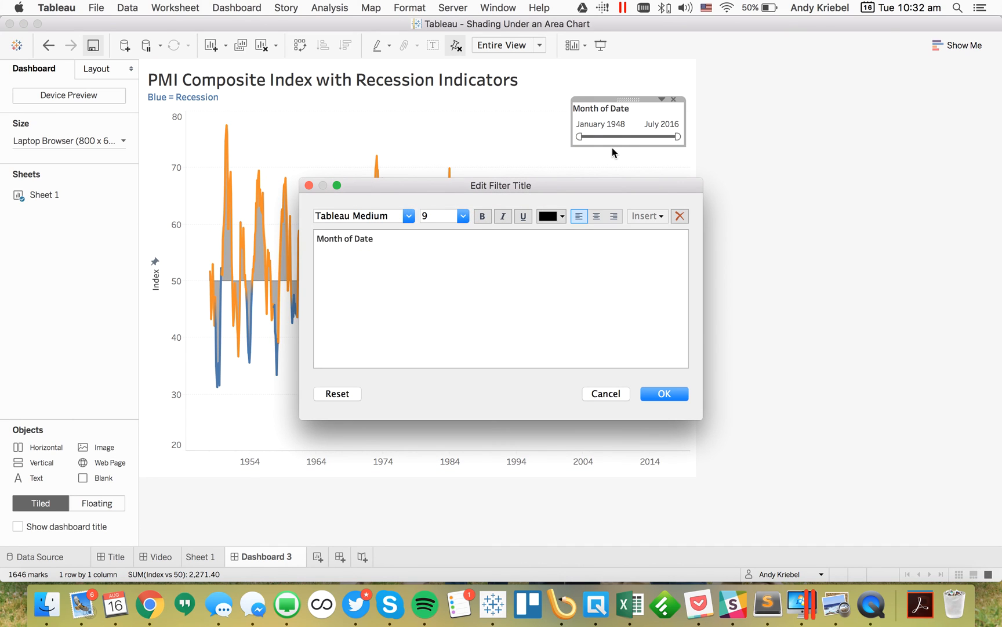
Retitle the floating date filter 'Choose a Date Range'
{"action": "type", "text": "Chosoe a"}
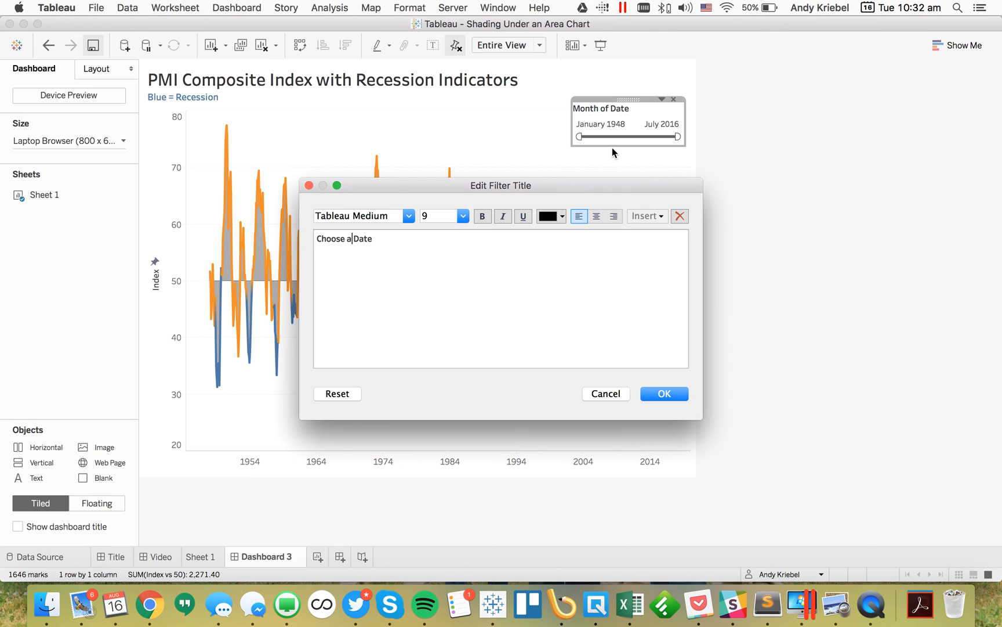
{"action": "type", "text": "Range"}
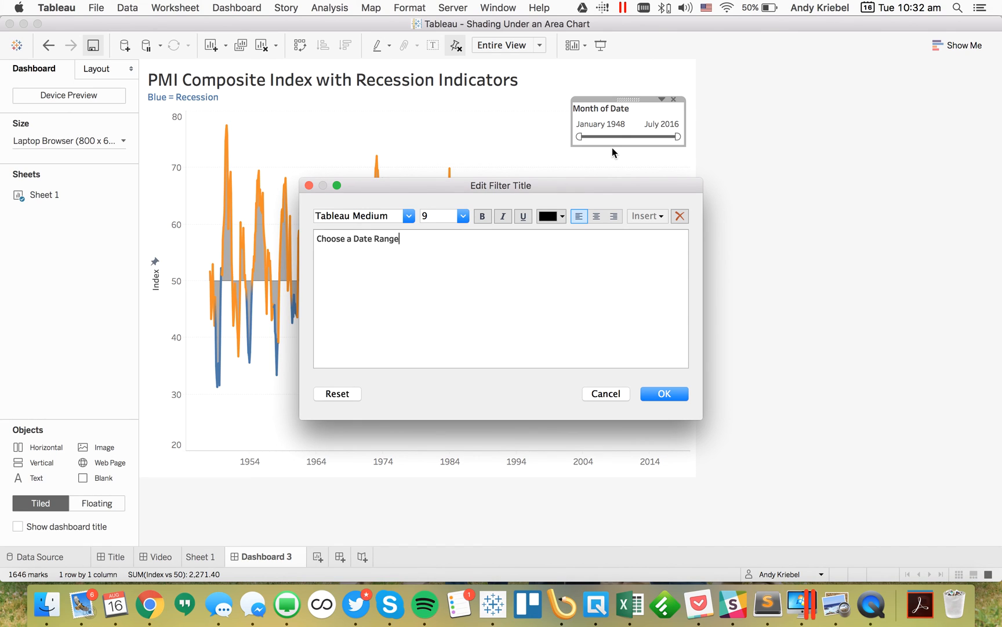
{"action": "left_click", "coordinate": [663, 393]}
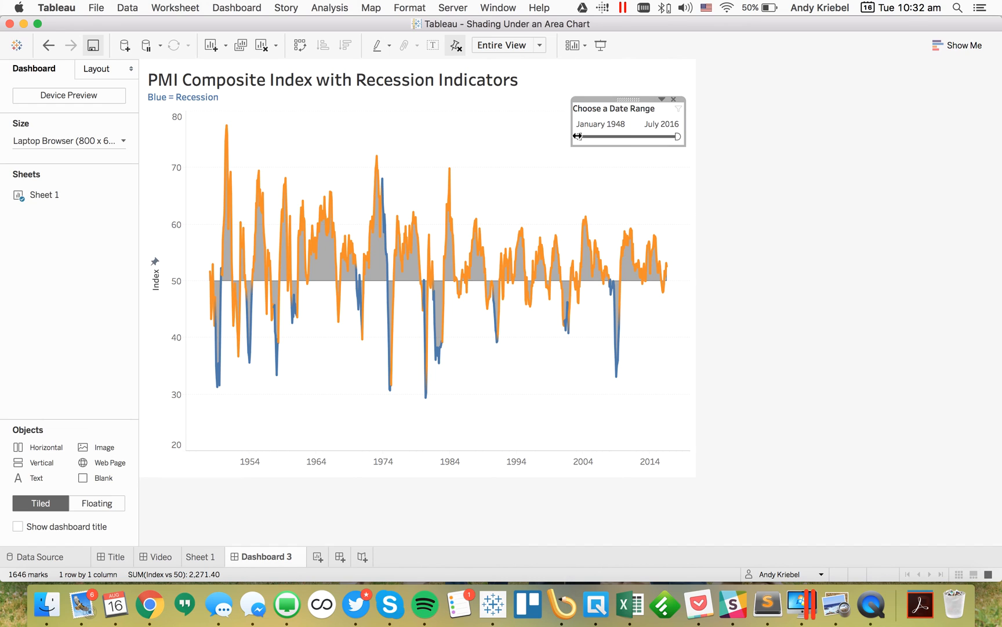
Test the slider by moving the range start to 1977, 1991, 1998 and 2000, then restore January 1948
{"action": "left_click_drag", "start_coordinate": [577, 136], "coordinate": [619, 137]}
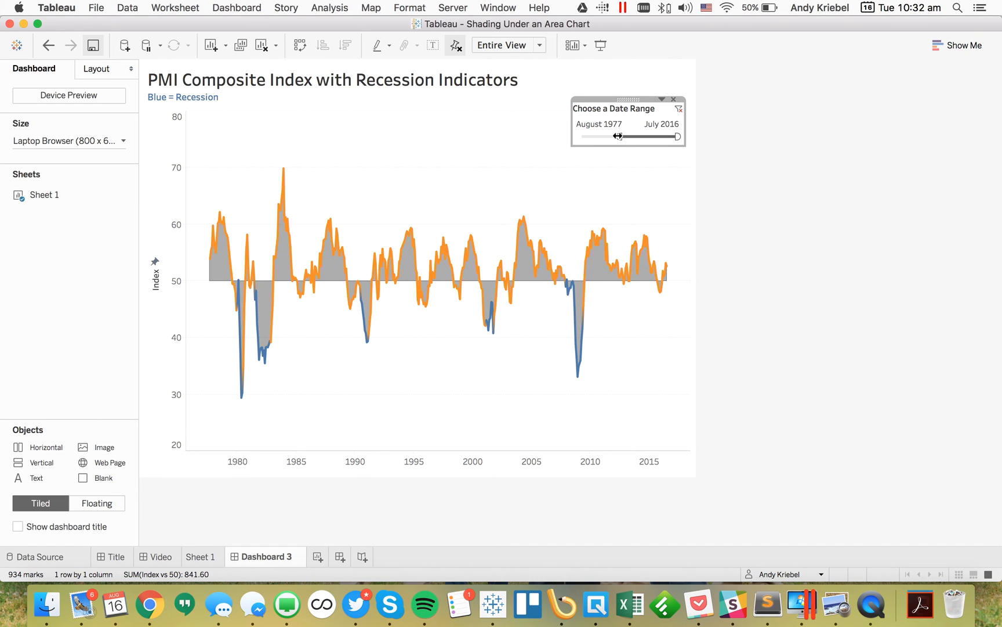
{"action": "left_click_drag", "start_coordinate": [619, 136], "coordinate": [638, 137]}
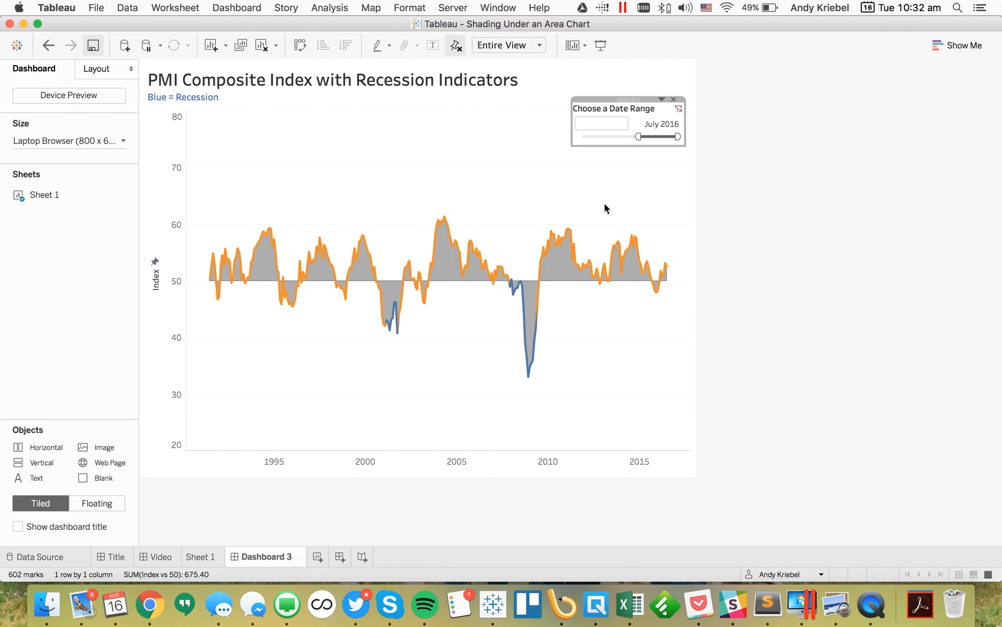
{"action": "left_click_drag", "start_coordinate": [578, 136], "coordinate": [638, 137]}
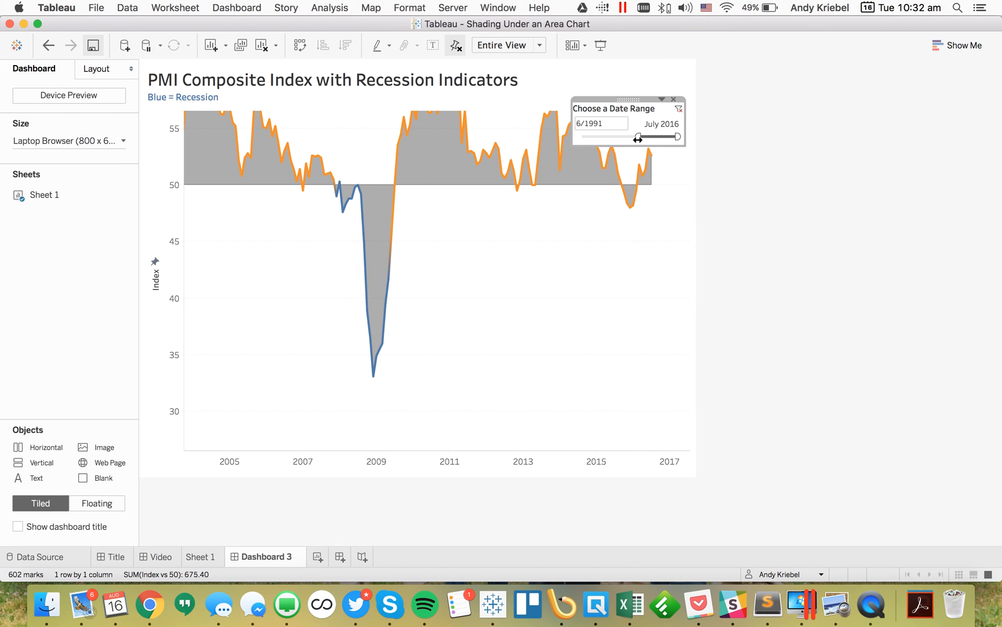
{"action": "left_click_drag", "start_coordinate": [638, 137], "coordinate": [648, 137]}
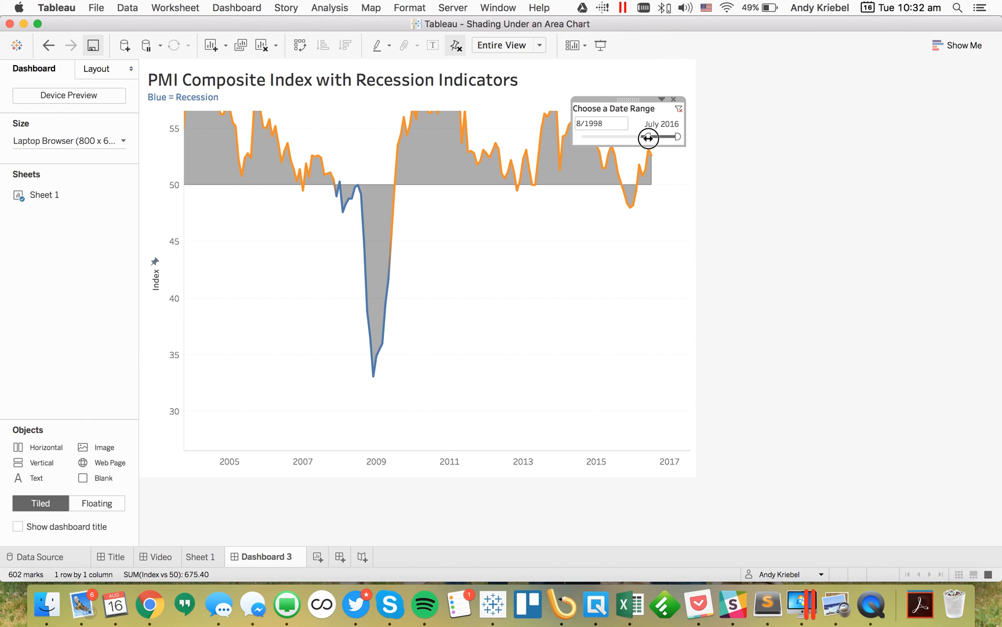
{"action": "left_click_drag", "start_coordinate": [647, 139], "coordinate": [651, 138]}
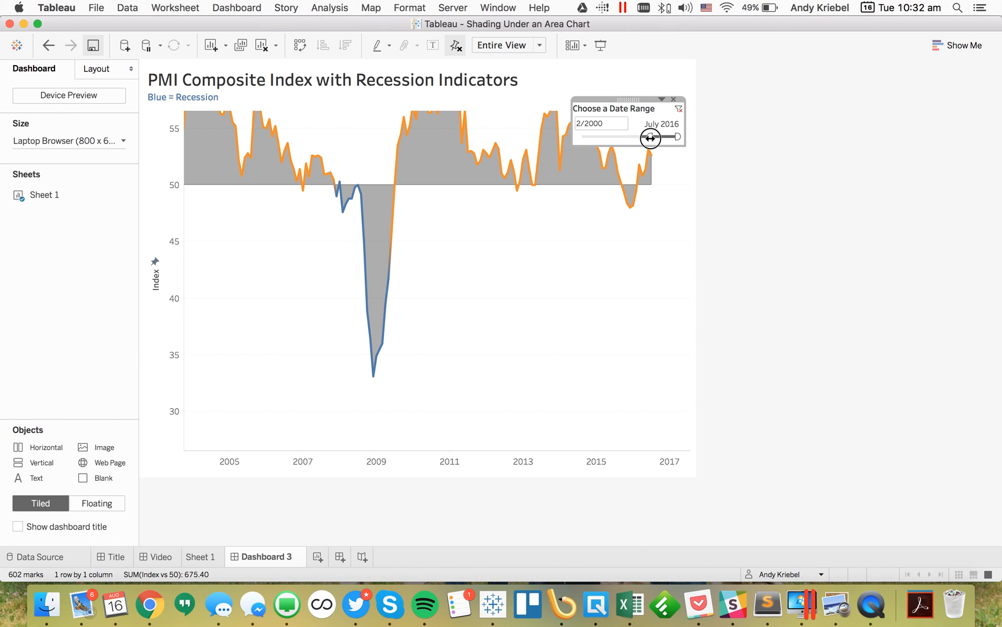
{"action": "left_click_drag", "start_coordinate": [650, 136], "coordinate": [653, 137]}
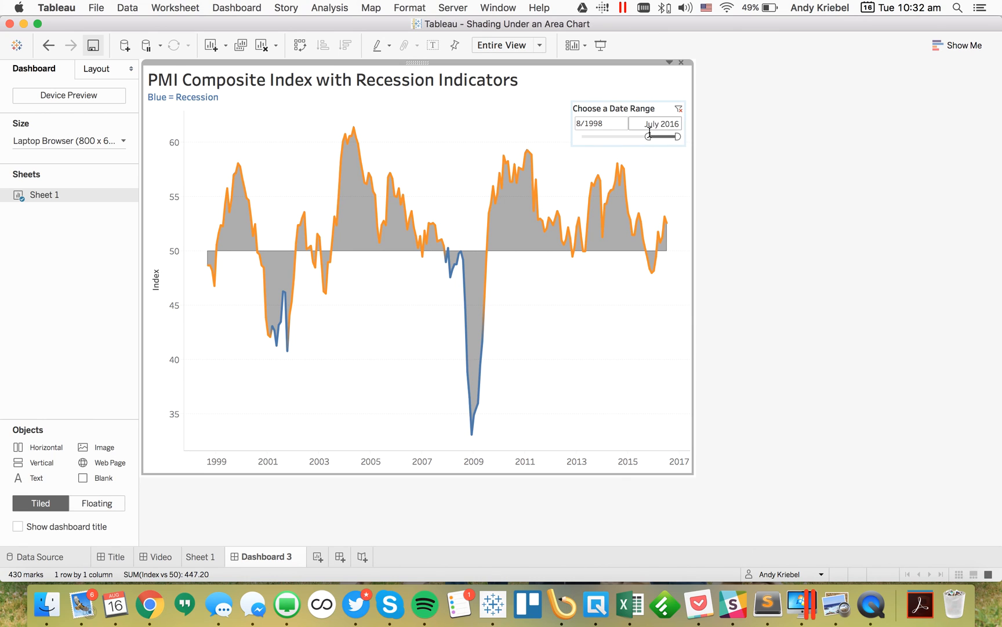
{"action": "left_click_drag", "start_coordinate": [649, 137], "coordinate": [581, 136]}
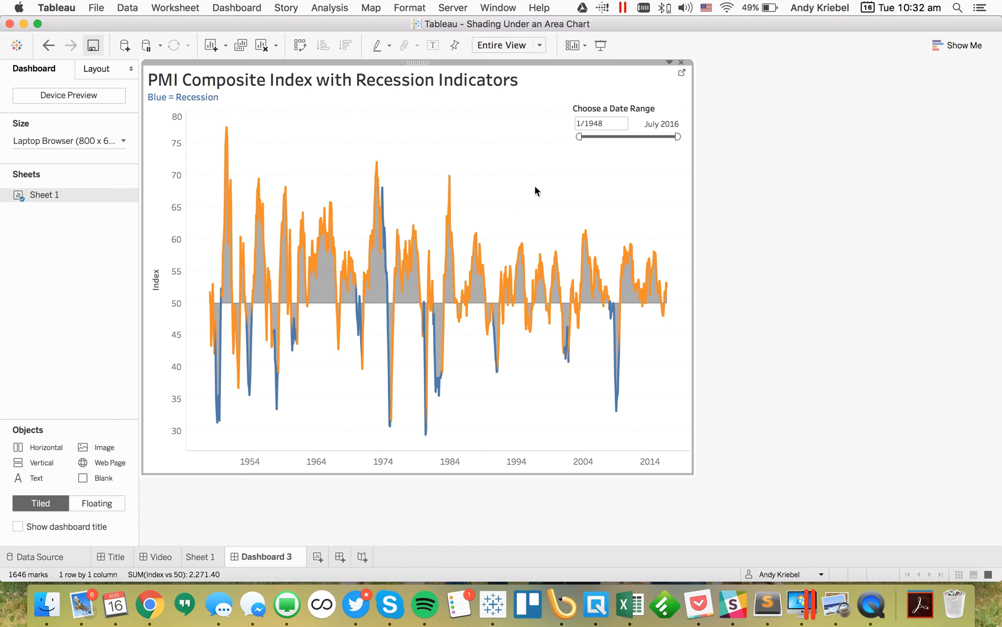
{"action": "mouse_move", "coordinate": [619, 167]}
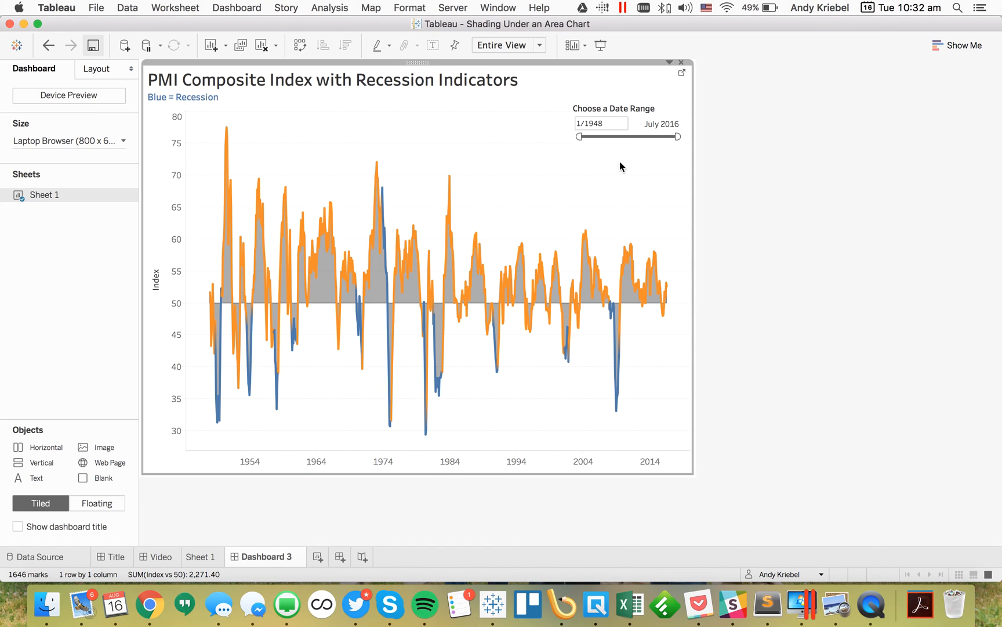